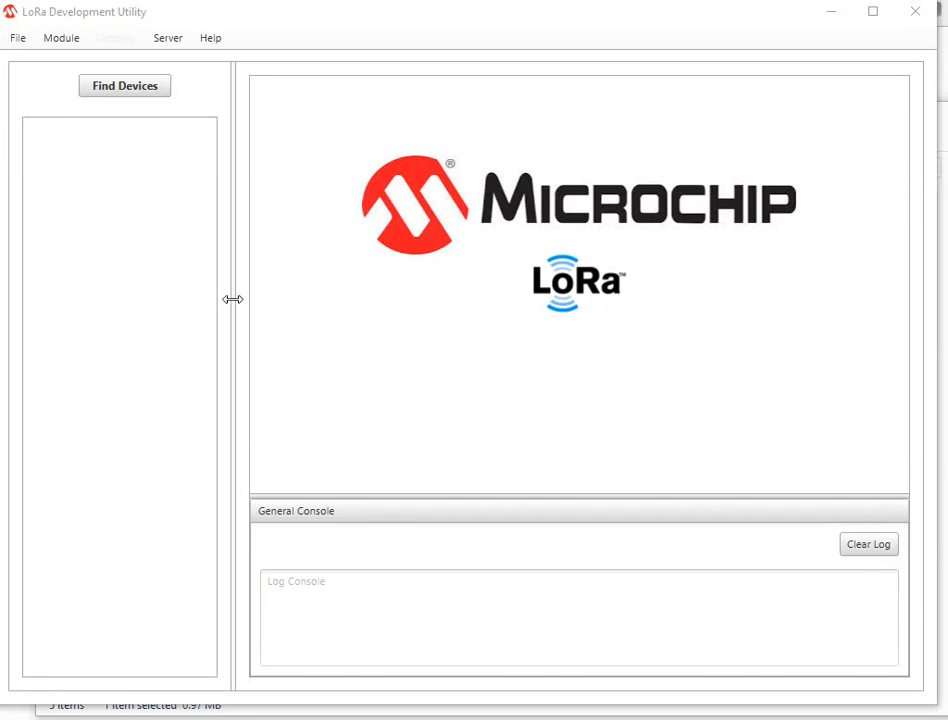
pyautogui.moveTo(120, 122)
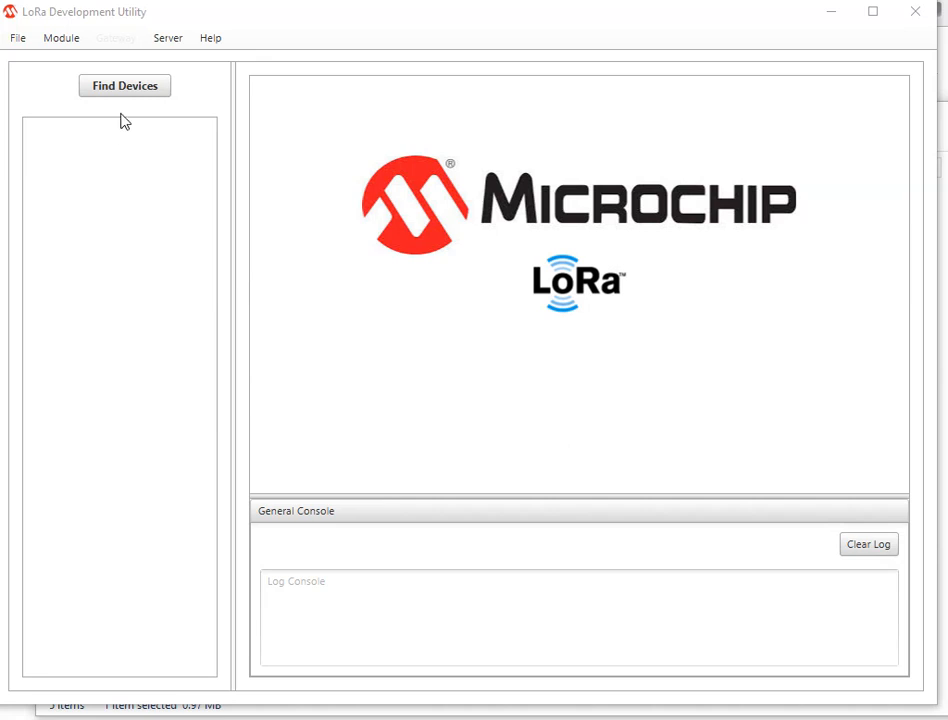
pyautogui.moveTo(132, 90)
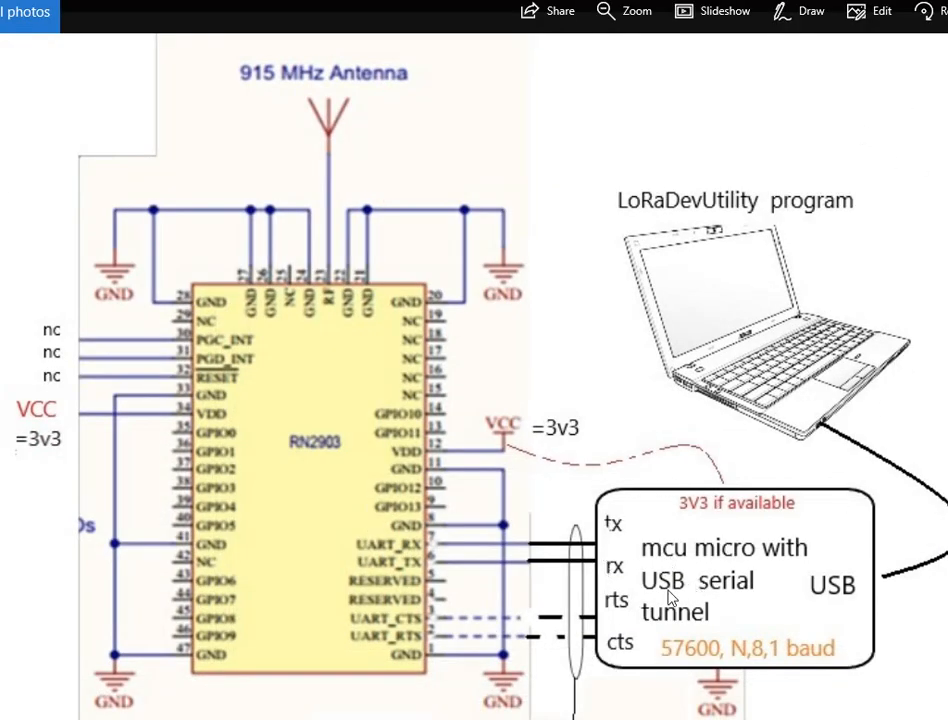
pyautogui.moveTo(664, 616)
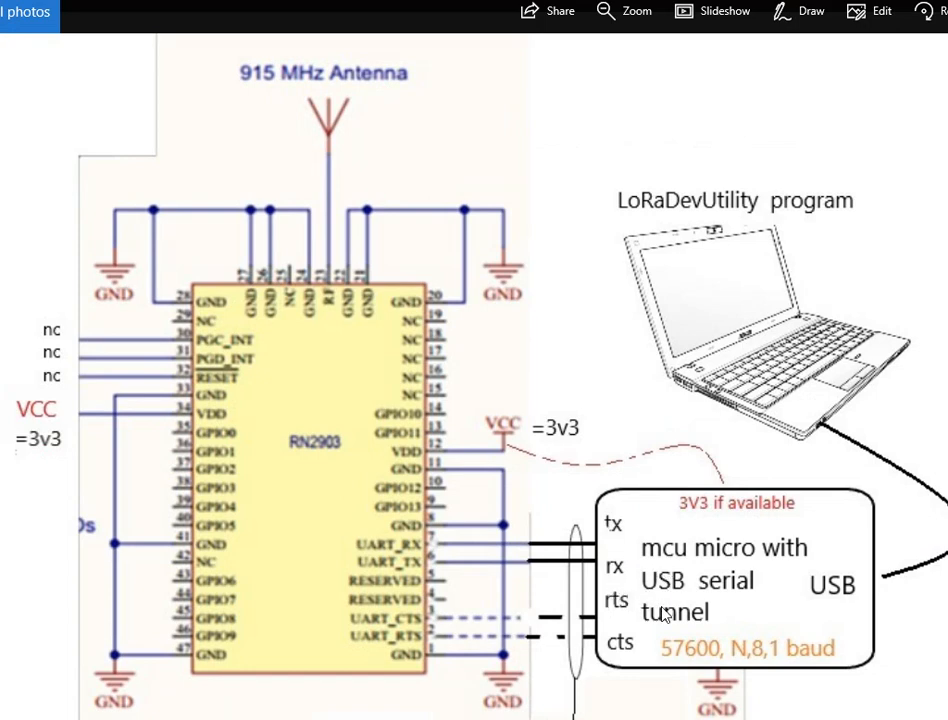
pyautogui.moveTo(836, 184)
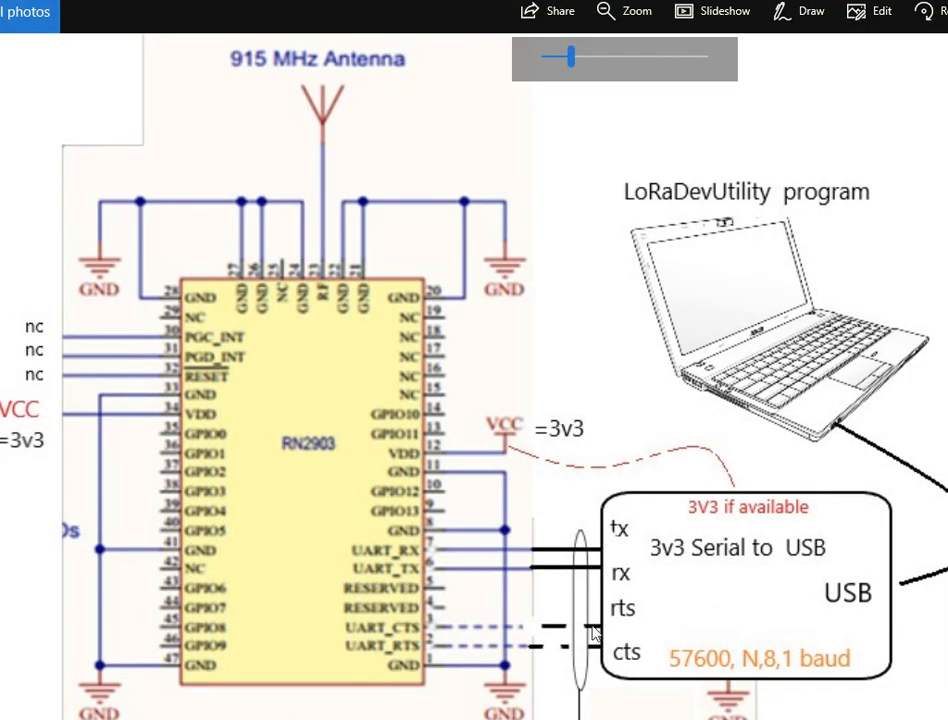
pyautogui.moveTo(458, 570)
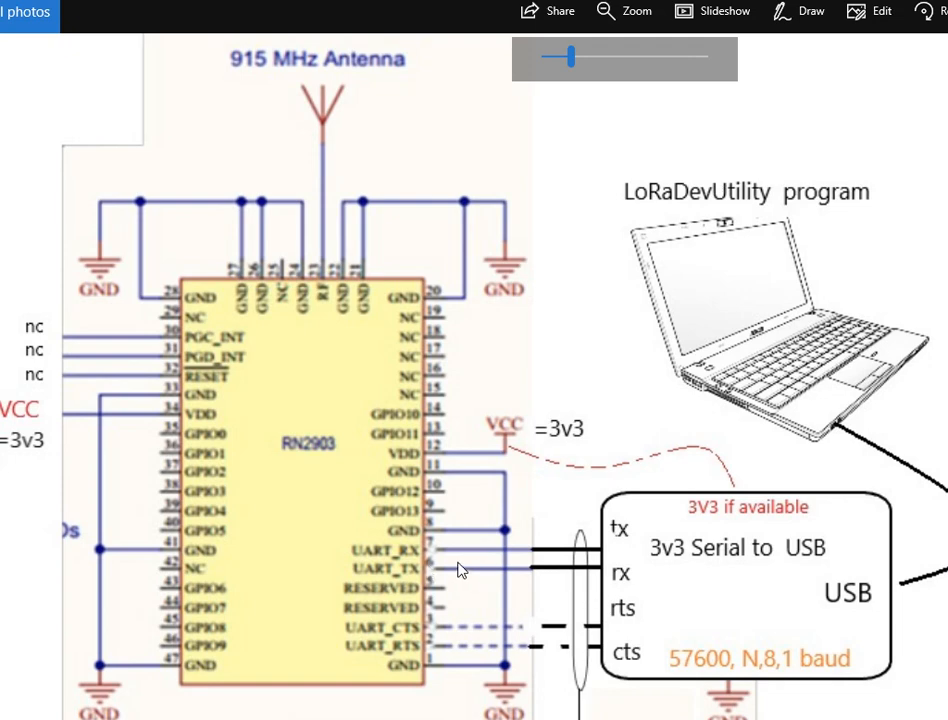
pyautogui.moveTo(636, 258)
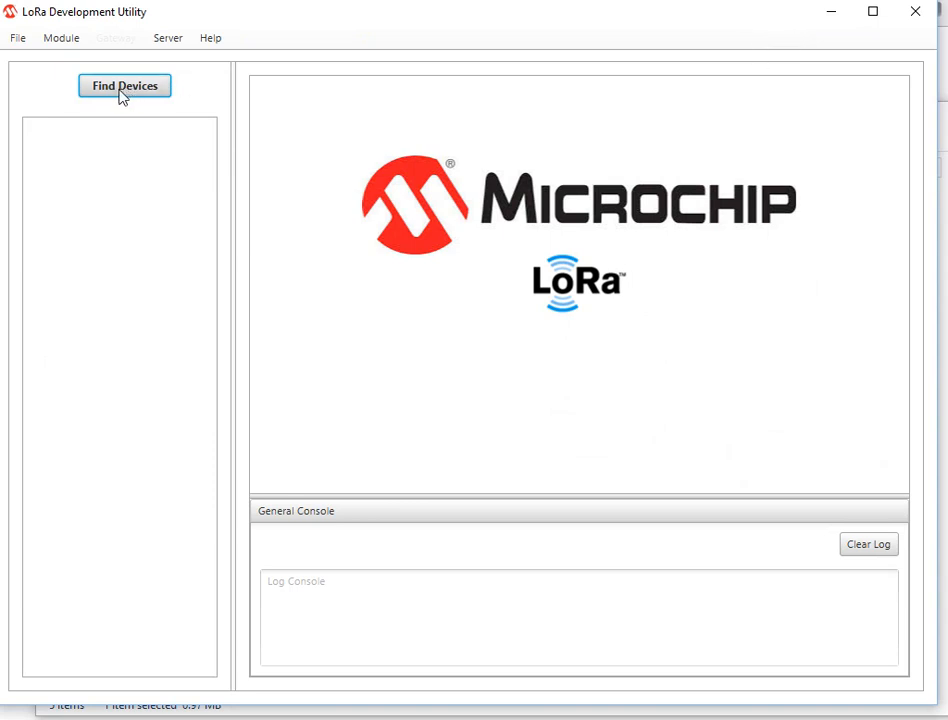
# Step: Run Find Devices so RN Module 0 appears and the RN2903AU creation message is logged
pyautogui.click(124, 84)
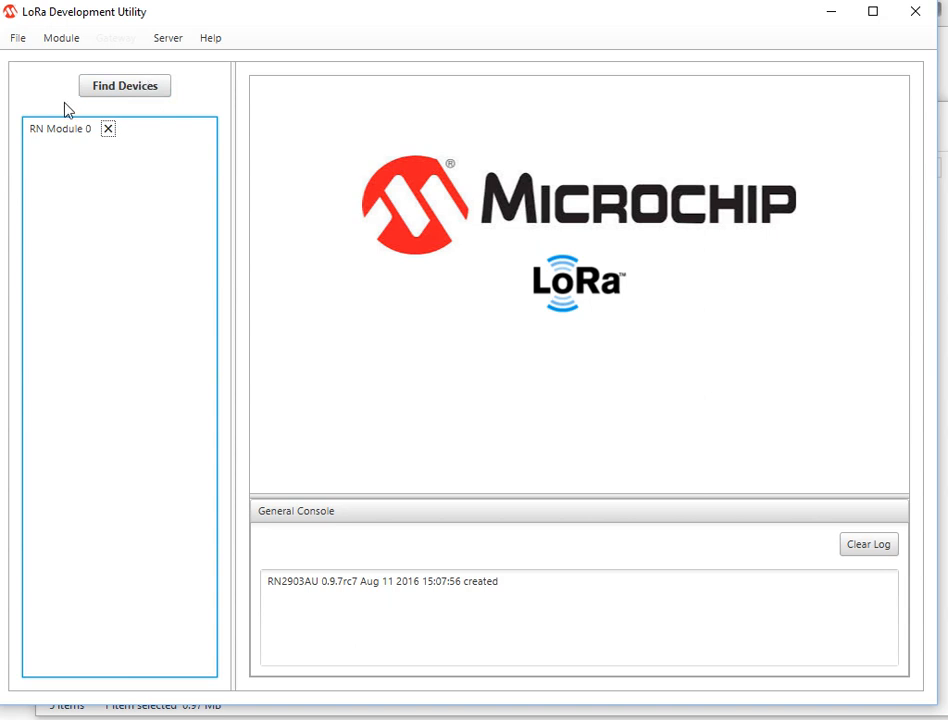
pyautogui.moveTo(116, 152)
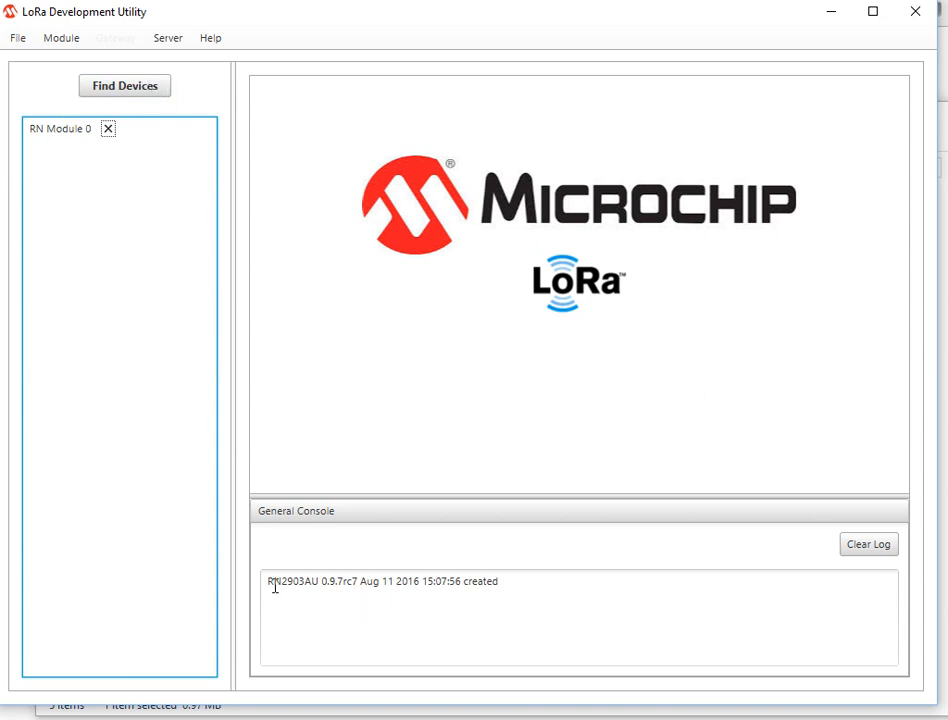
pyautogui.tripleClick(382, 580)
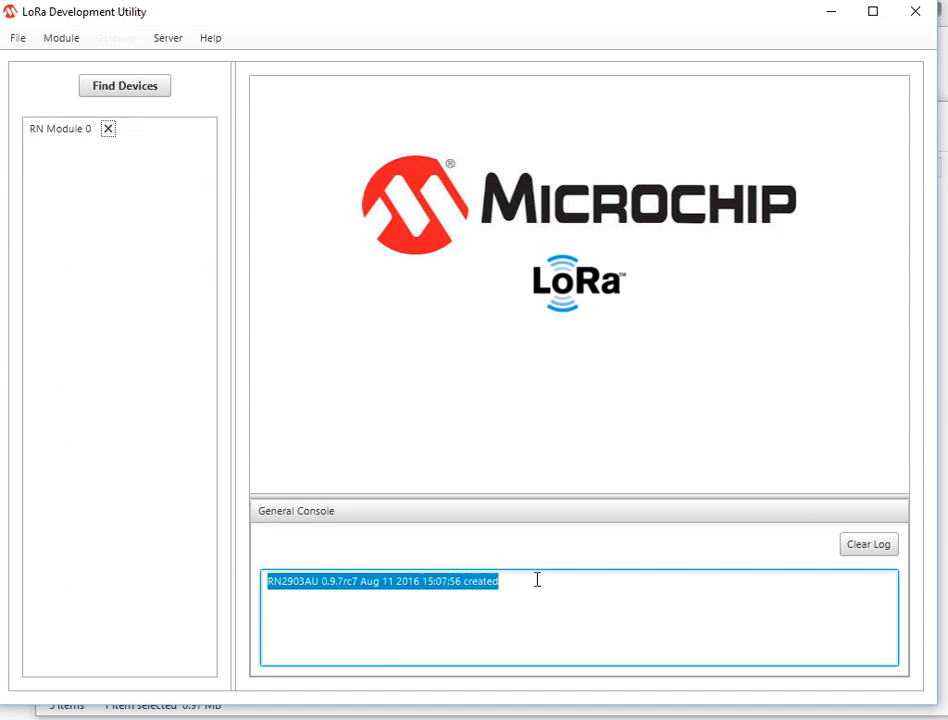
pyautogui.click(476, 622)
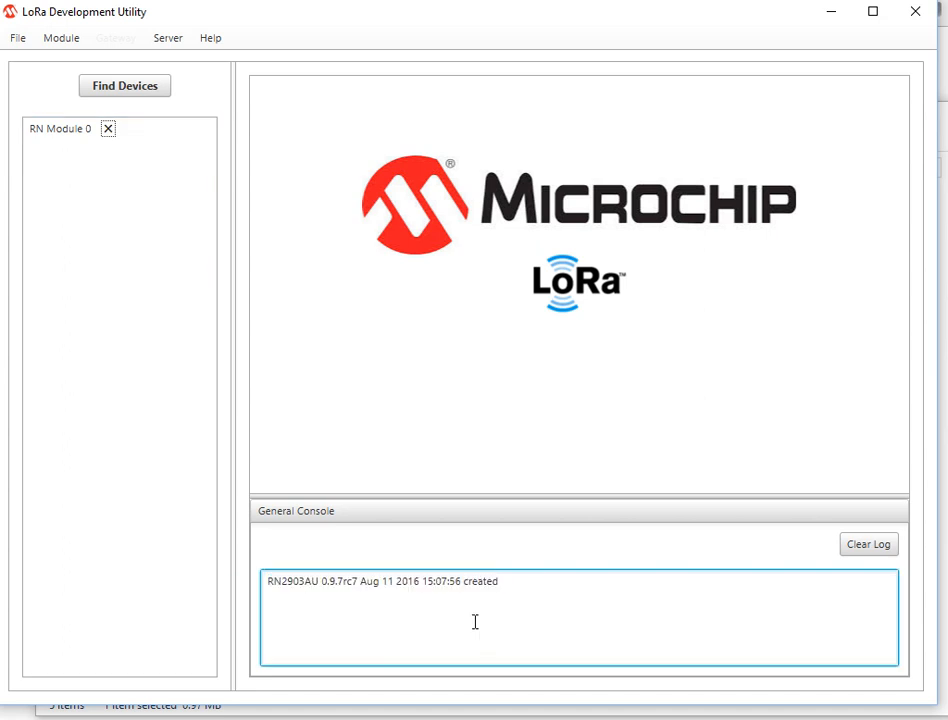
pyautogui.moveTo(536, 592)
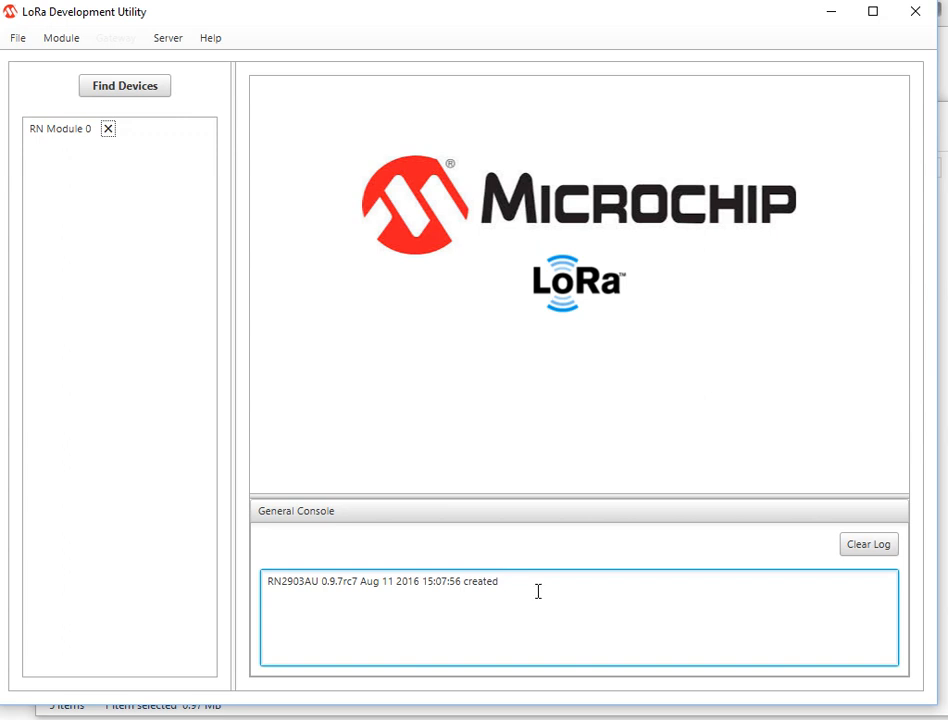
pyautogui.moveTo(524, 592)
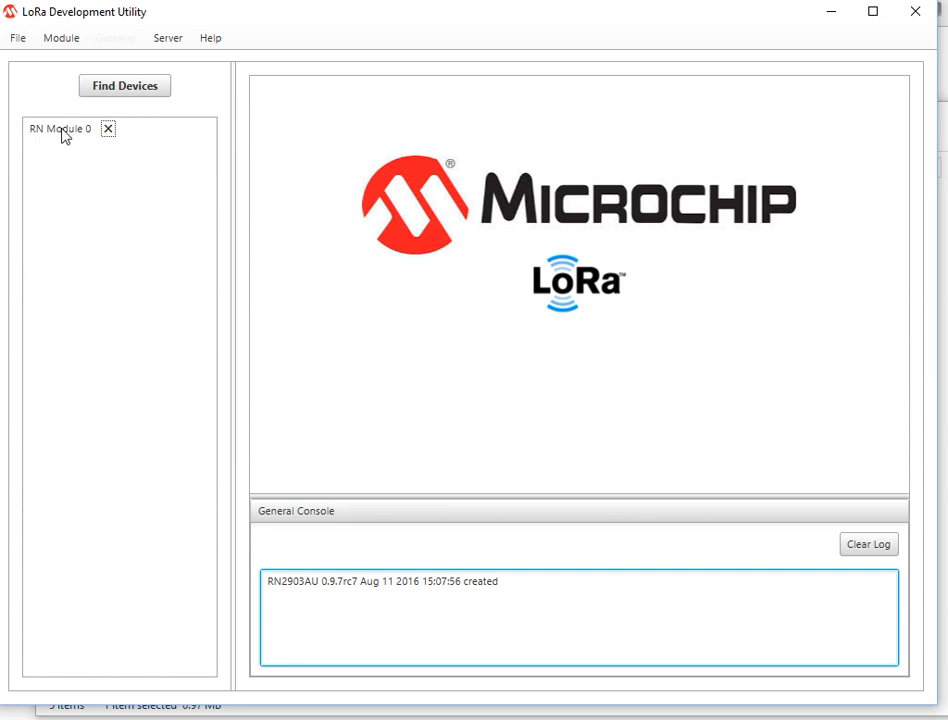
# Step: Select RN Module 0 and drag the splitters to enlarge its LoRa WAN settings area
pyautogui.click(60, 128)
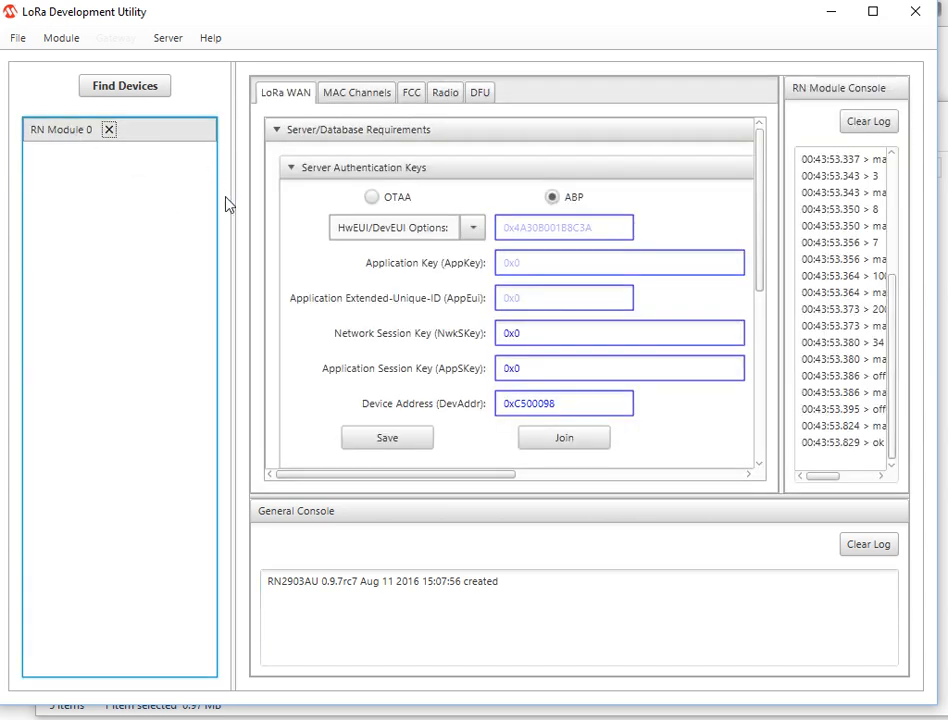
pyautogui.moveTo(790, 72)
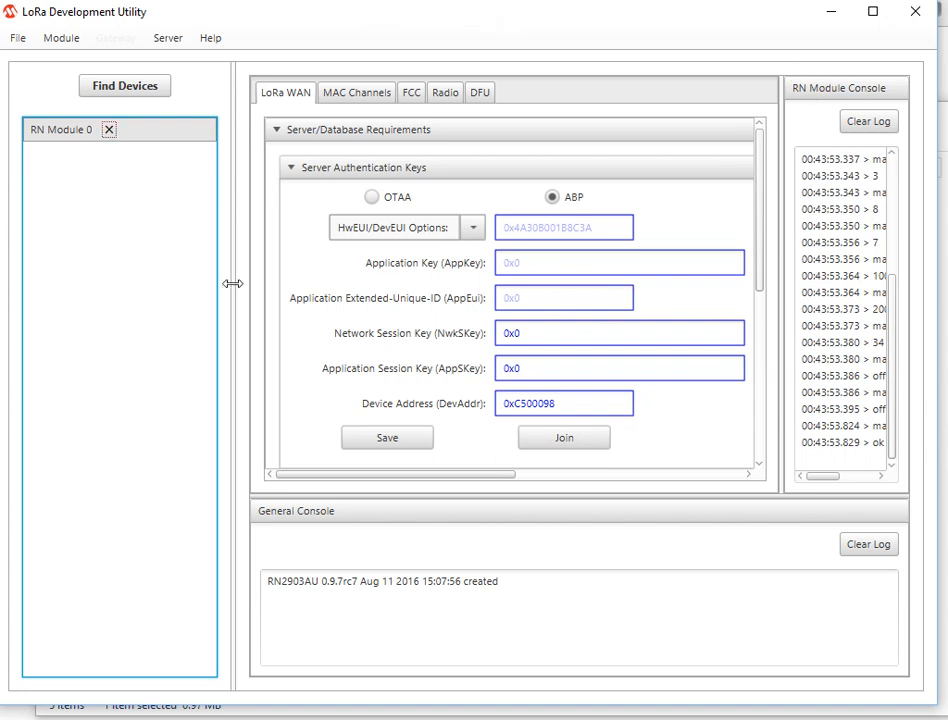
pyautogui.moveTo(232, 284); pyautogui.dragTo(80, 280)
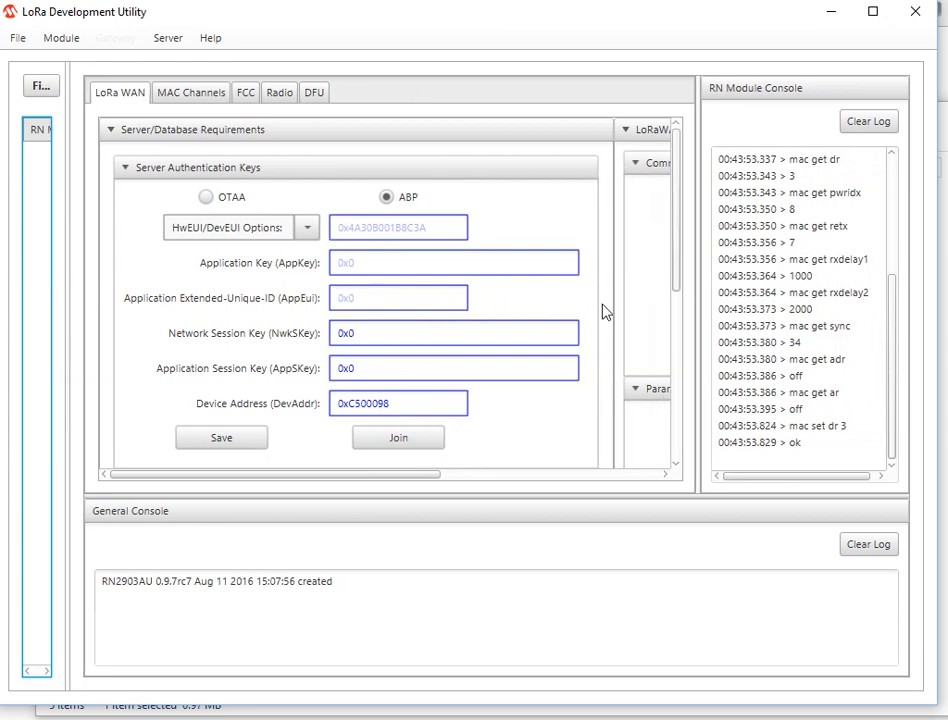
pyautogui.moveTo(362, 496)
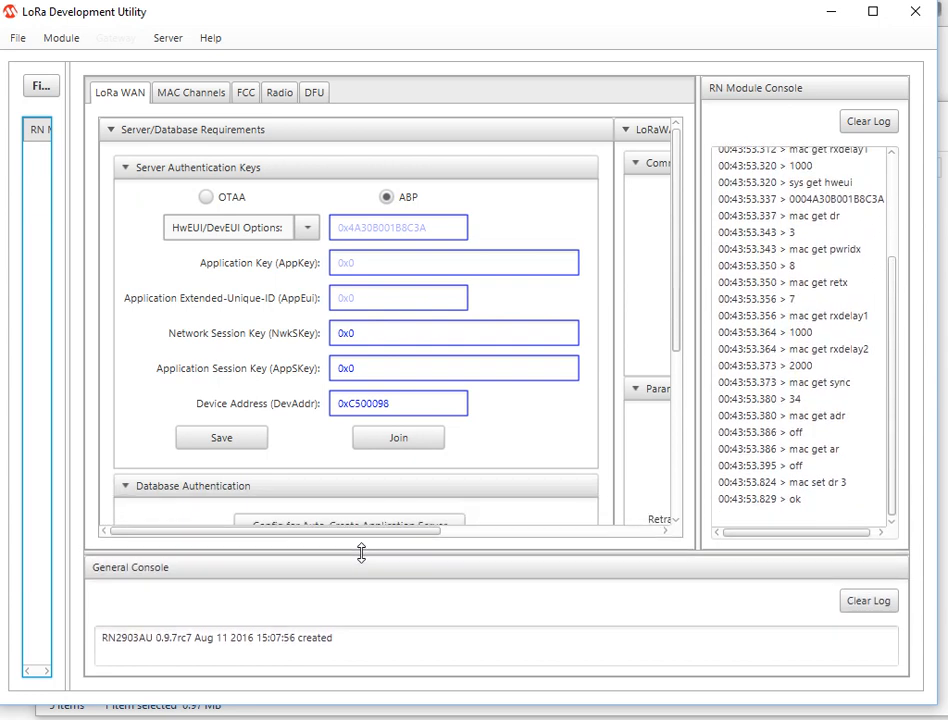
pyautogui.moveTo(360, 552); pyautogui.dragTo(368, 588)
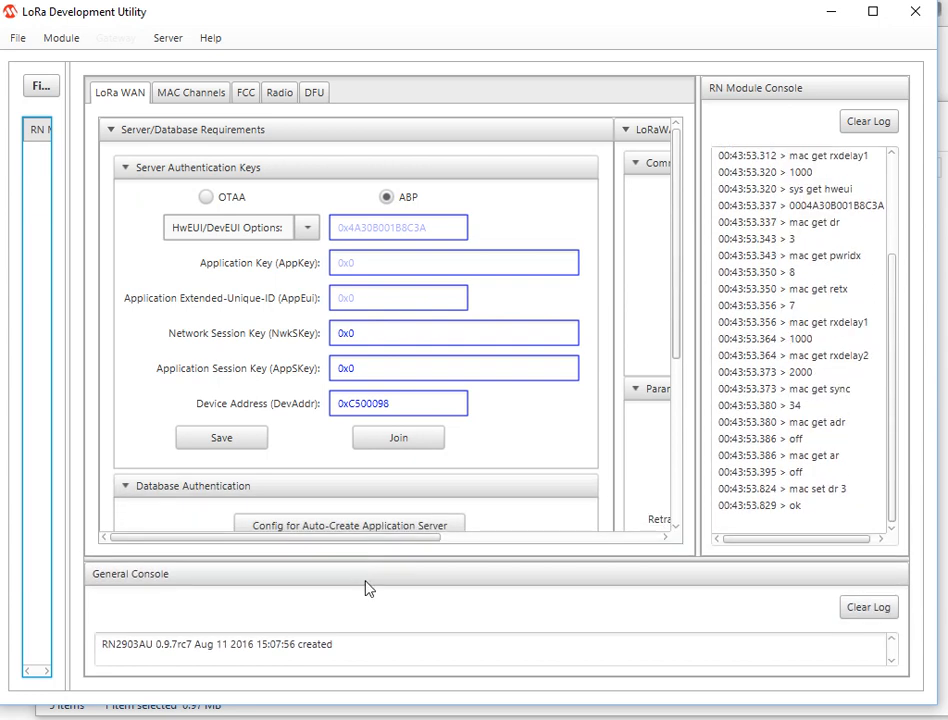
pyautogui.moveTo(312, 250)
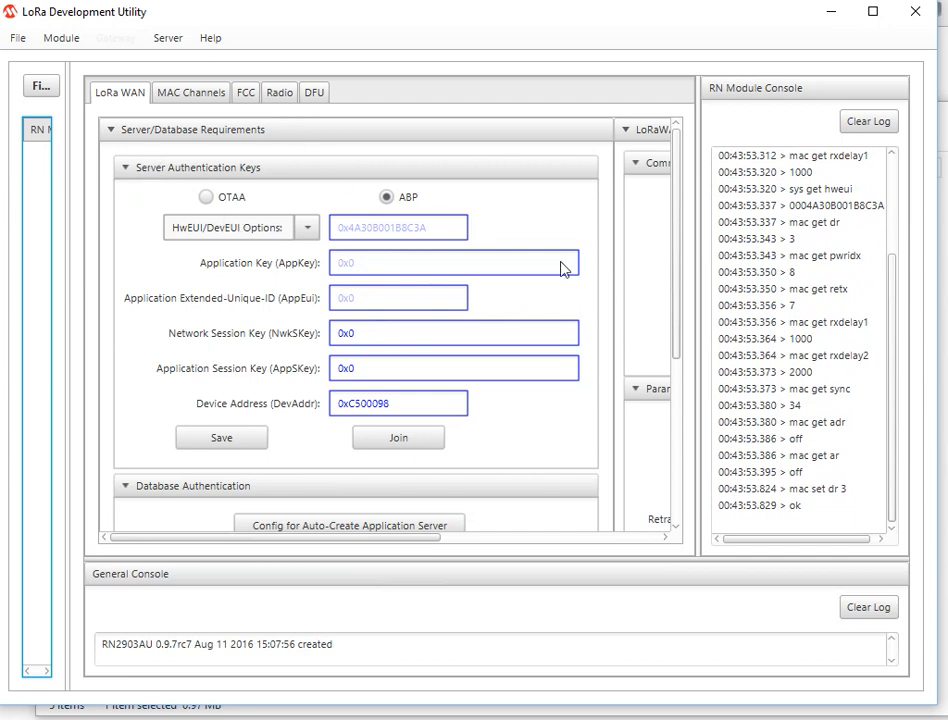
pyautogui.moveTo(700, 348)
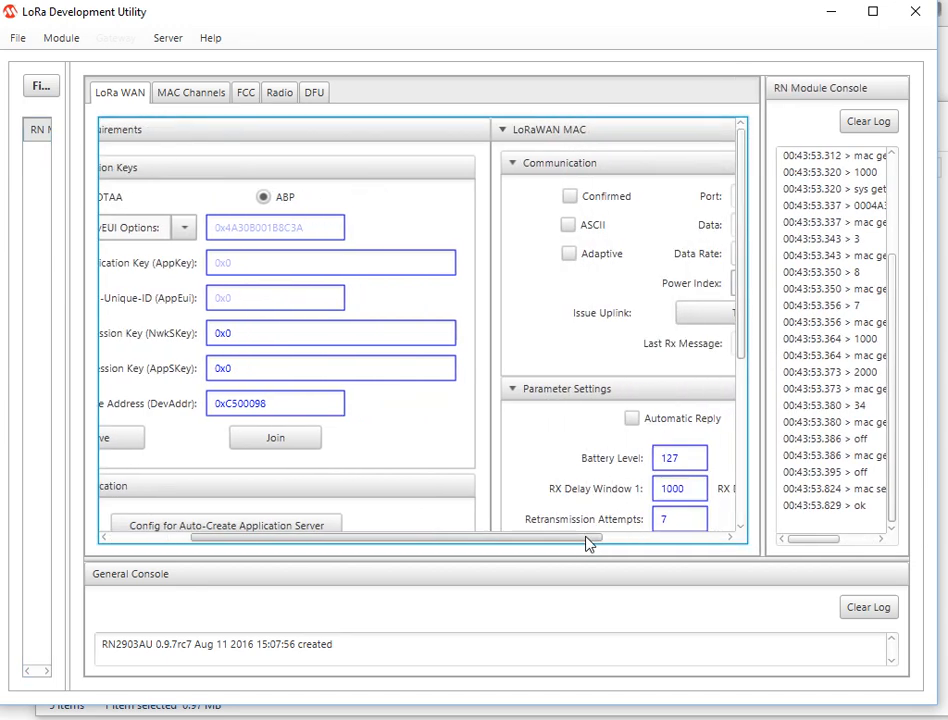
# Step: Scroll through the MAC, Control and Terminal sections and widen the device list again
pyautogui.hscroll(3)
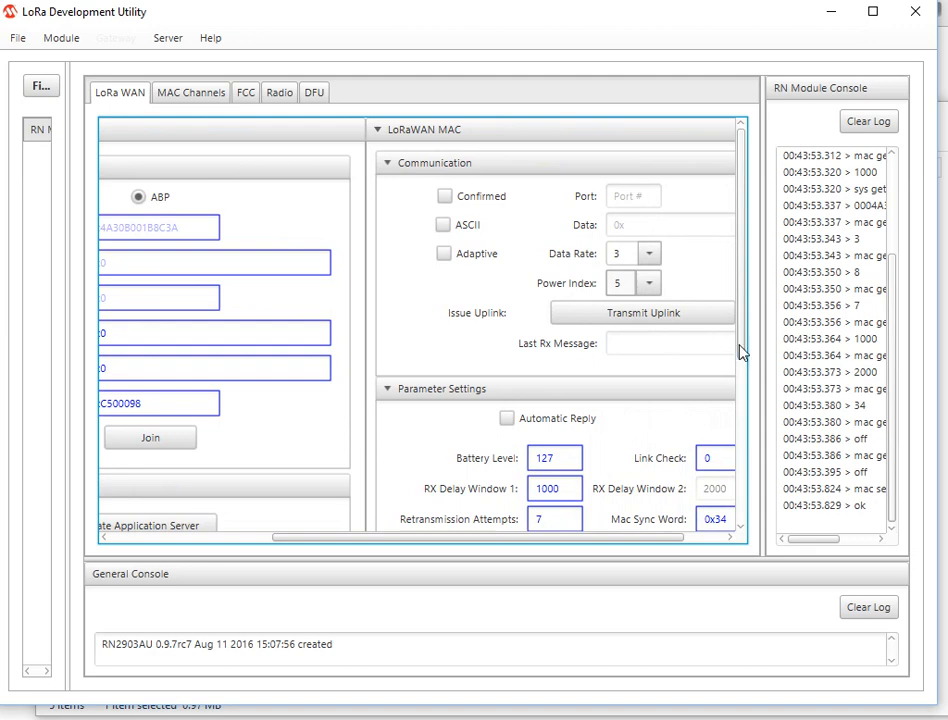
pyautogui.scroll(-3)
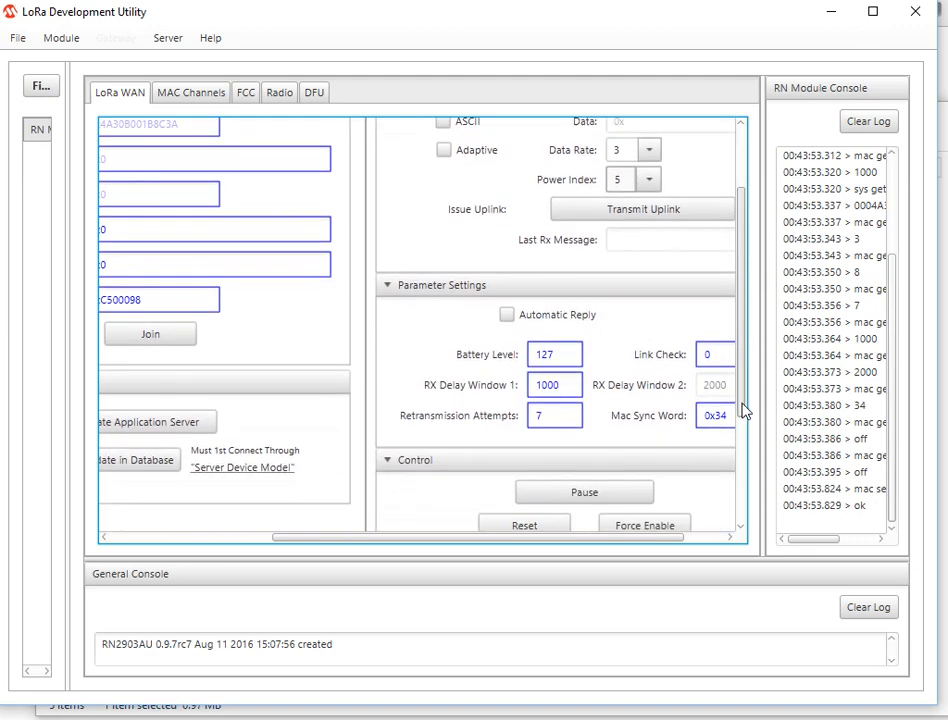
pyautogui.scroll(-3)
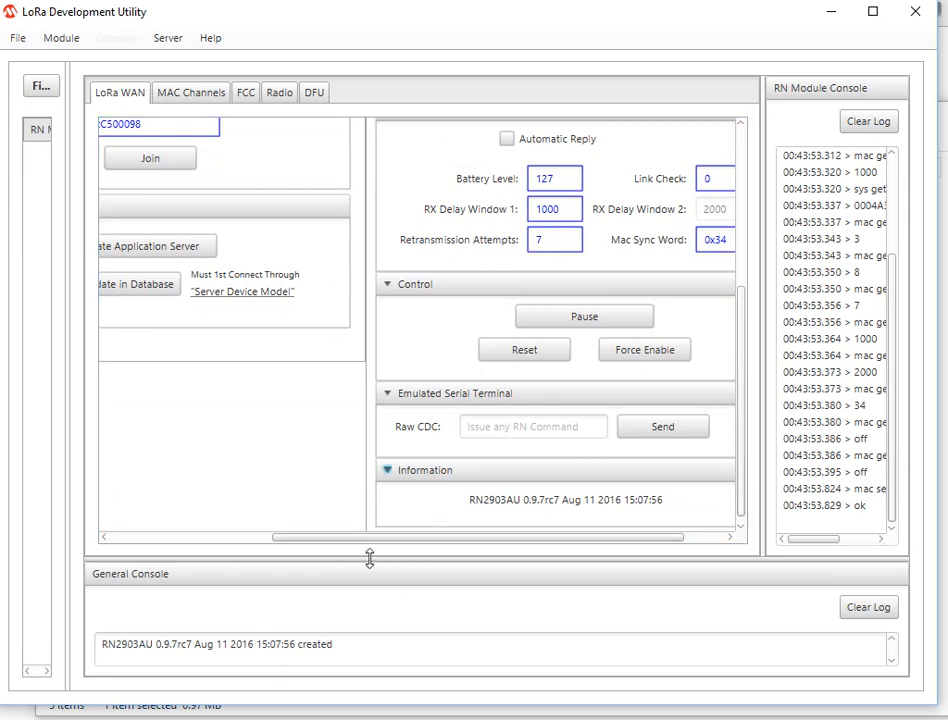
pyautogui.moveTo(380, 564)
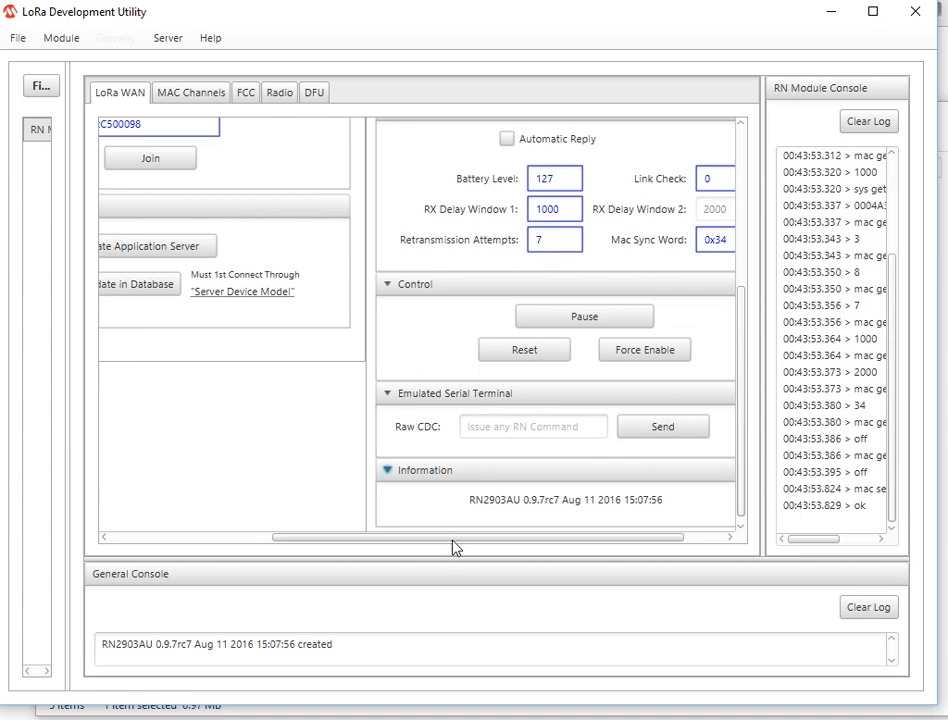
pyautogui.moveTo(470, 536); pyautogui.dragTo(260, 536)
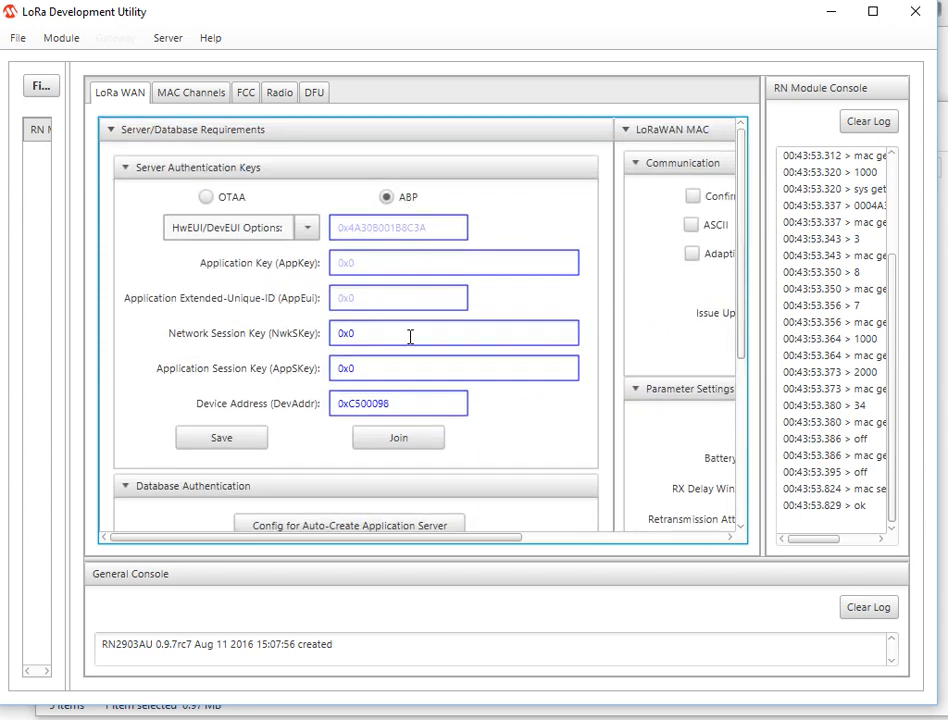
pyautogui.moveTo(218, 340)
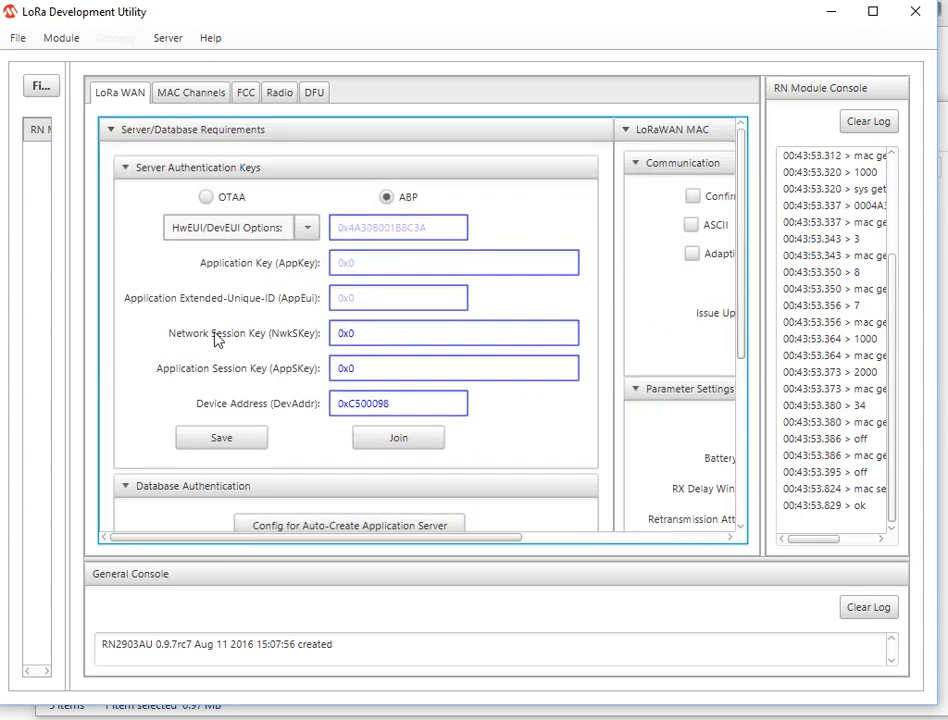
pyautogui.moveTo(192, 342)
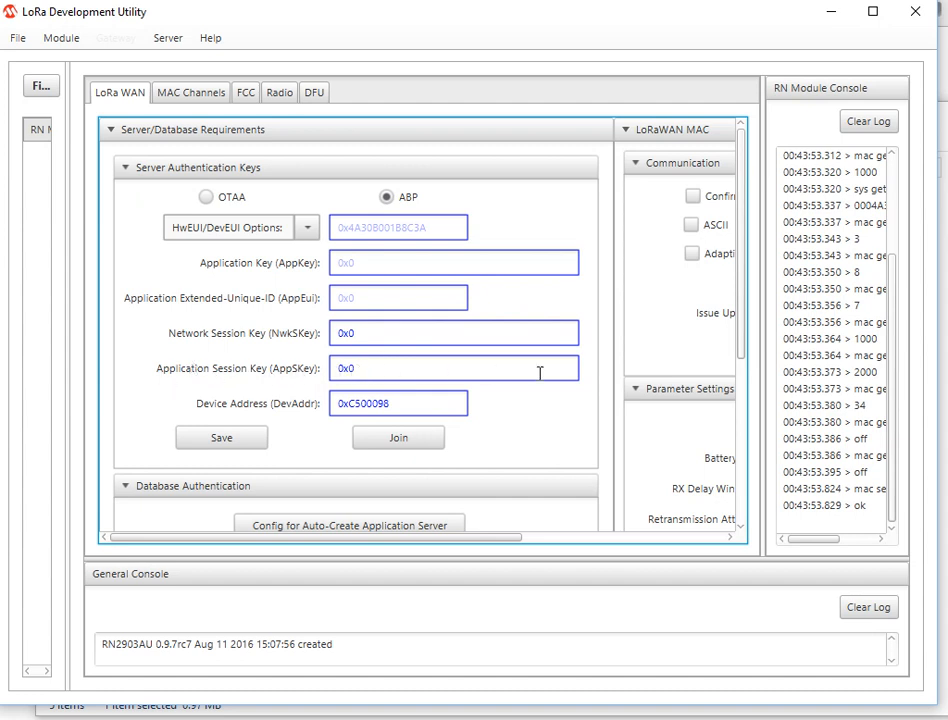
pyautogui.moveTo(196, 416)
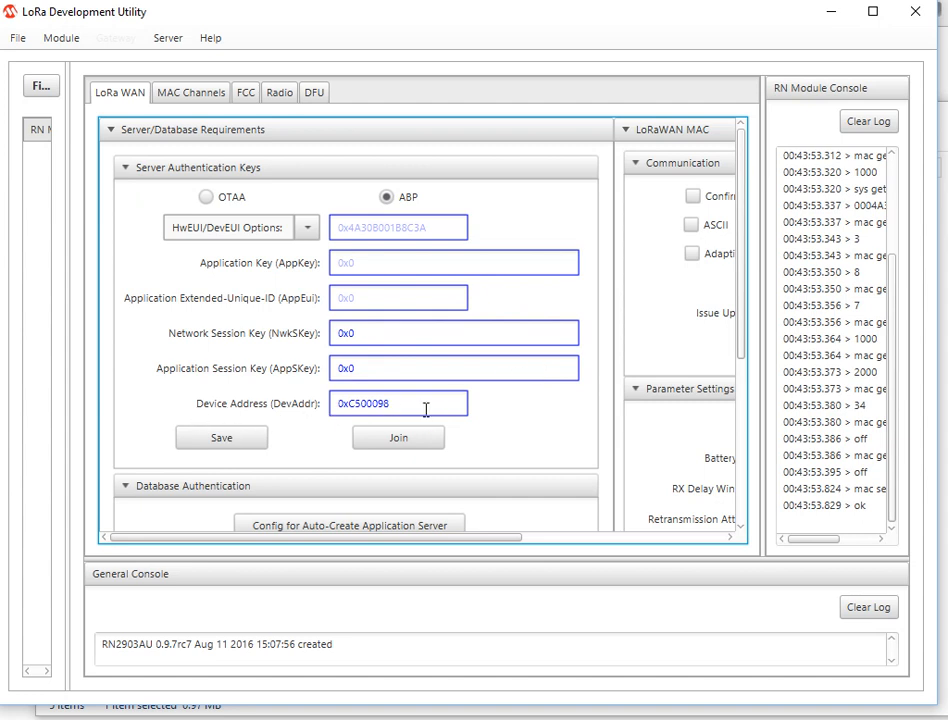
pyautogui.moveTo(244, 412)
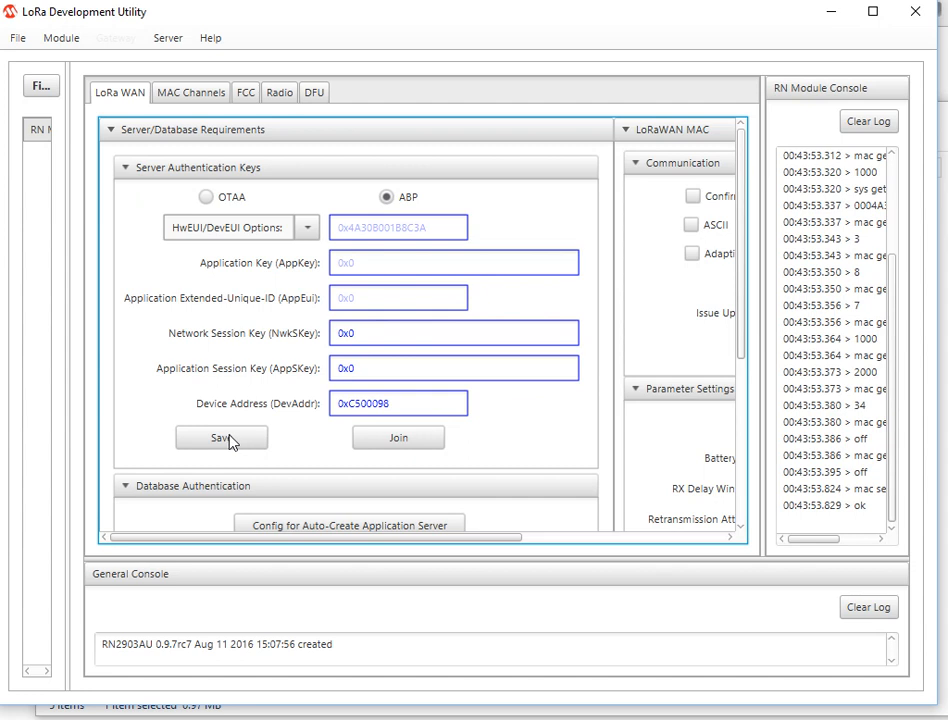
pyautogui.moveTo(740, 344)
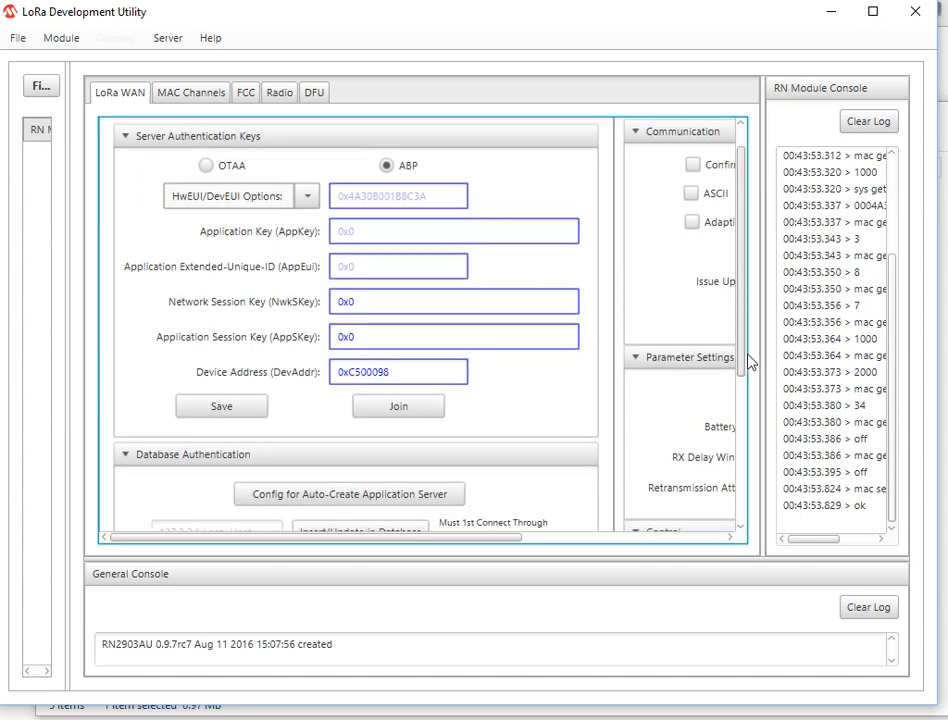
pyautogui.scroll(3)
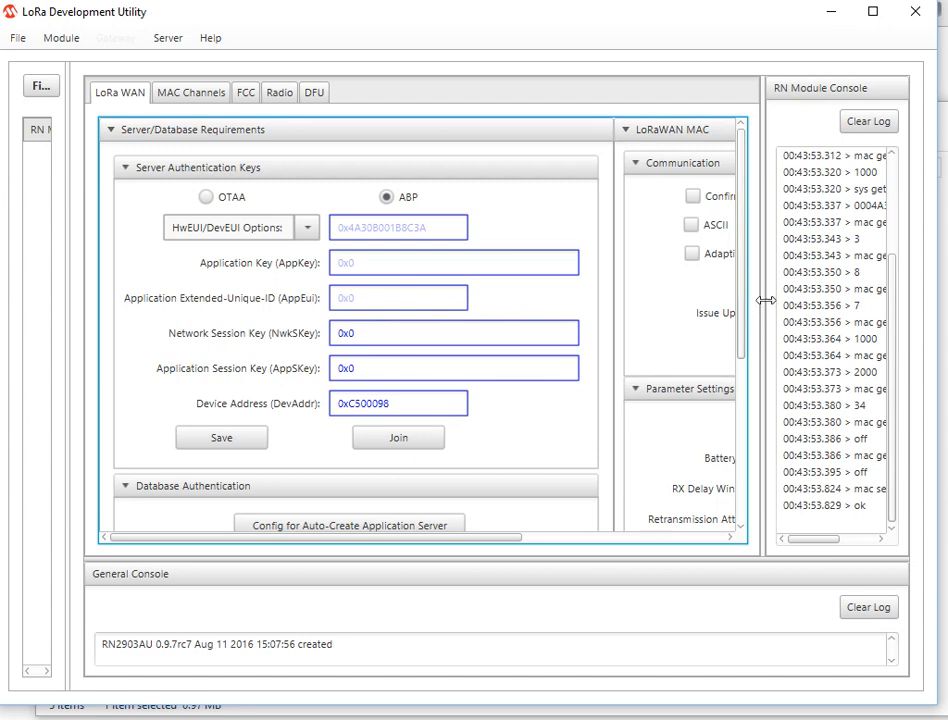
pyautogui.moveTo(764, 300); pyautogui.dragTo(640, 310)
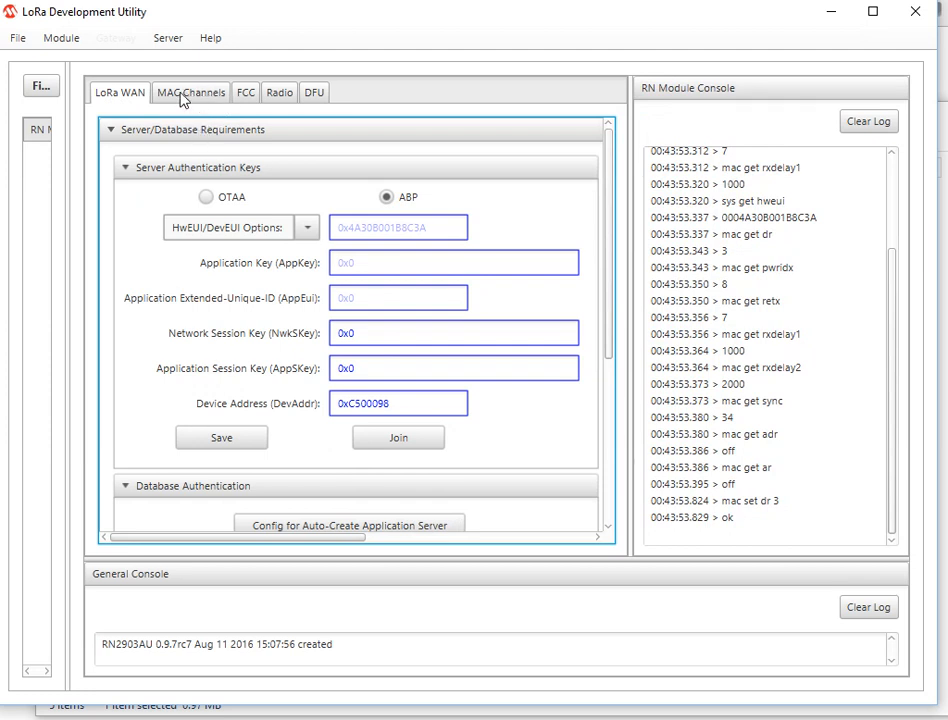
pyautogui.moveTo(246, 96)
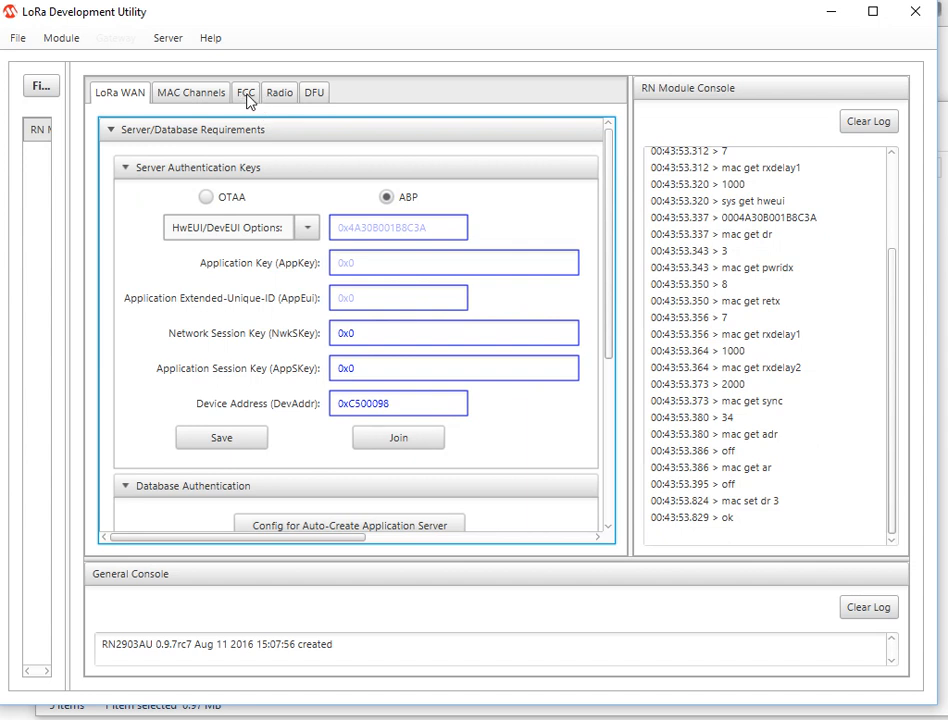
pyautogui.moveTo(280, 104)
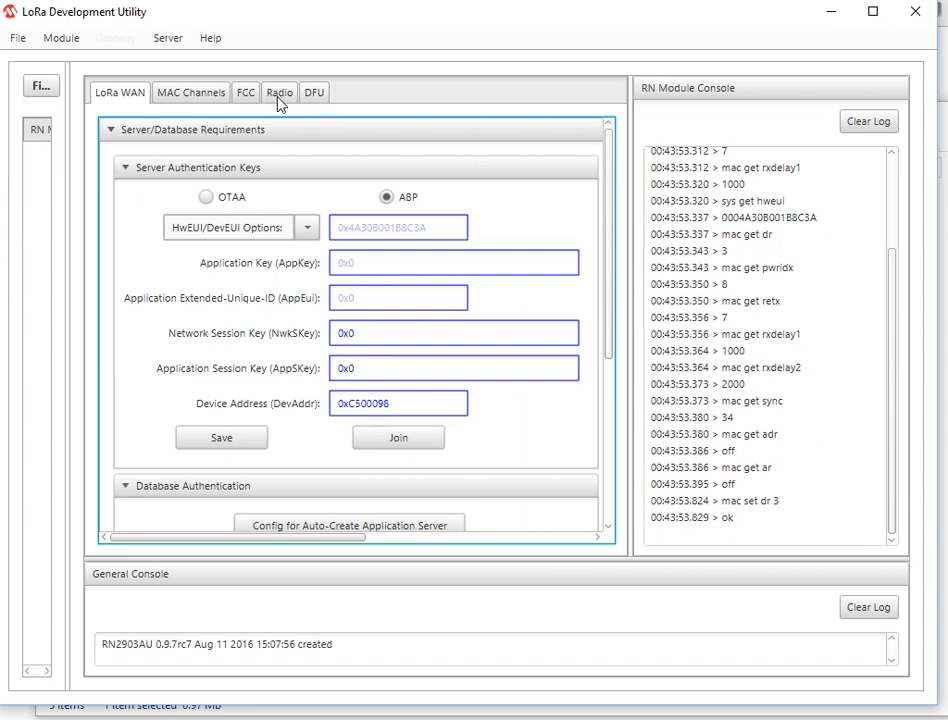
pyautogui.moveTo(284, 104)
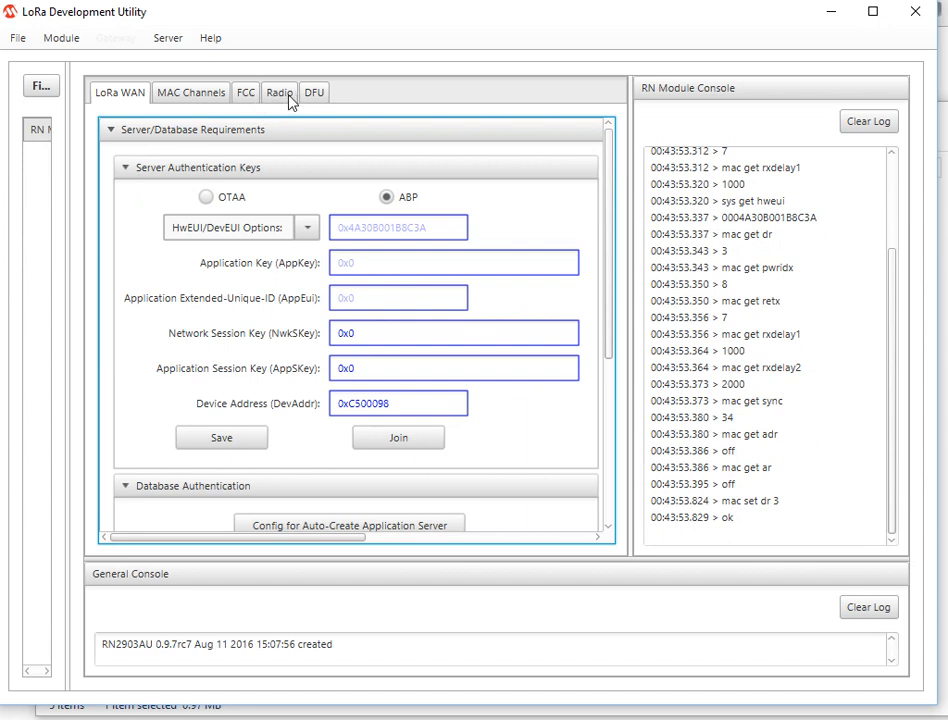
pyautogui.moveTo(324, 110)
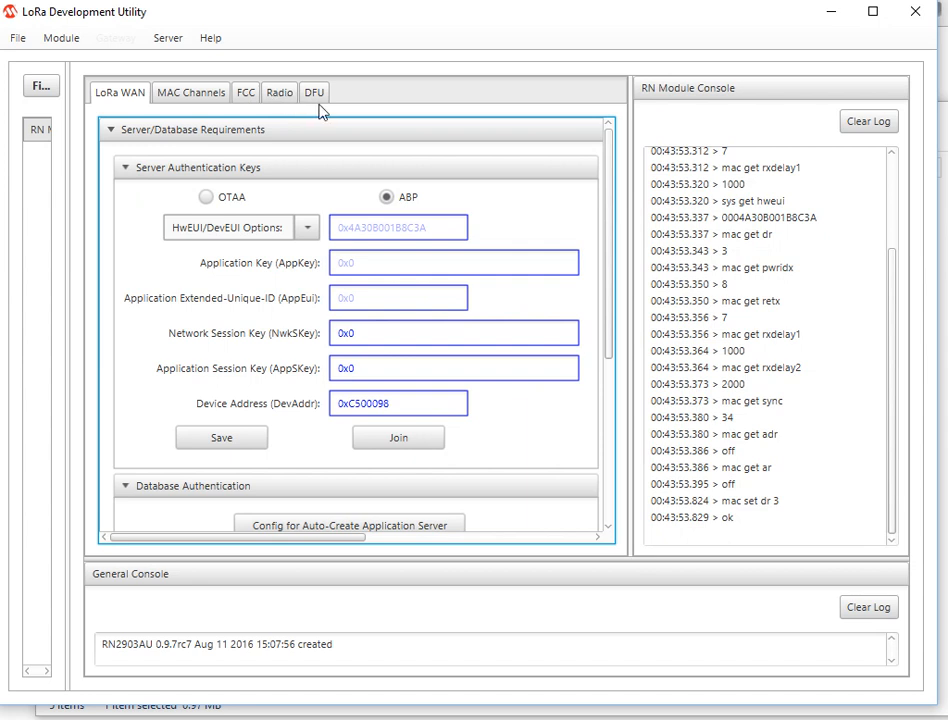
# Step: Show the DFU page with Bootloader Input and COM Port at 57600 bits per second
pyautogui.click(314, 92)
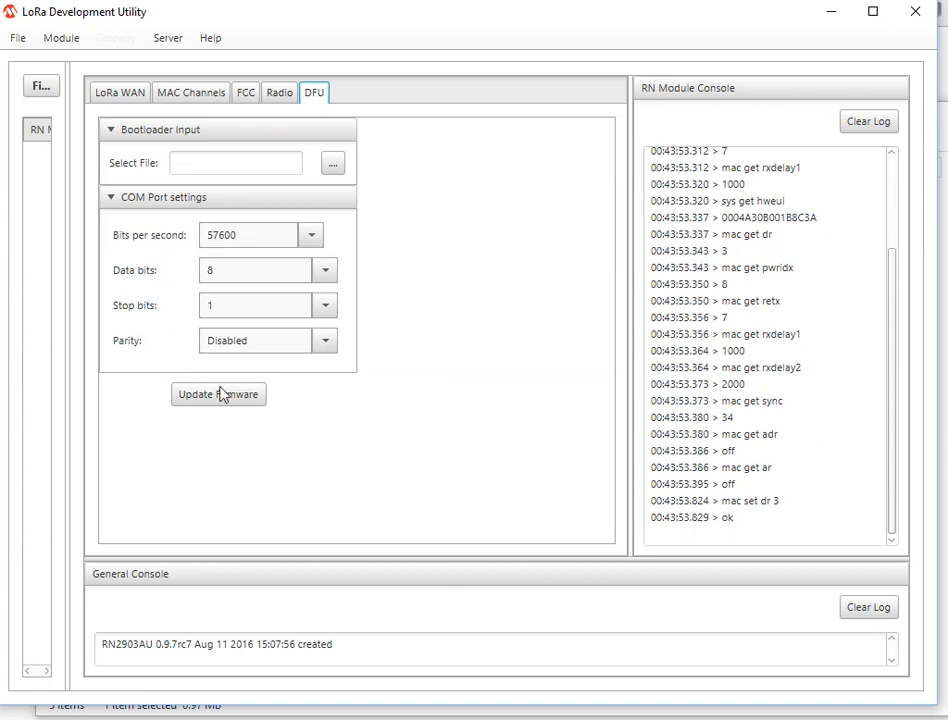
pyautogui.moveTo(312, 156)
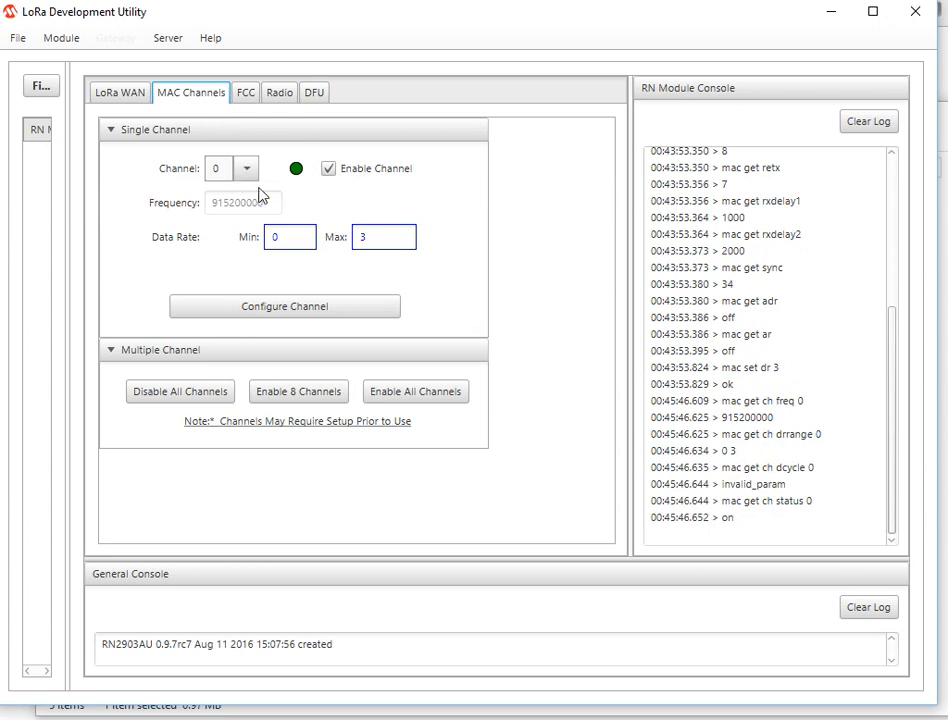
pyautogui.moveTo(258, 178)
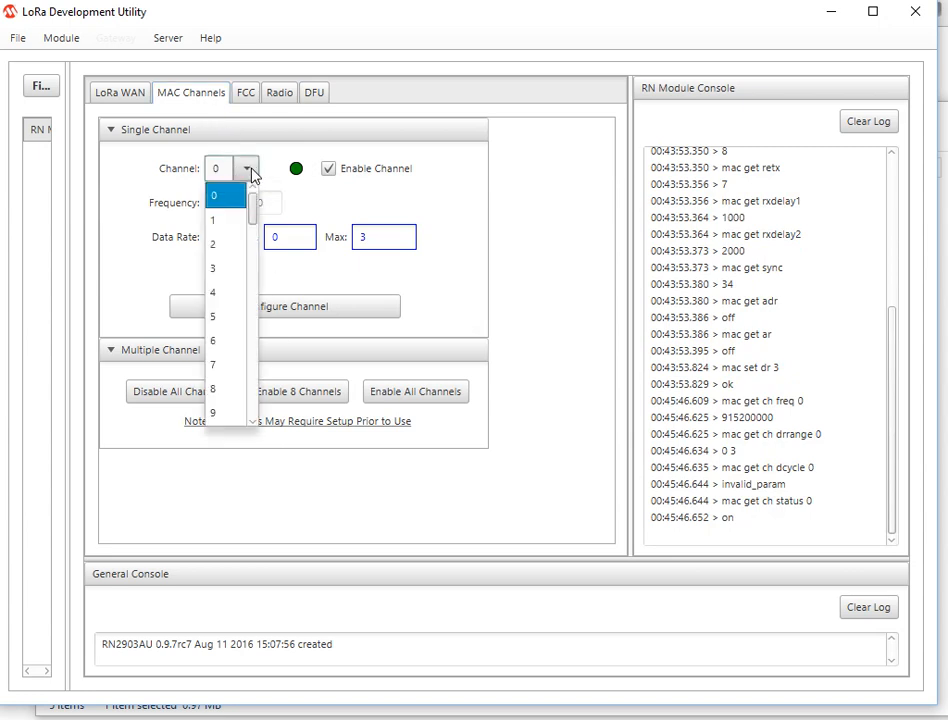
# Step: Inspect channel 0 and another channel, then enable and disable channel 8
pyautogui.click(212, 218)
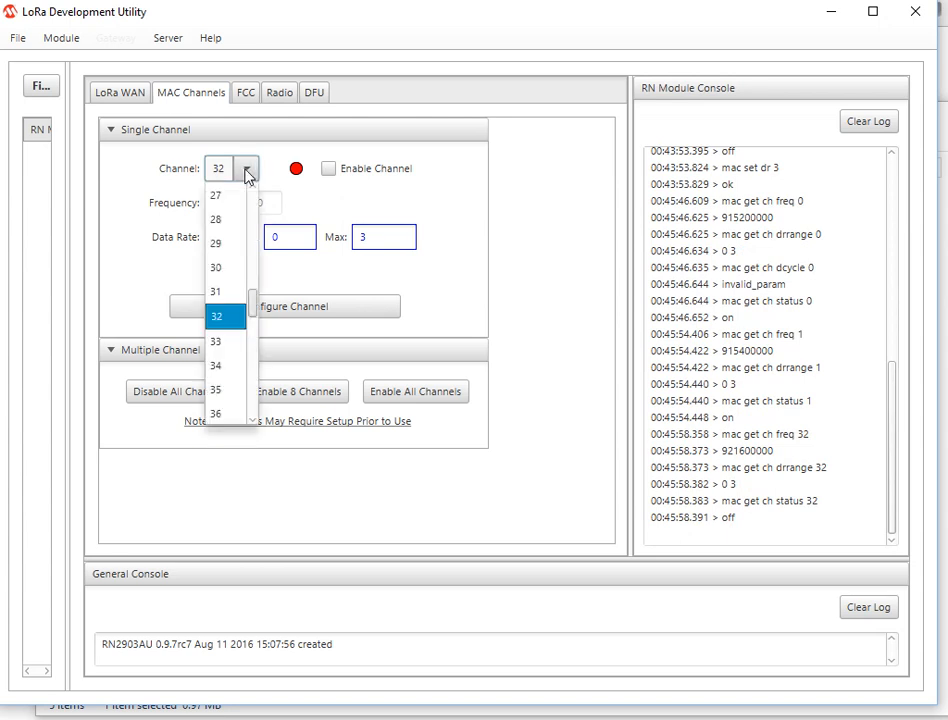
pyautogui.scroll(3)
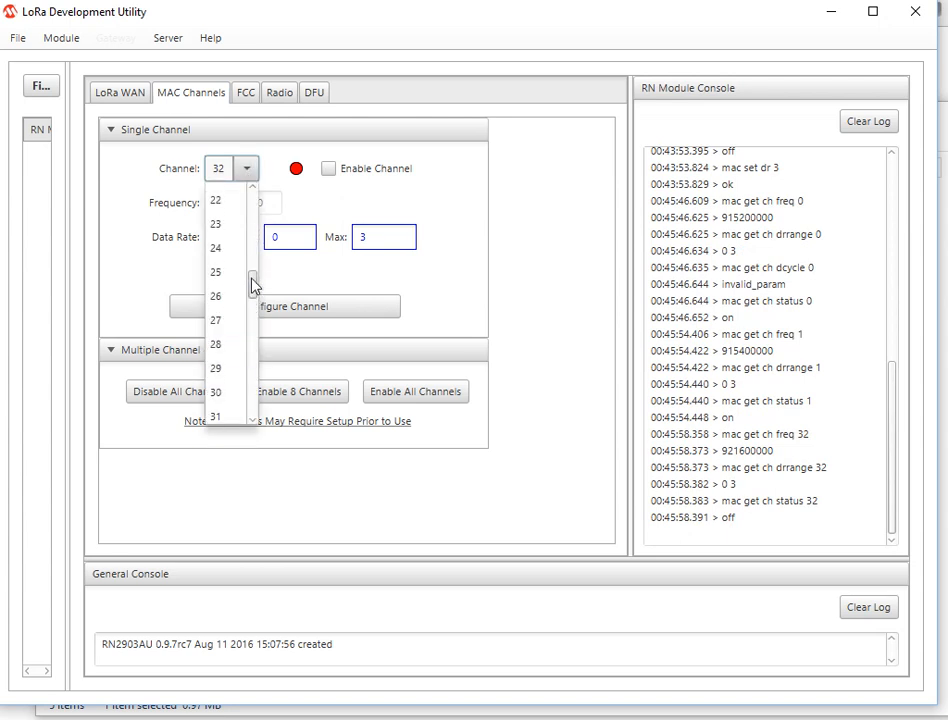
pyautogui.scroll(3)
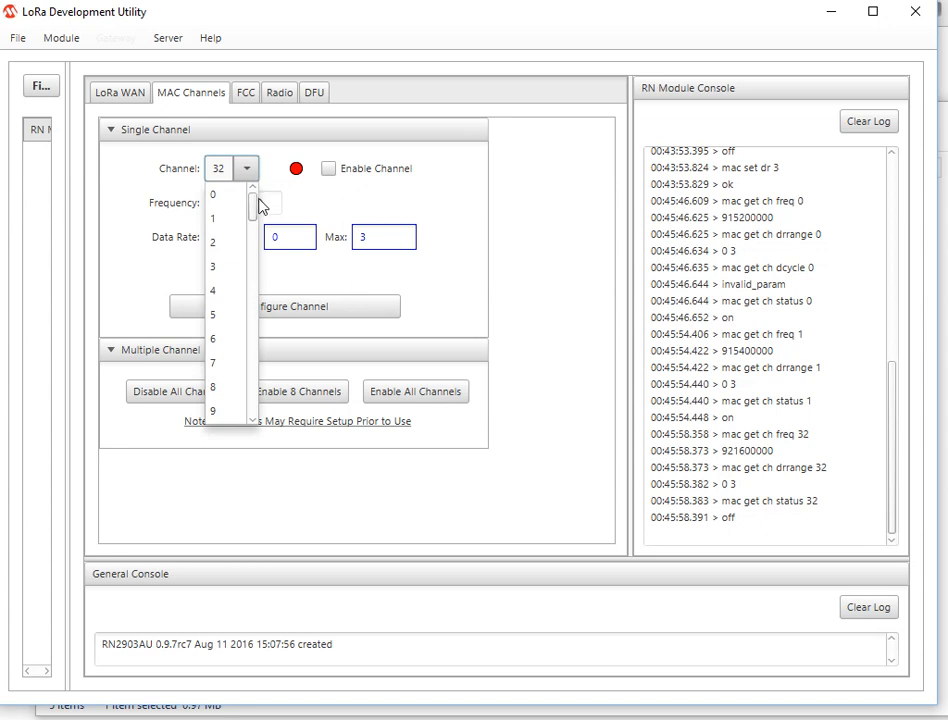
pyautogui.click(212, 192)
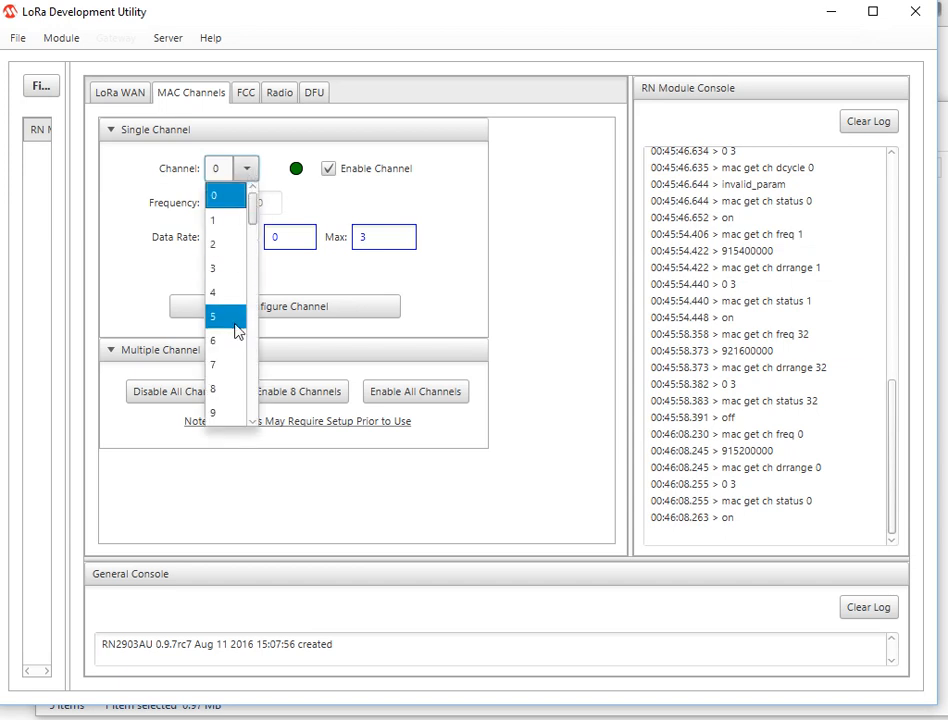
pyautogui.click(212, 364)
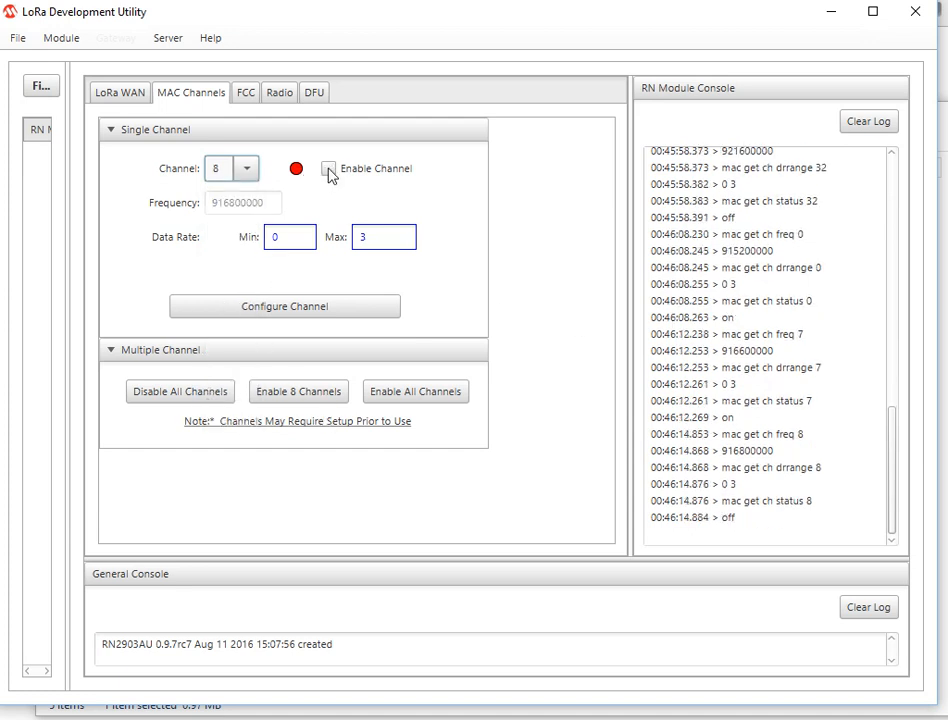
pyautogui.click(328, 168)
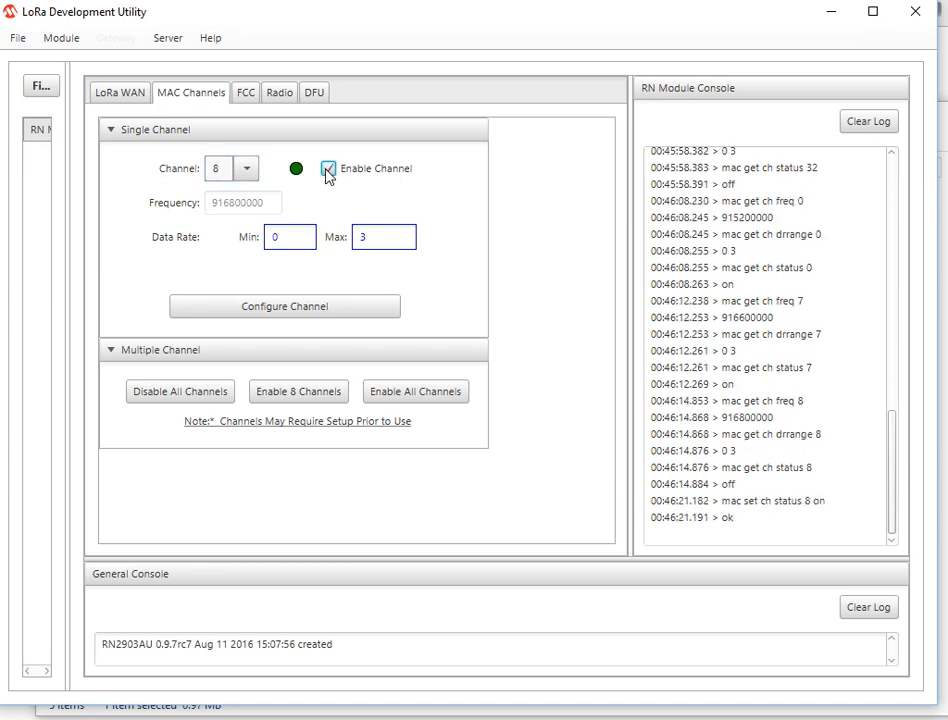
pyautogui.click(328, 168)
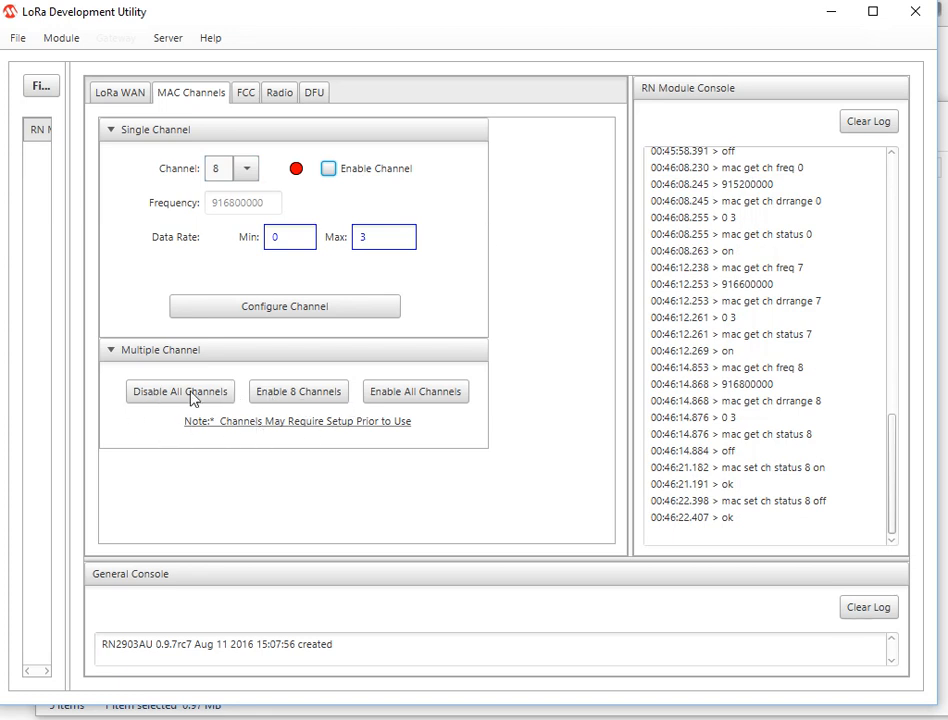
pyautogui.moveTo(308, 408)
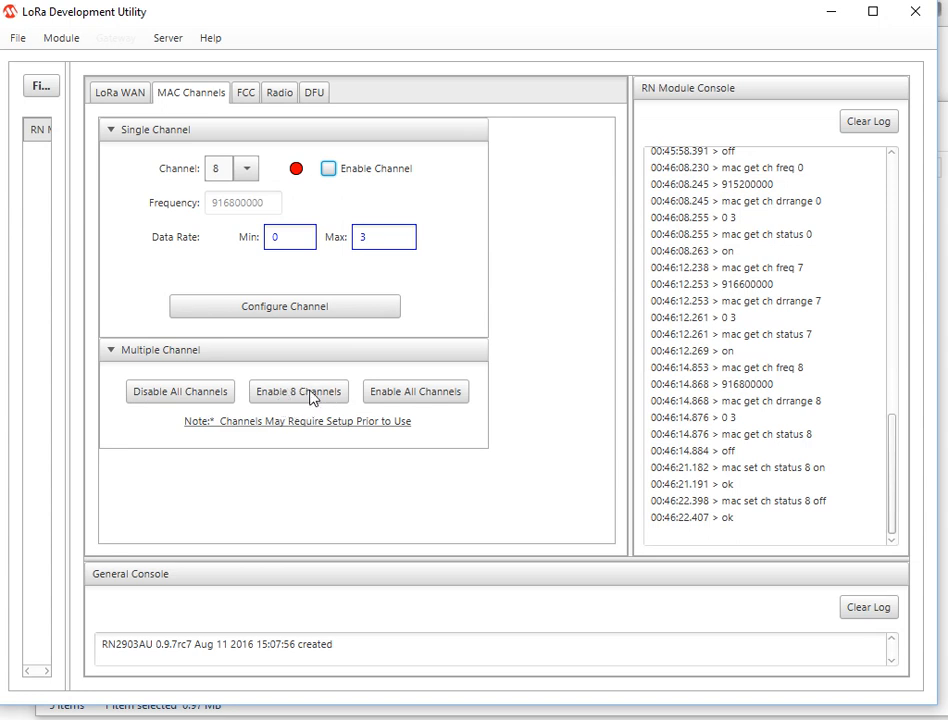
pyautogui.moveTo(316, 318)
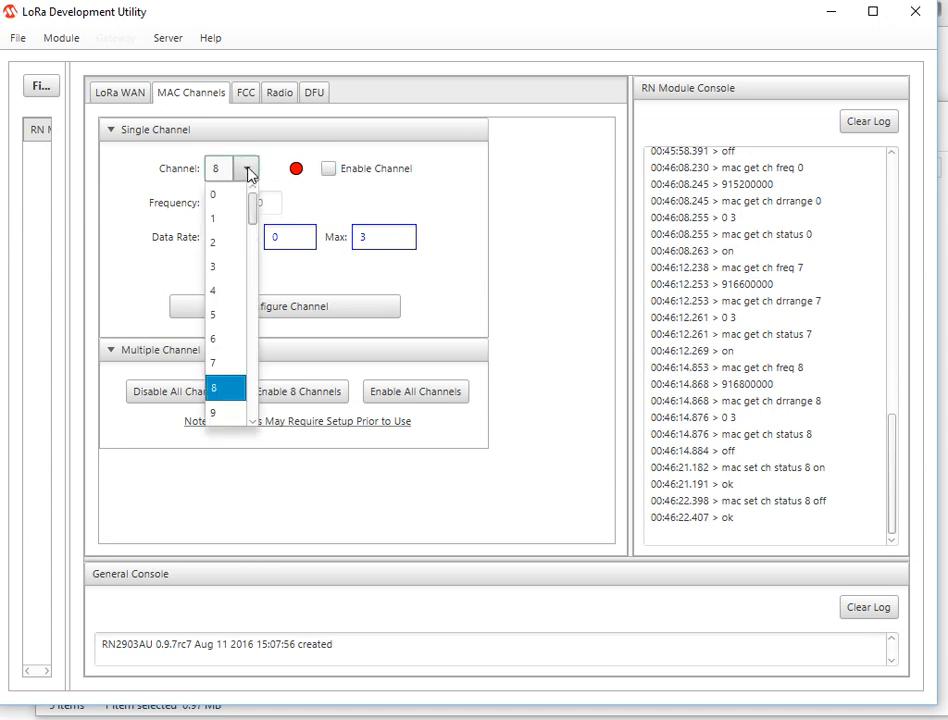
# Step: Return to channel 0, clear the module console log and query another channel's settings
pyautogui.click(212, 194)
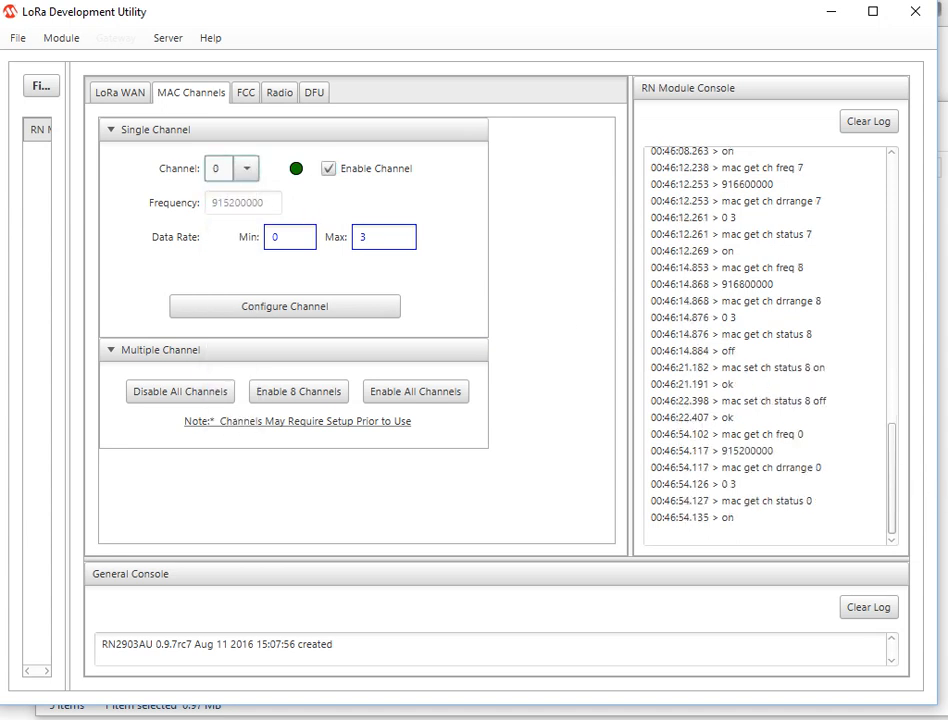
pyautogui.click(868, 120)
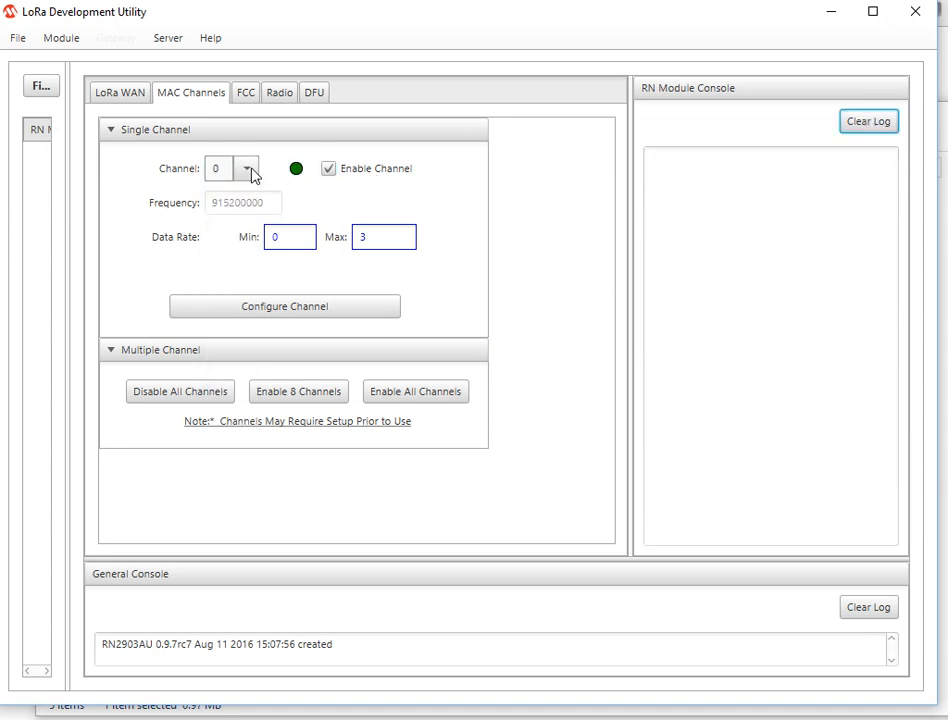
pyautogui.click(246, 168)
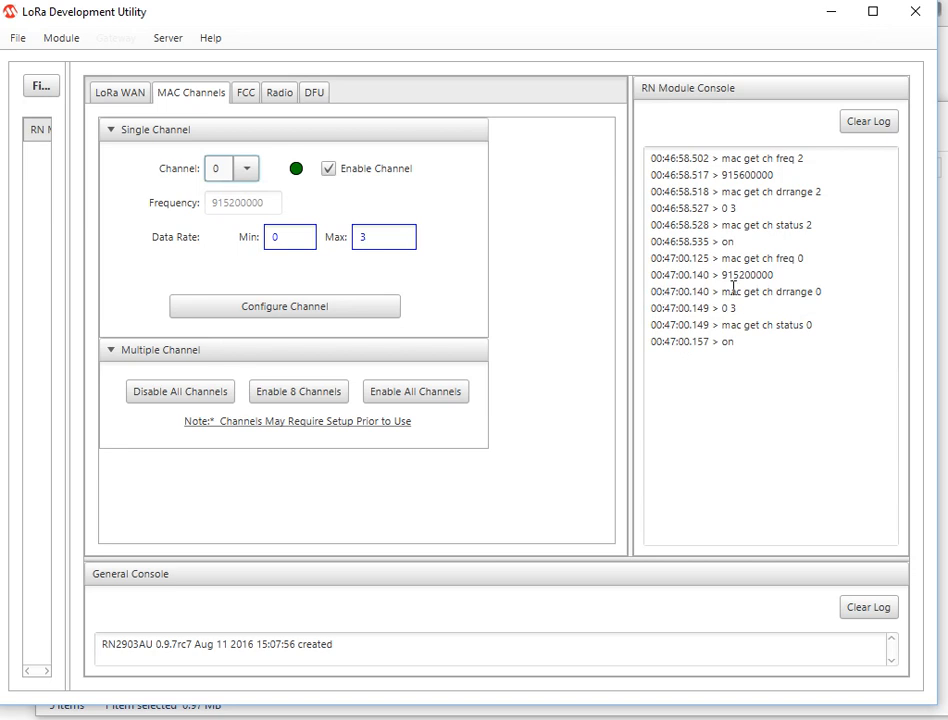
pyautogui.doubleClick(770, 292)
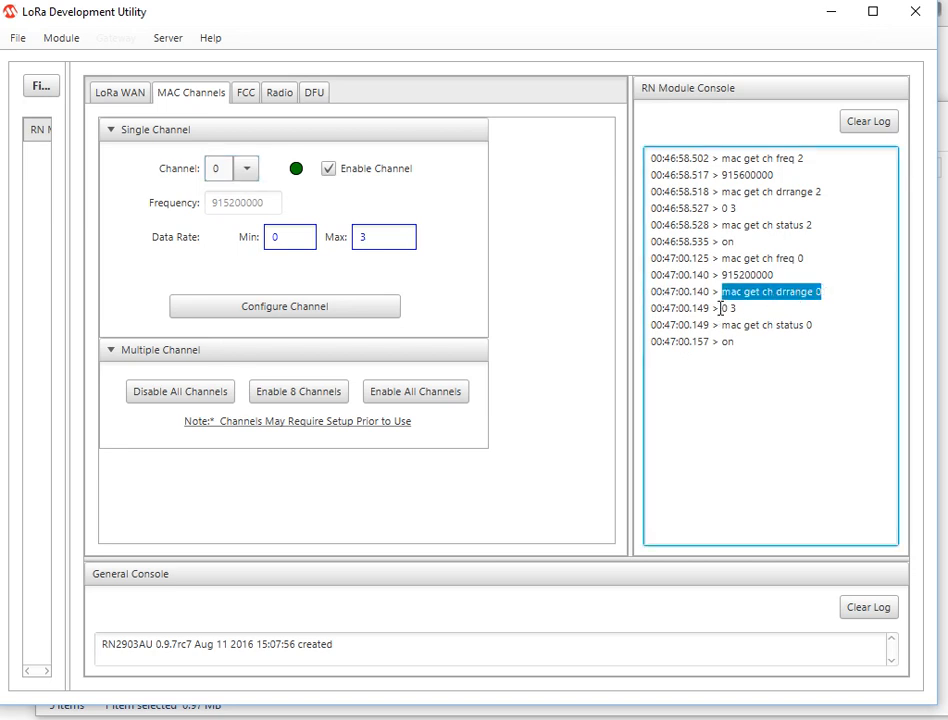
pyautogui.click(724, 308)
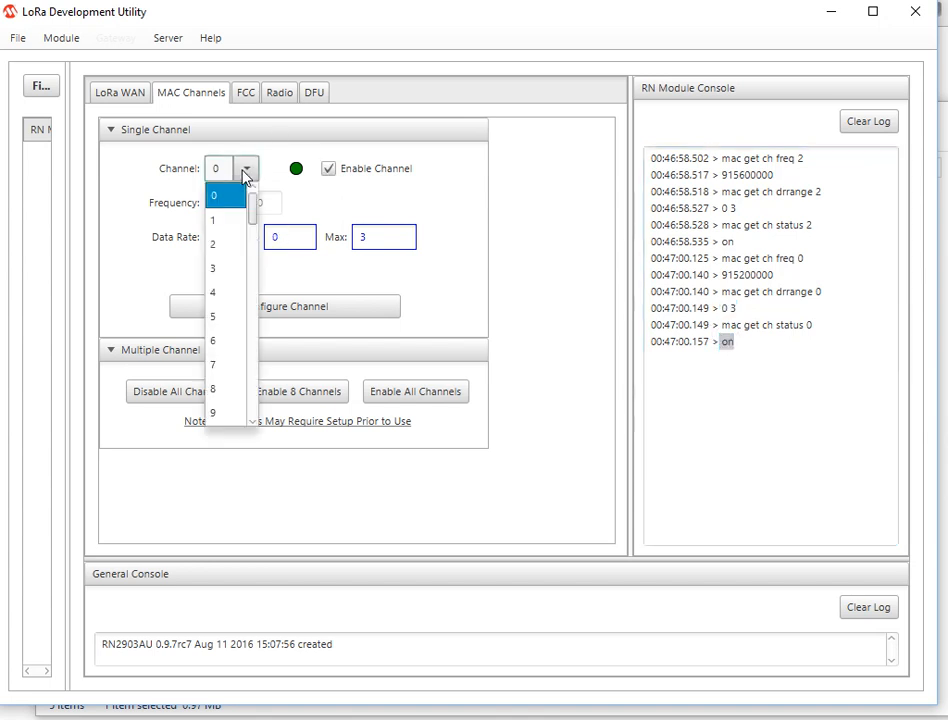
pyautogui.moveTo(224, 364)
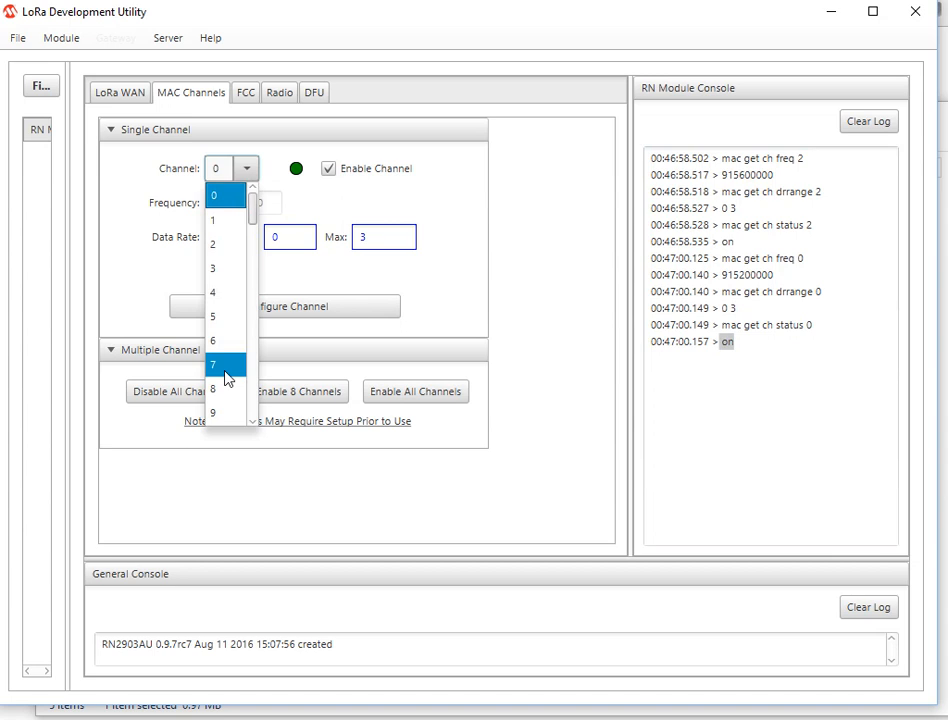
pyautogui.moveTo(410, 290)
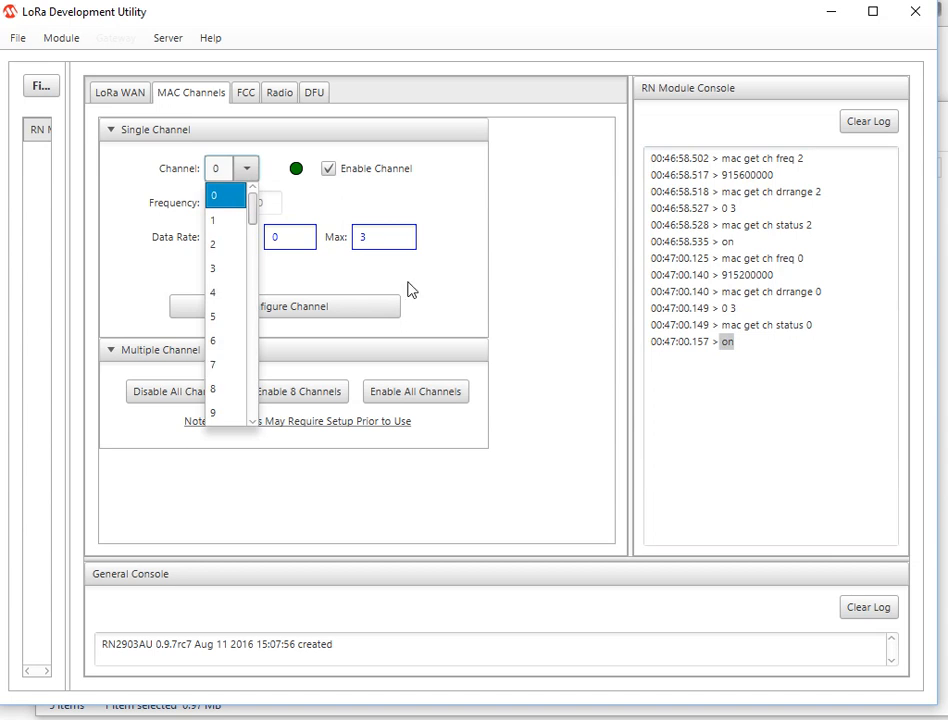
pyautogui.click(212, 196)
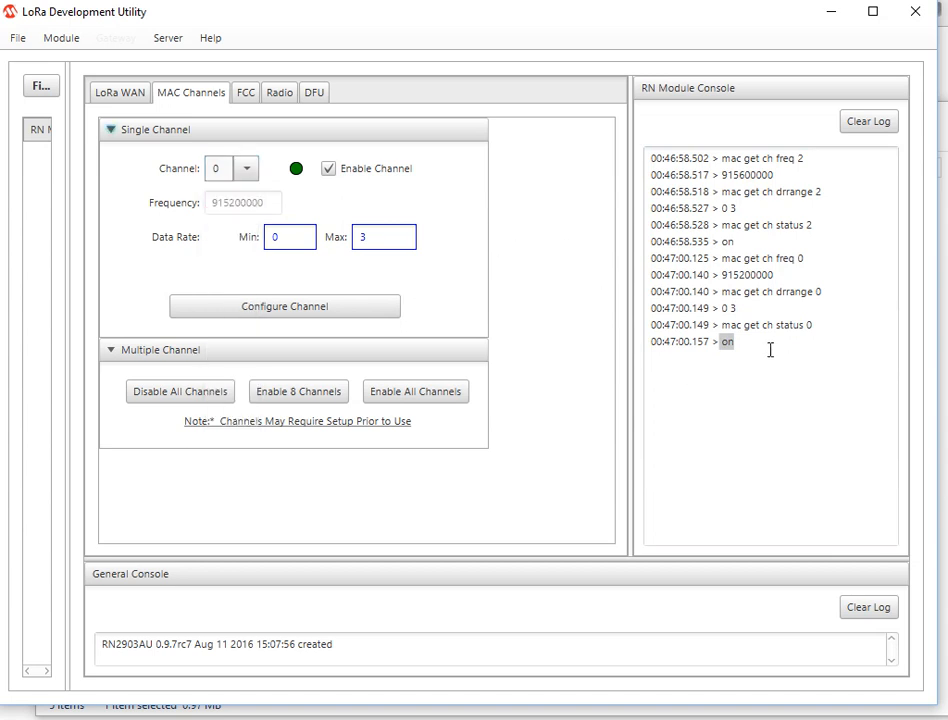
pyautogui.moveTo(270, 284)
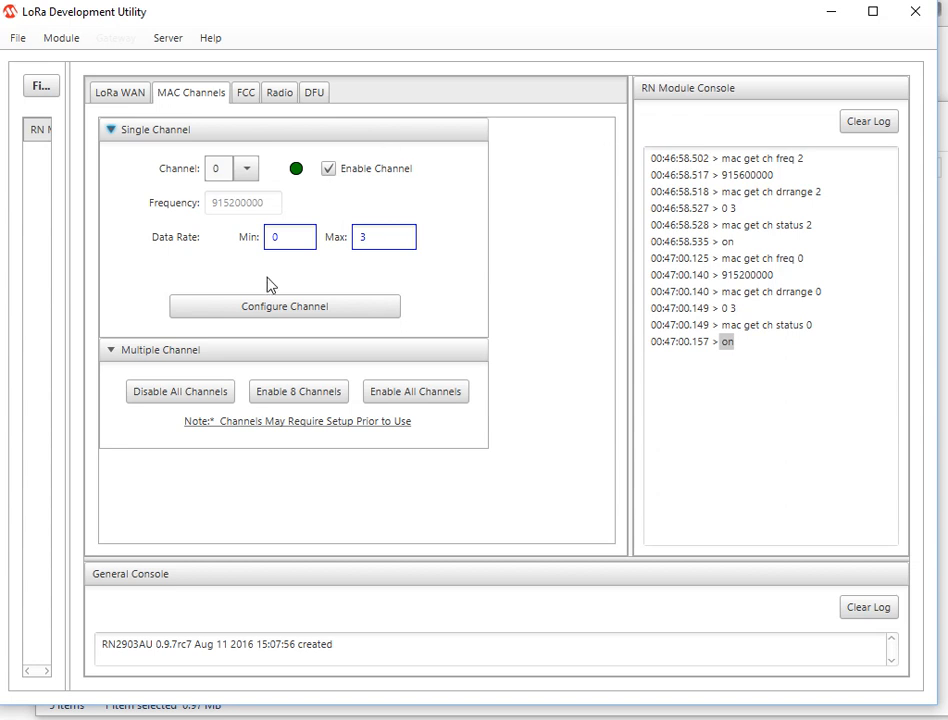
pyautogui.moveTo(324, 476)
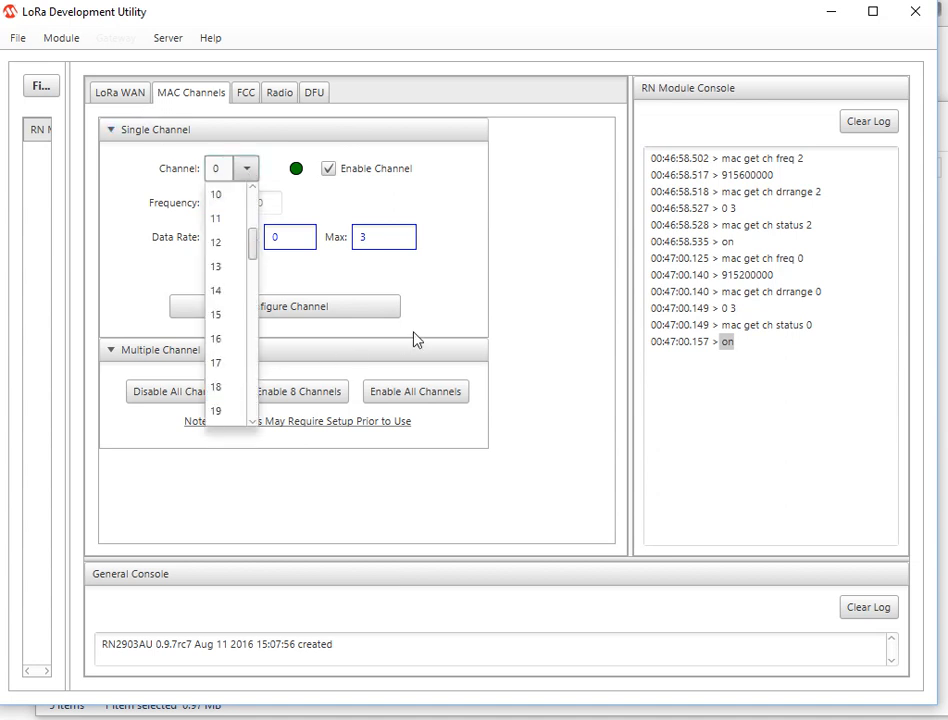
# Step: Select channel 63 at 927800000 Hz, enable it and disable it again
pyautogui.click(216, 388)
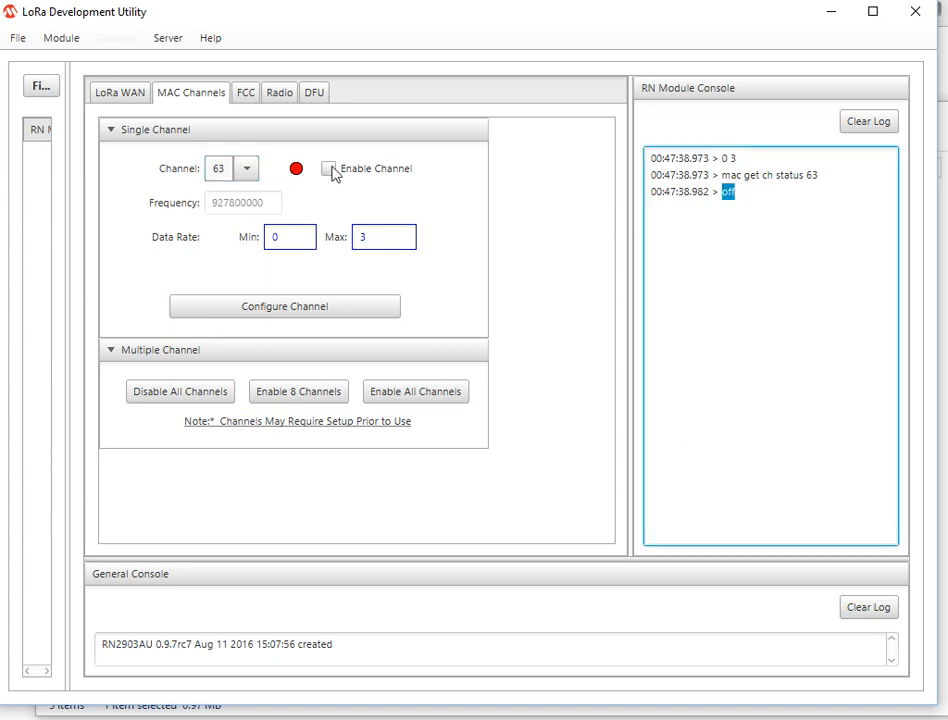
pyautogui.click(328, 168)
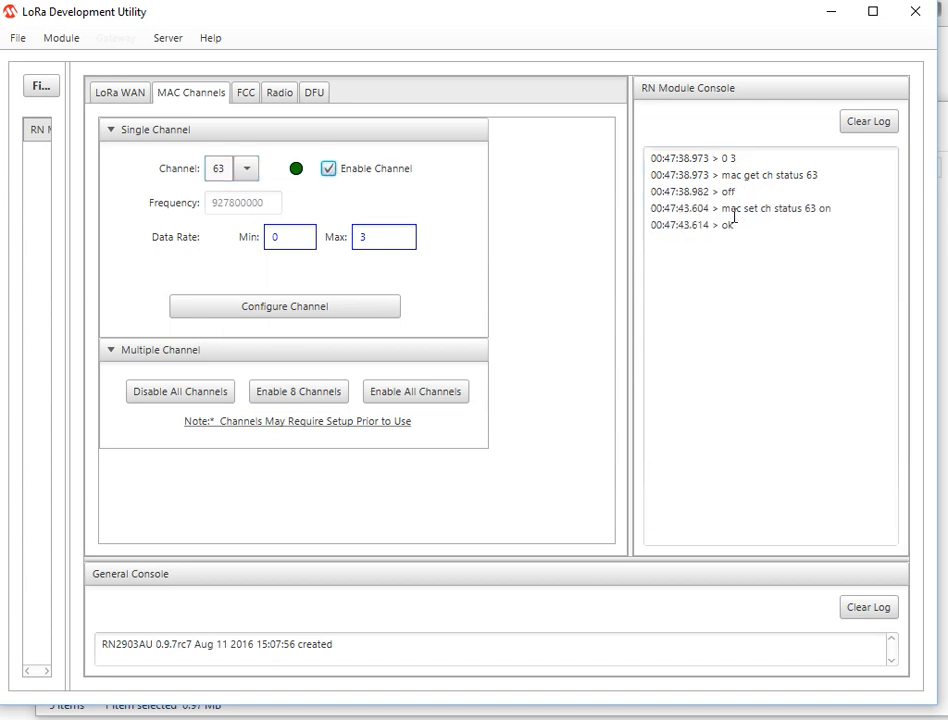
pyautogui.click(328, 168)
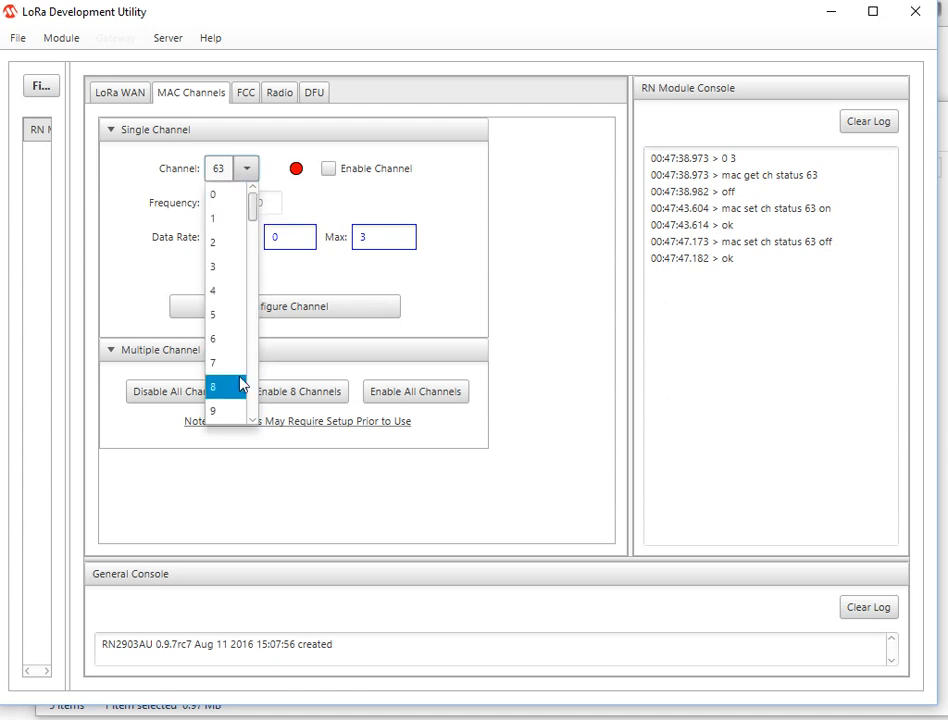
pyautogui.moveTo(110, 264)
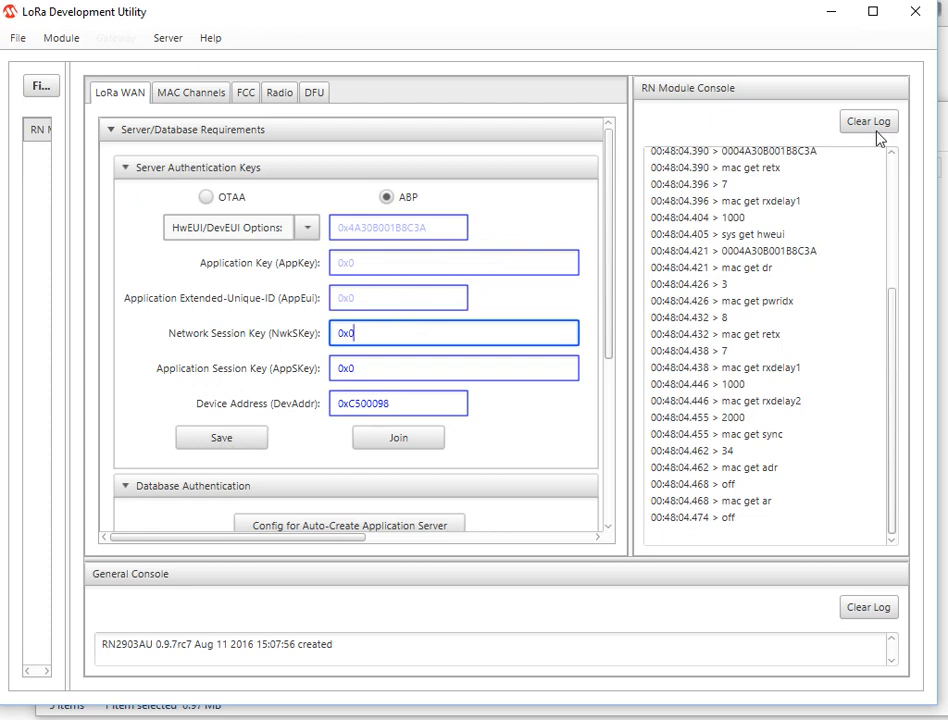
# Step: Save the ABP authentication keys to the module and see 'mac save' answered with 'ok'
pyautogui.click(220, 438)
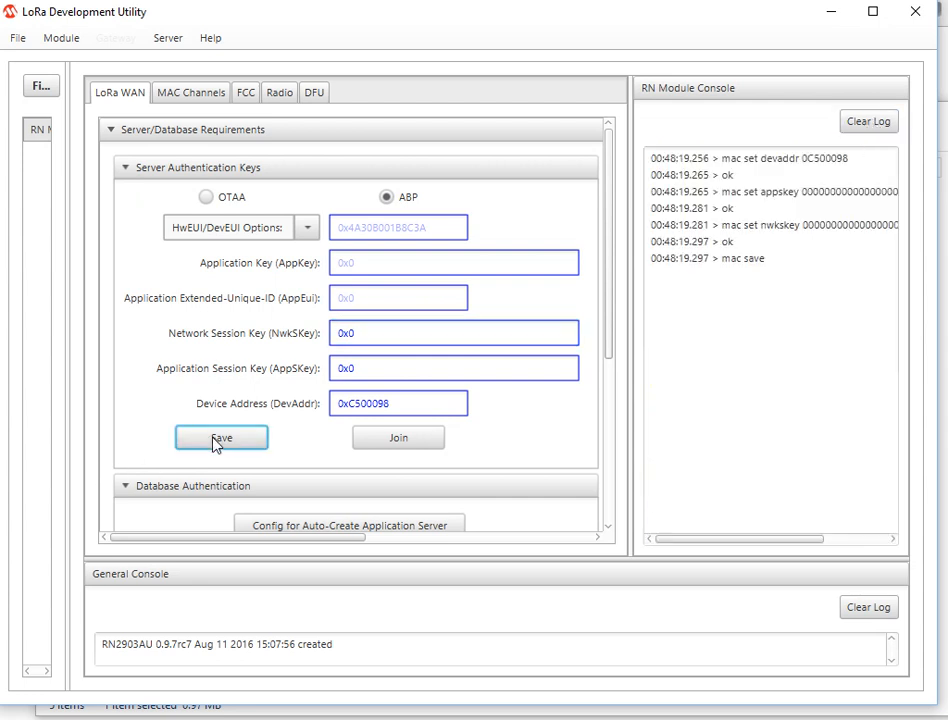
pyautogui.click(220, 436)
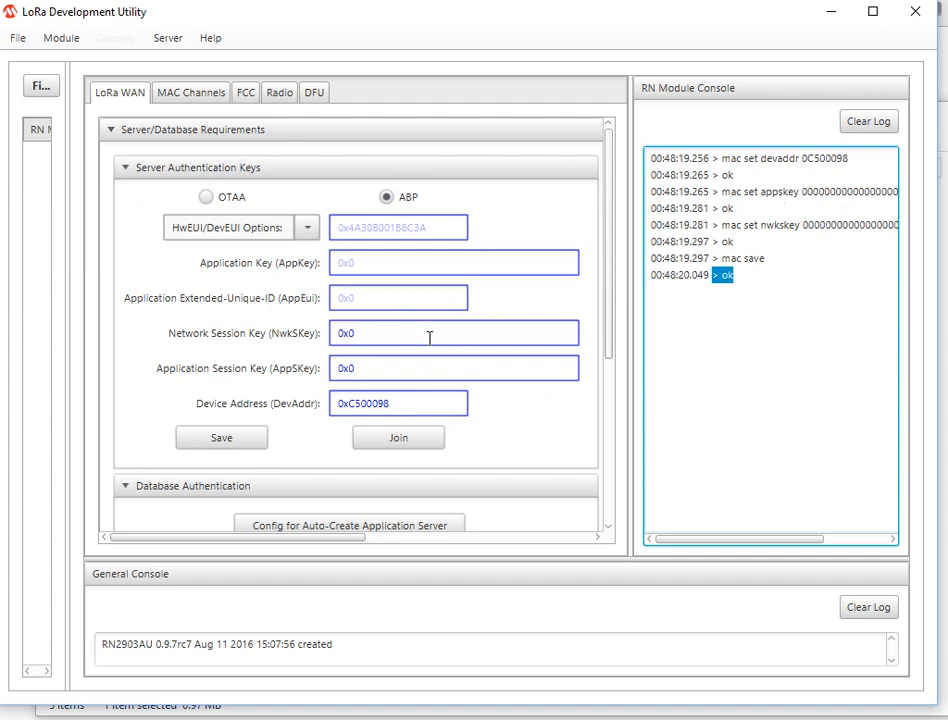
pyautogui.moveTo(404, 378)
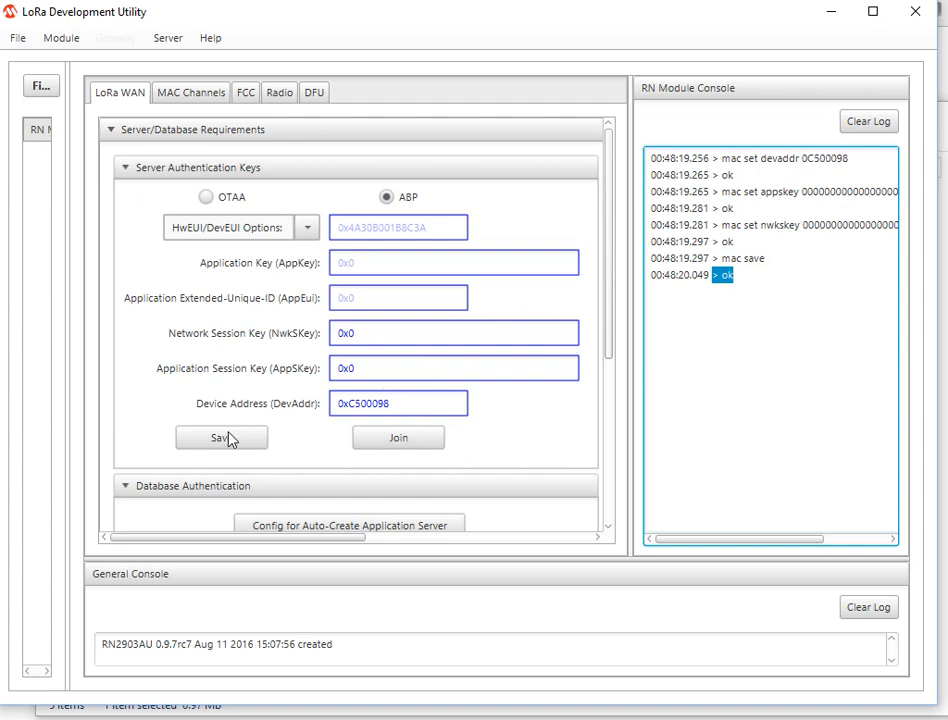
pyautogui.moveTo(536, 396)
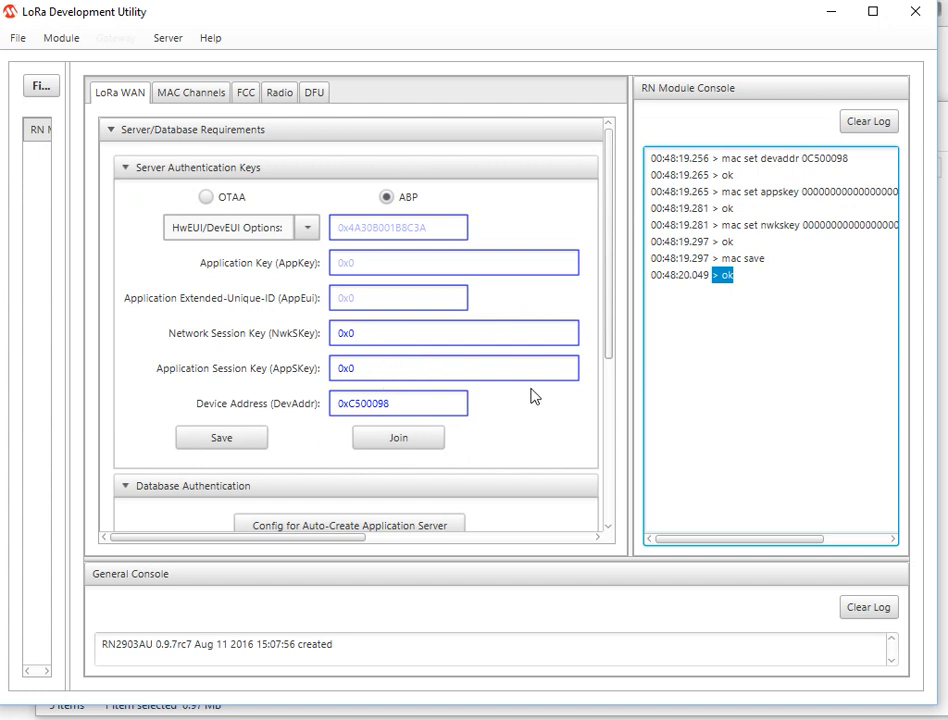
pyautogui.moveTo(316, 530)
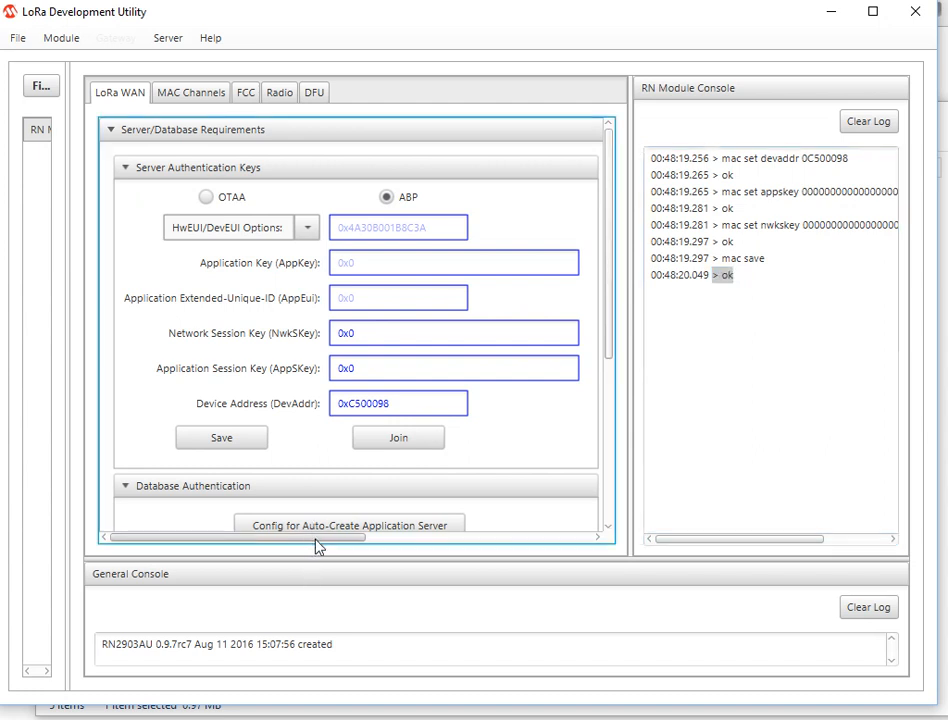
# Step: Join the network via ABP so the console shows 'mac join abp' accepted
pyautogui.hscroll(3)
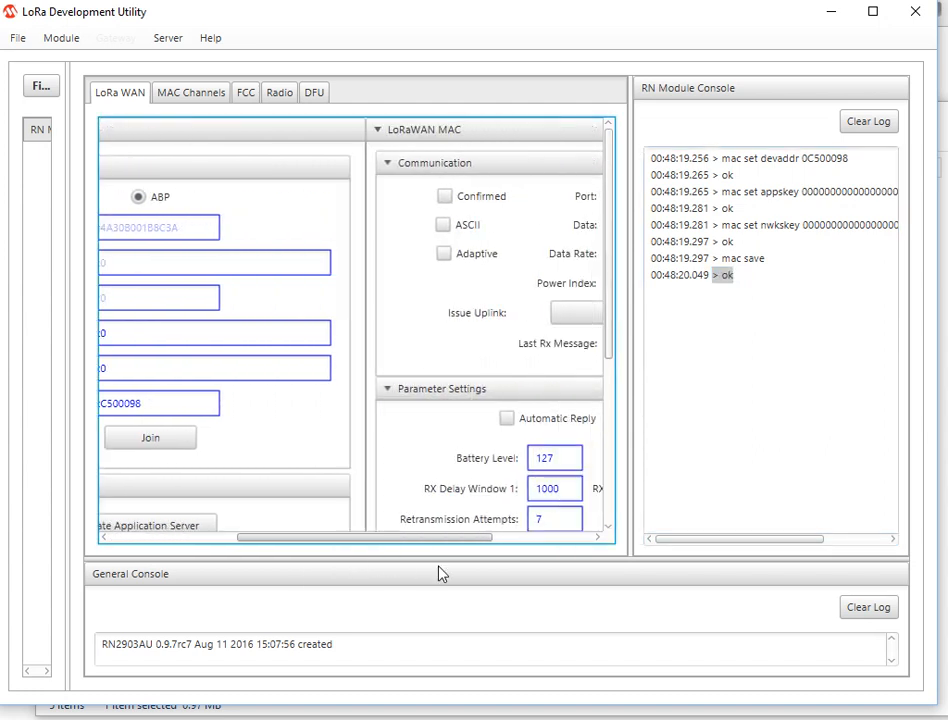
pyautogui.moveTo(390, 376)
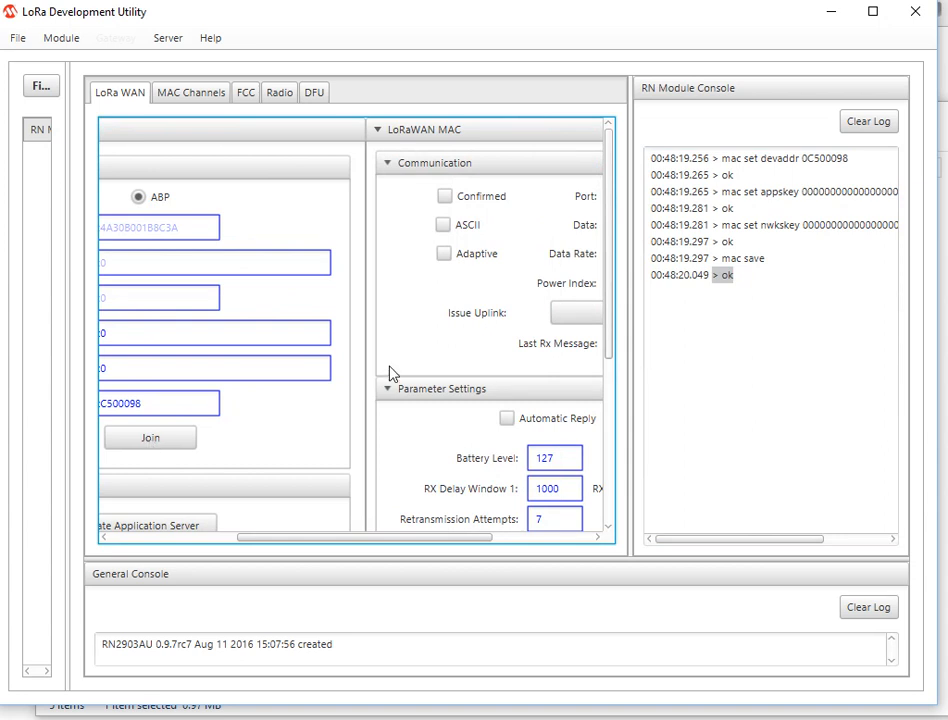
pyautogui.moveTo(148, 444)
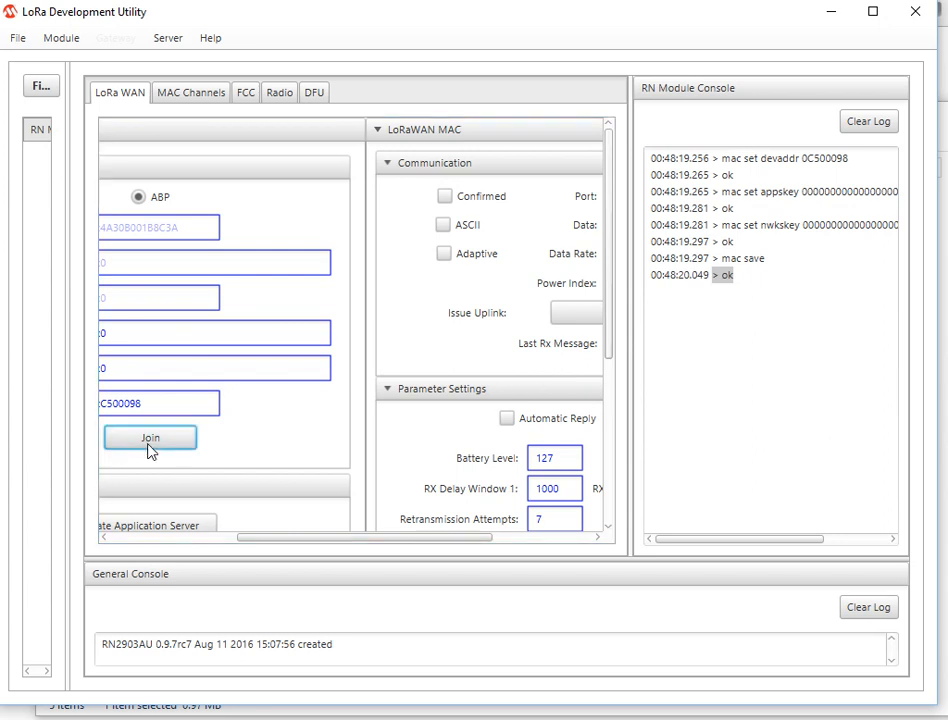
pyautogui.click(150, 438)
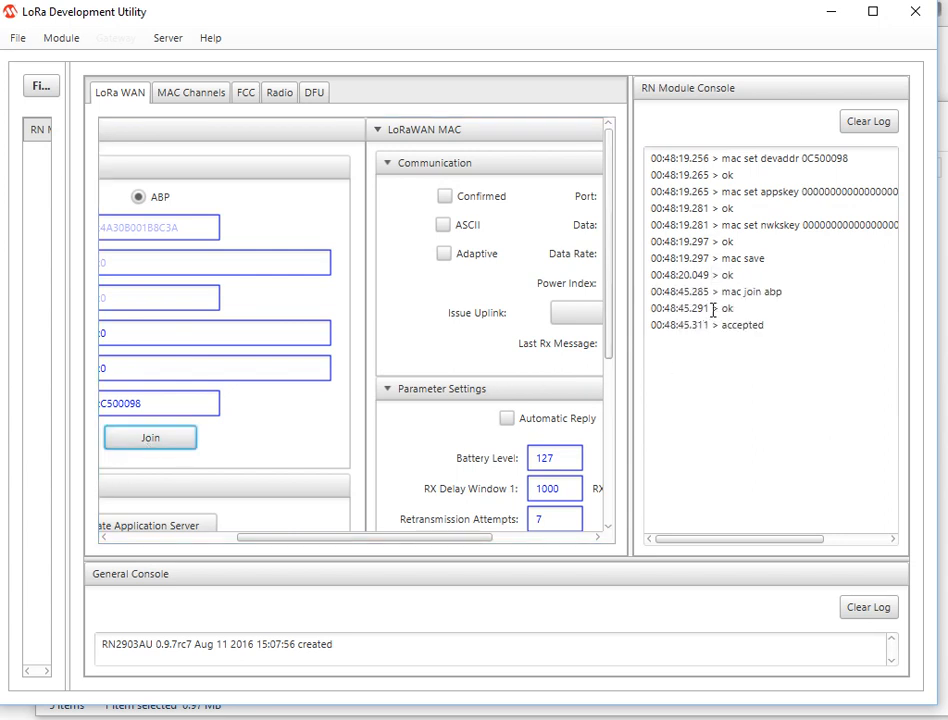
pyautogui.doubleClick(748, 292)
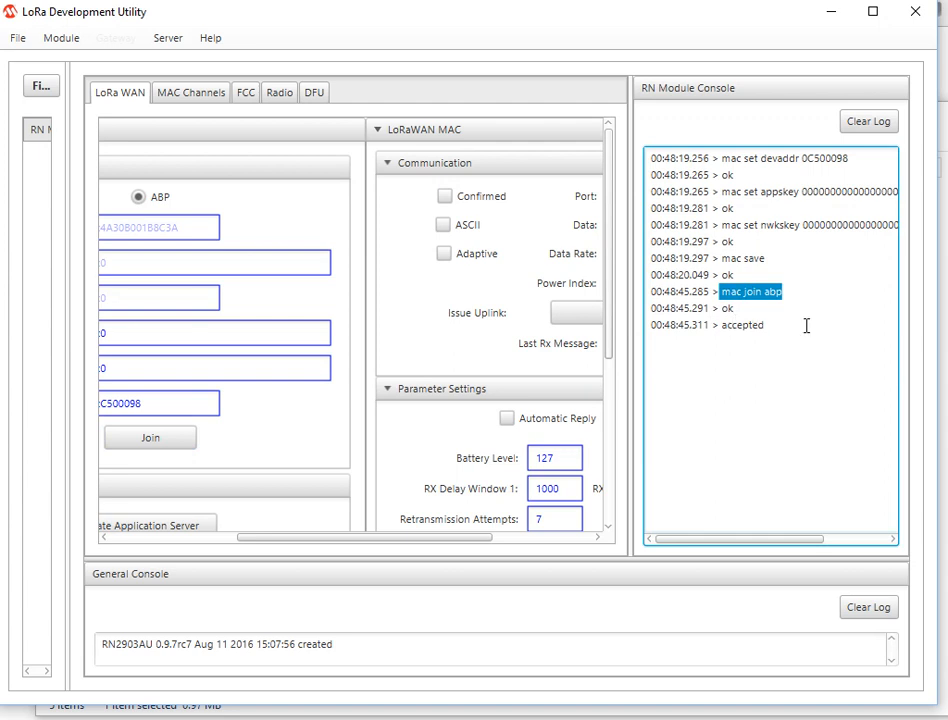
pyautogui.moveTo(570, 364)
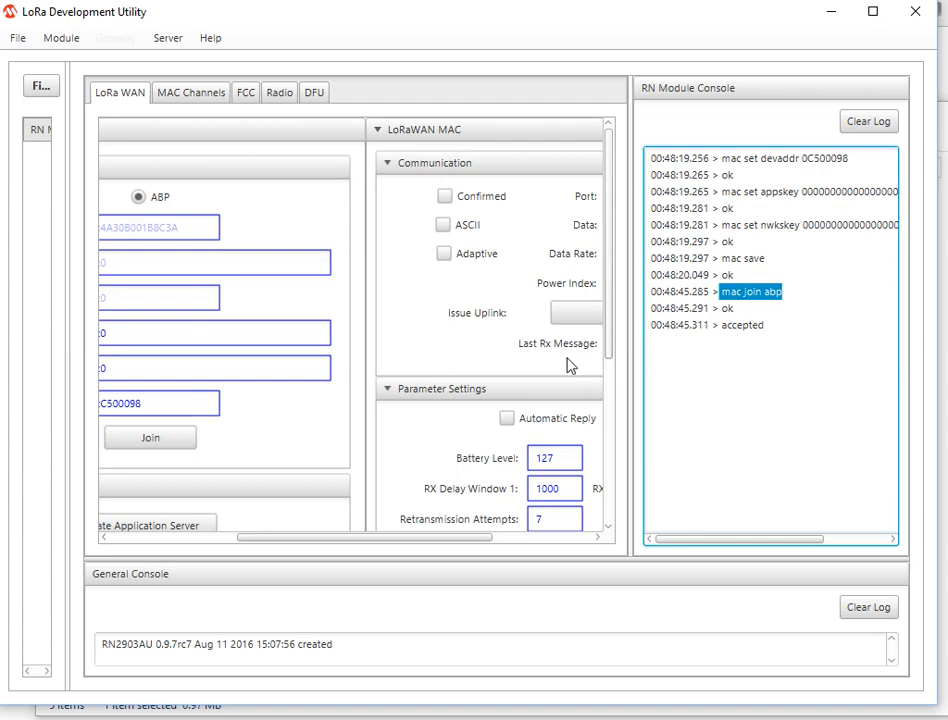
pyautogui.hscroll(3)
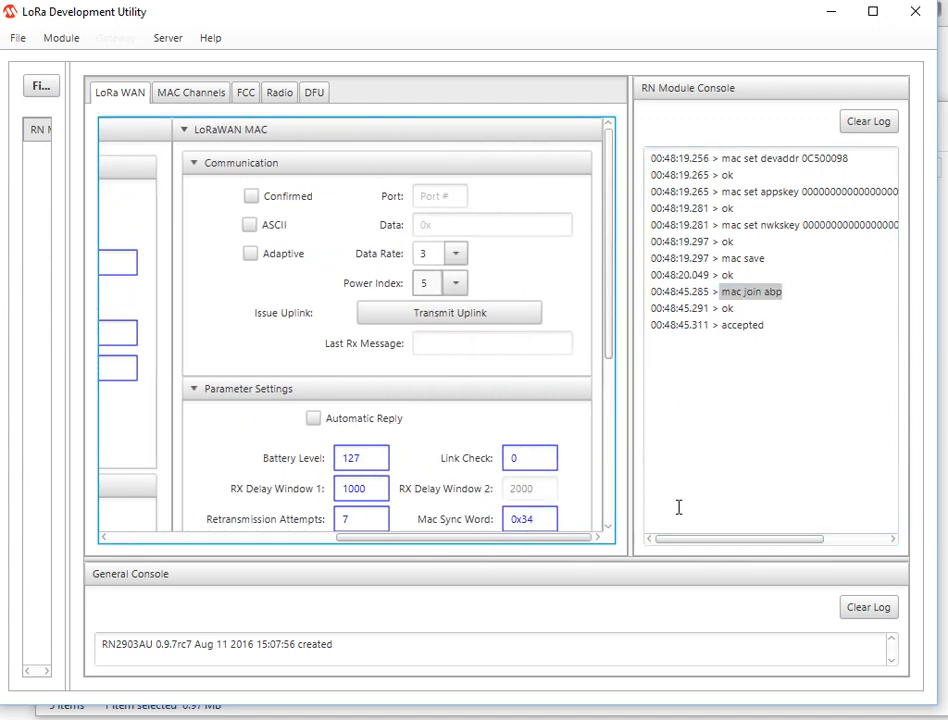
# Step: Clear the console and enter port 125 with ASCII payload Hello
pyautogui.click(868, 122)
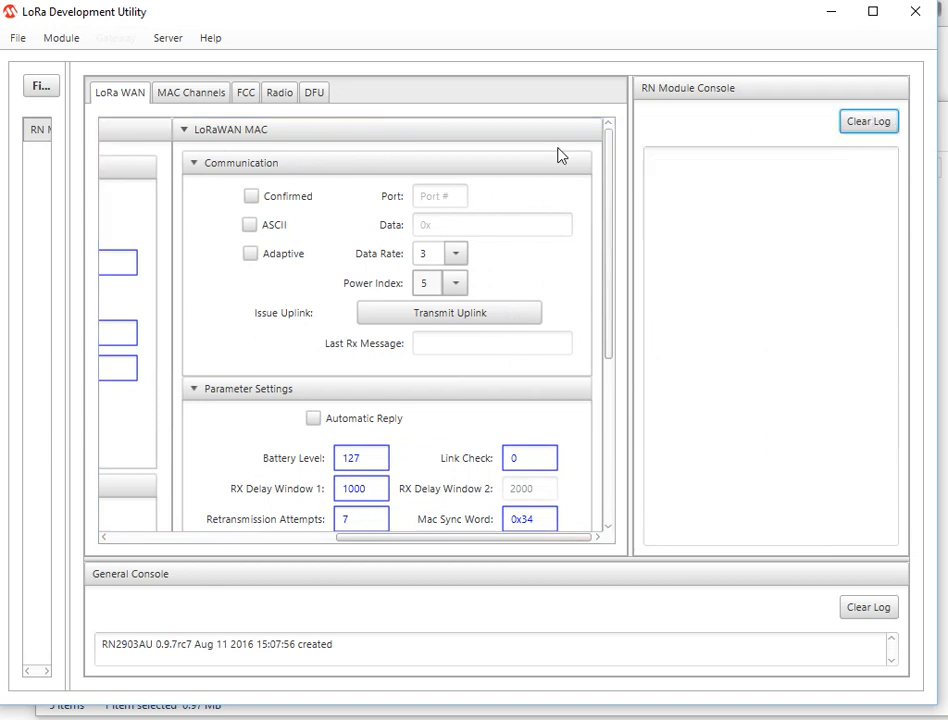
pyautogui.moveTo(384, 214)
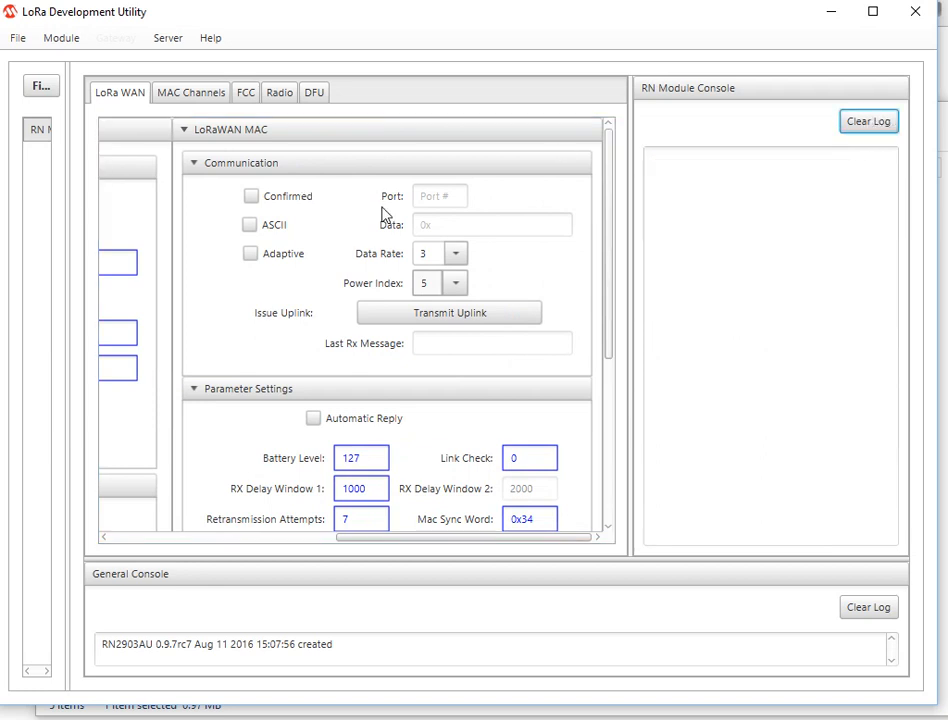
pyautogui.click(440, 196)
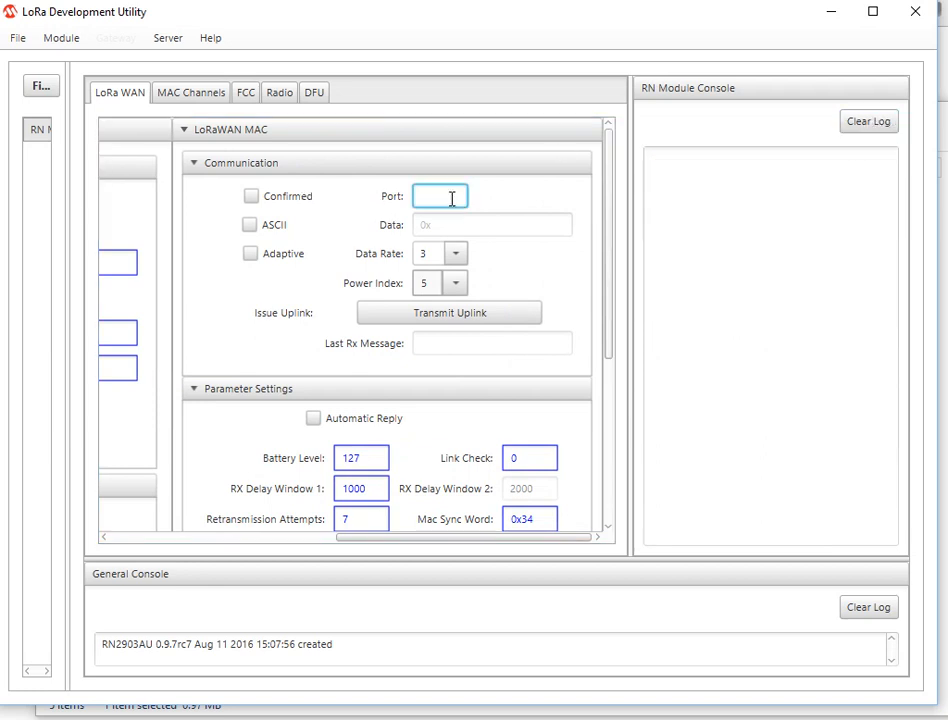
pyautogui.write('125')
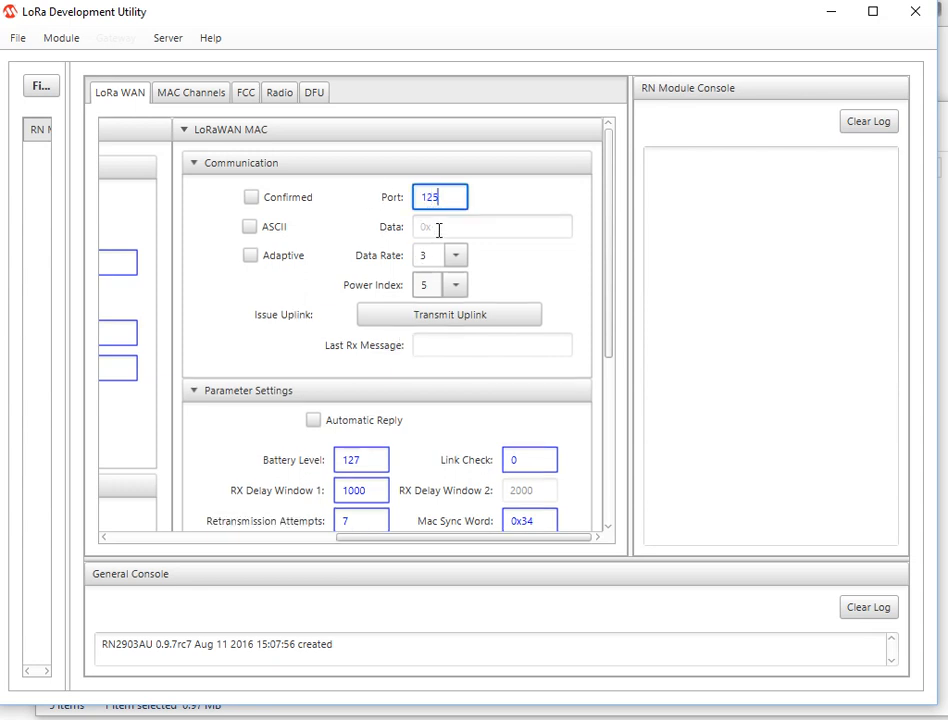
pyautogui.click(250, 228)
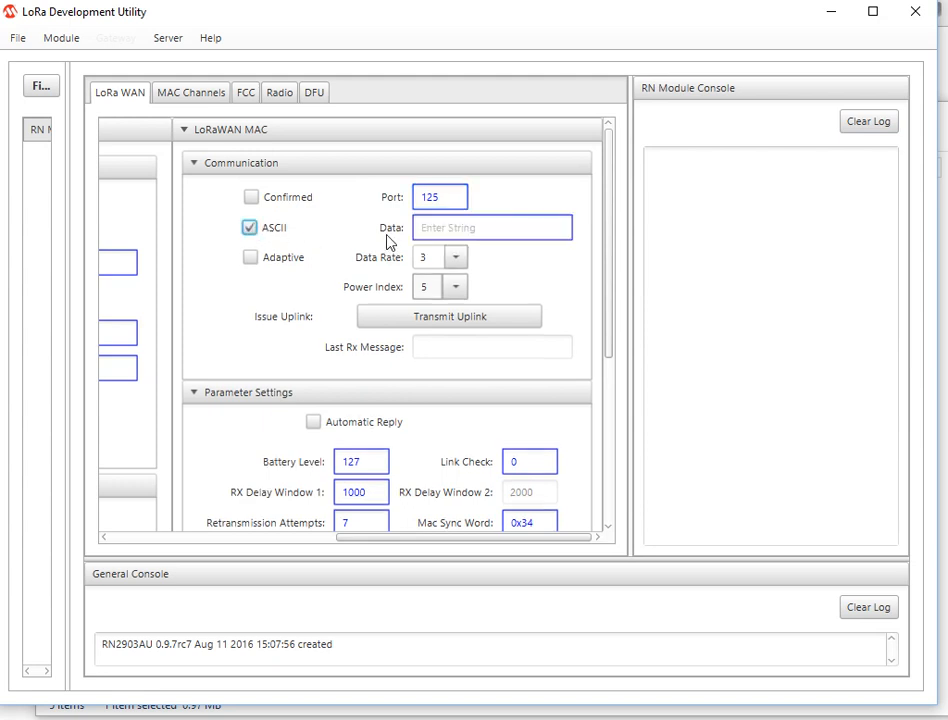
pyautogui.click(492, 228)
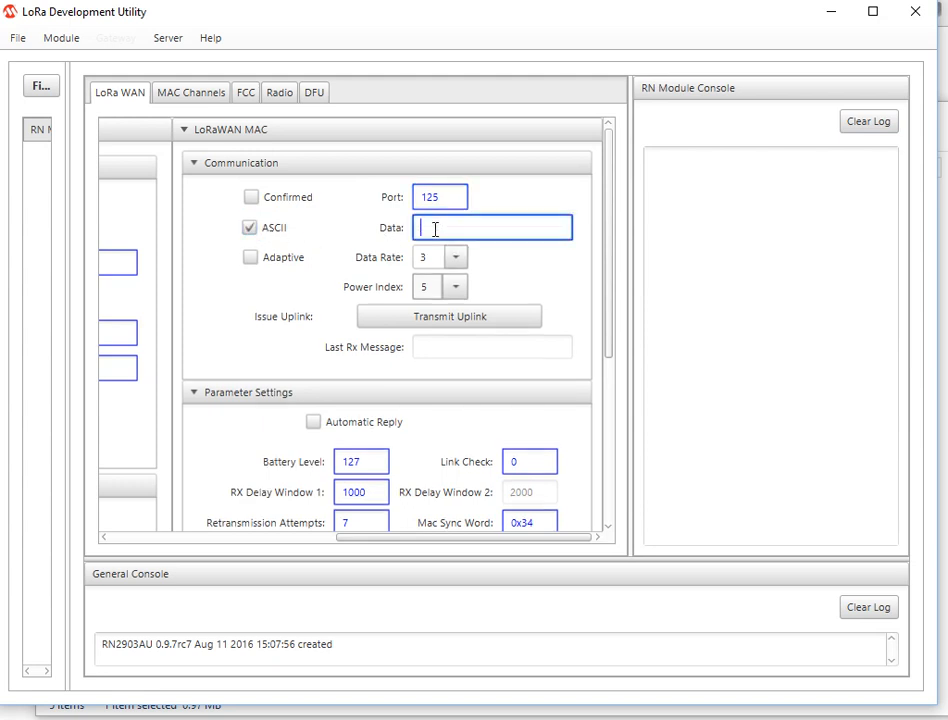
pyautogui.write('Hello')
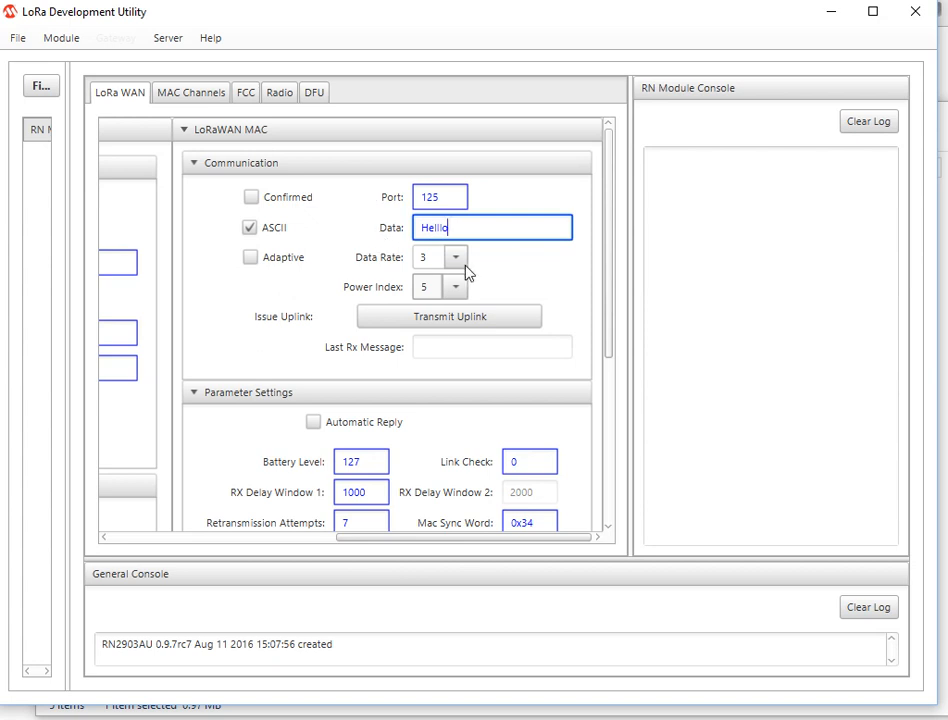
# Step: Keep data rate 3 and set the power index to 5
pyautogui.click(456, 256)
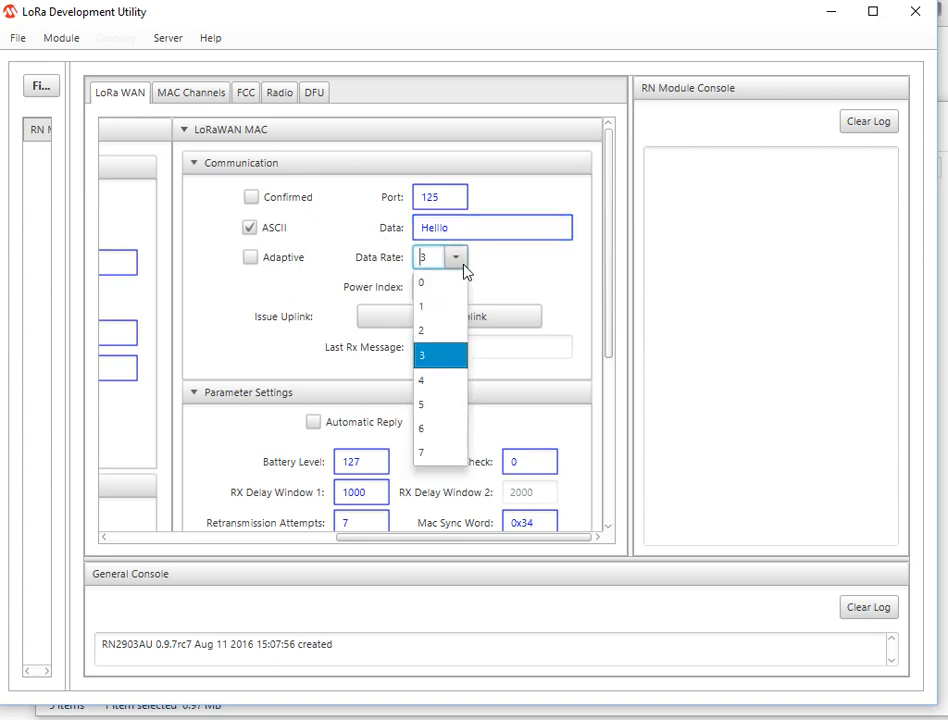
pyautogui.moveTo(484, 272)
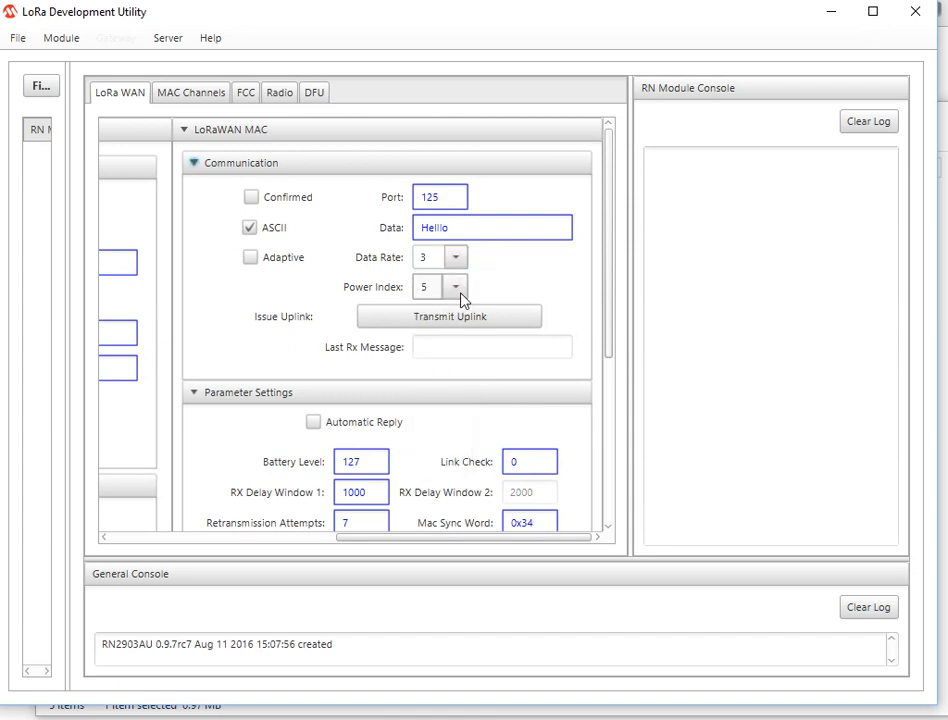
pyautogui.click(456, 288)
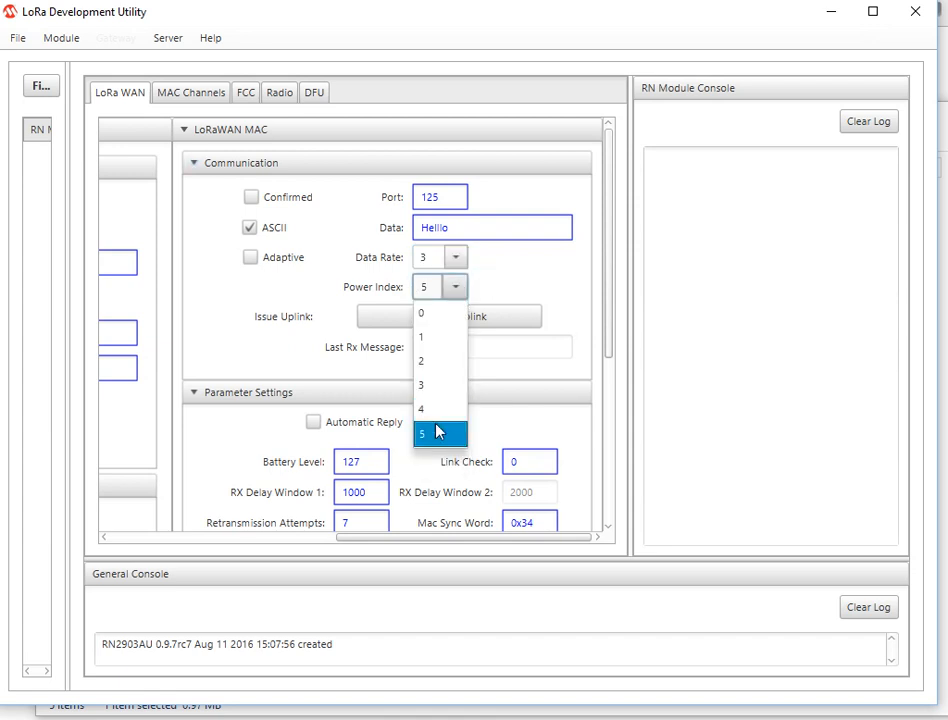
pyautogui.click(440, 432)
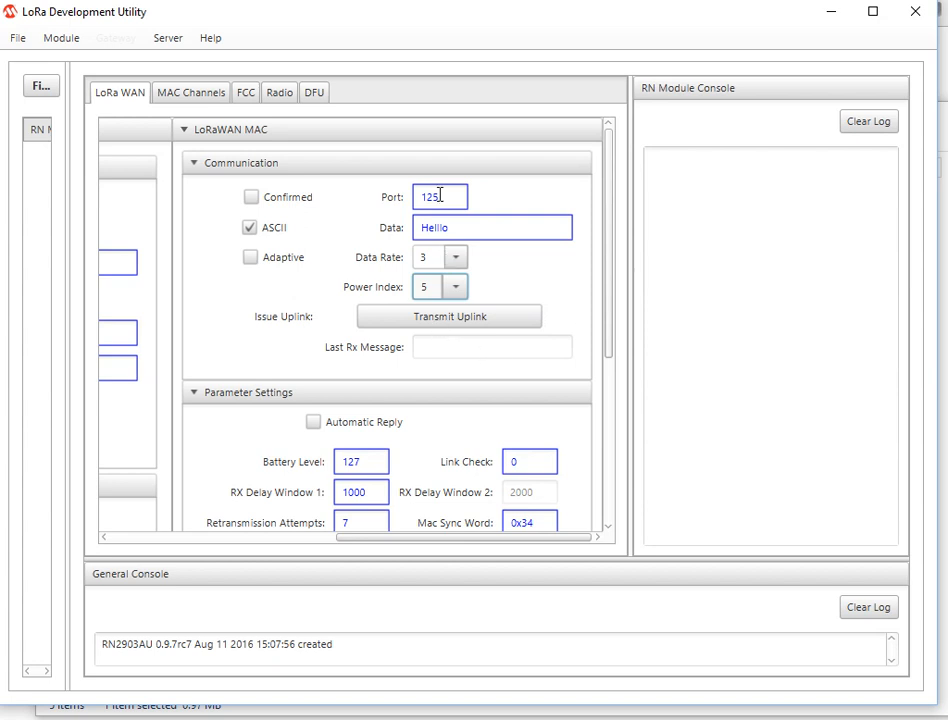
pyautogui.moveTo(438, 324)
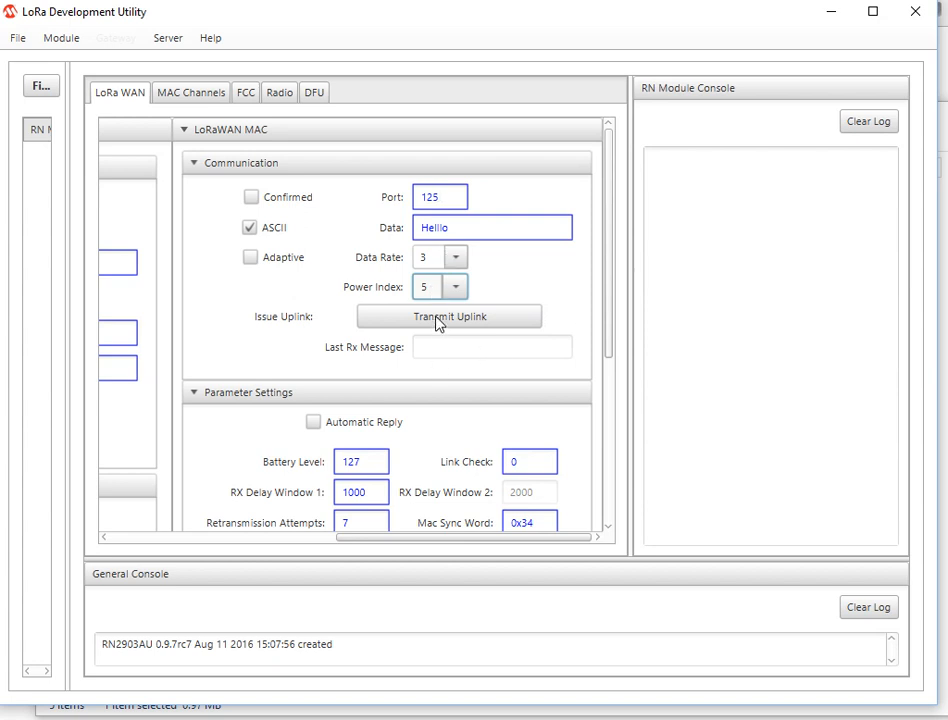
# Step: Transmit the Hello uplink, getting 'mac tx uncnf 125 48656c6c6f', 'ok' and 'mac_tx_ok'
pyautogui.click(448, 316)
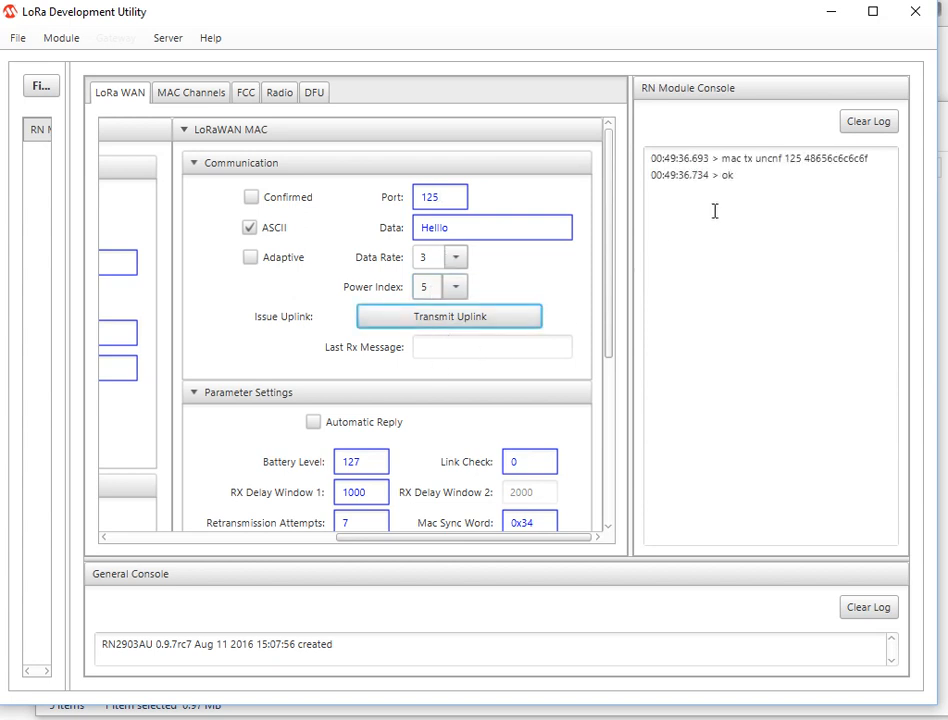
pyautogui.click(448, 316)
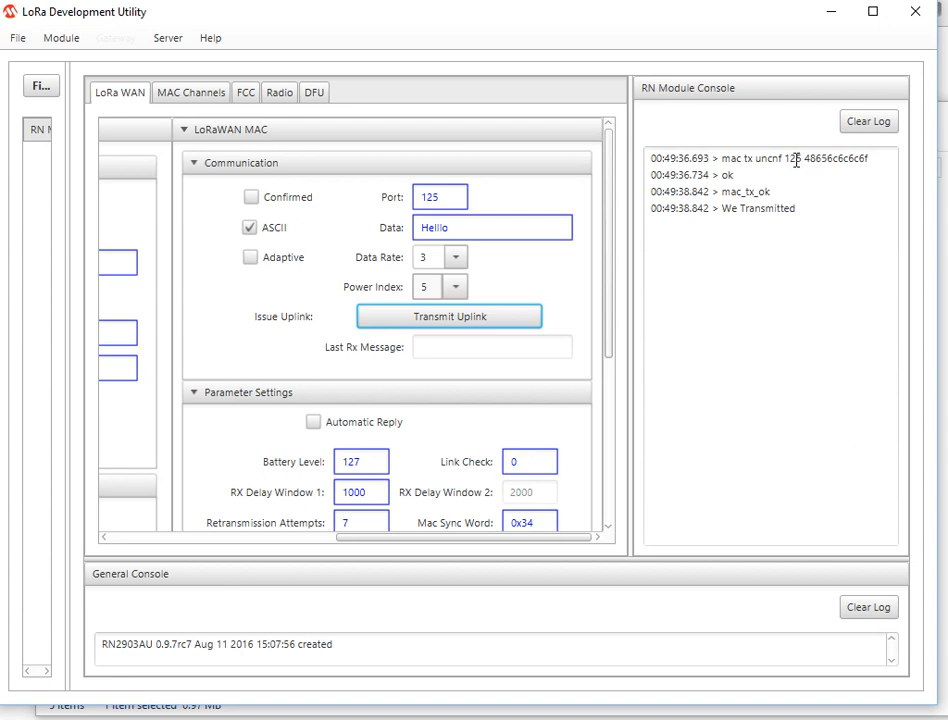
pyautogui.doubleClick(792, 158)
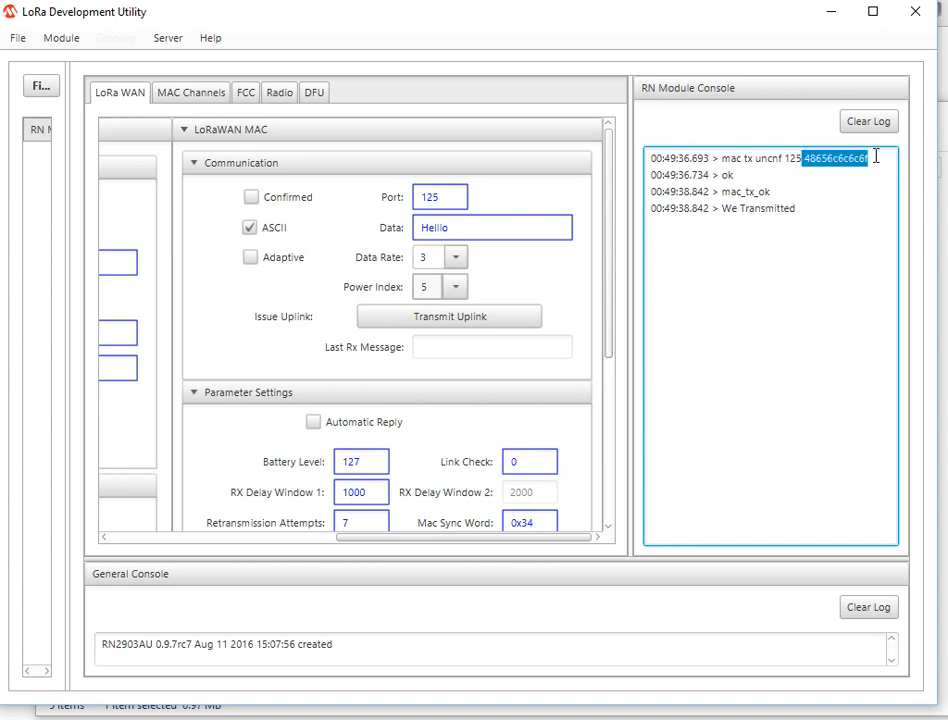
pyautogui.moveTo(908, 224)
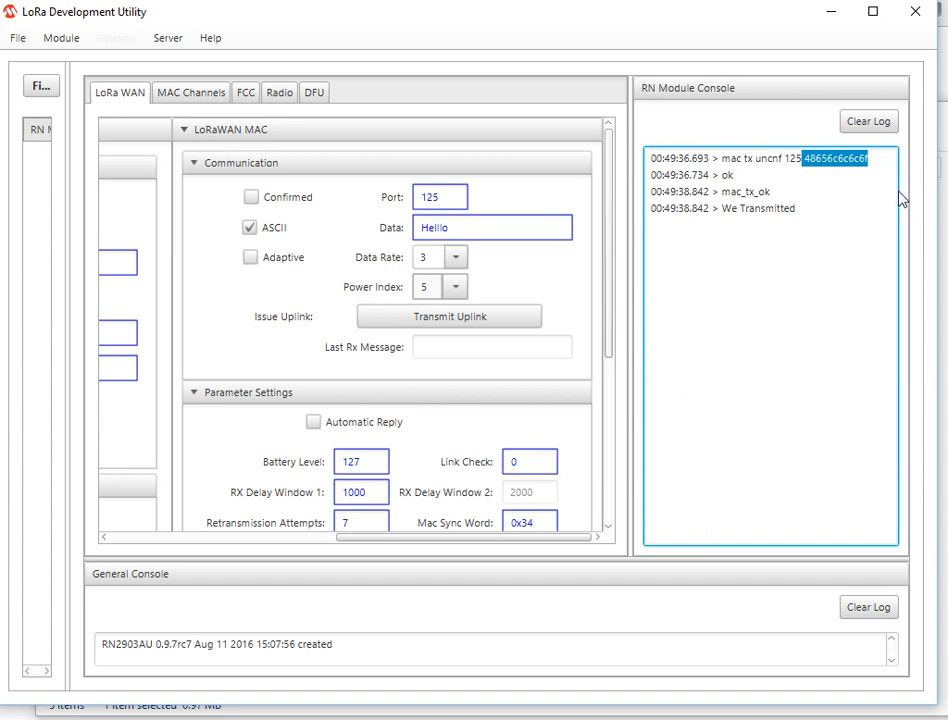
pyautogui.moveTo(294, 334)
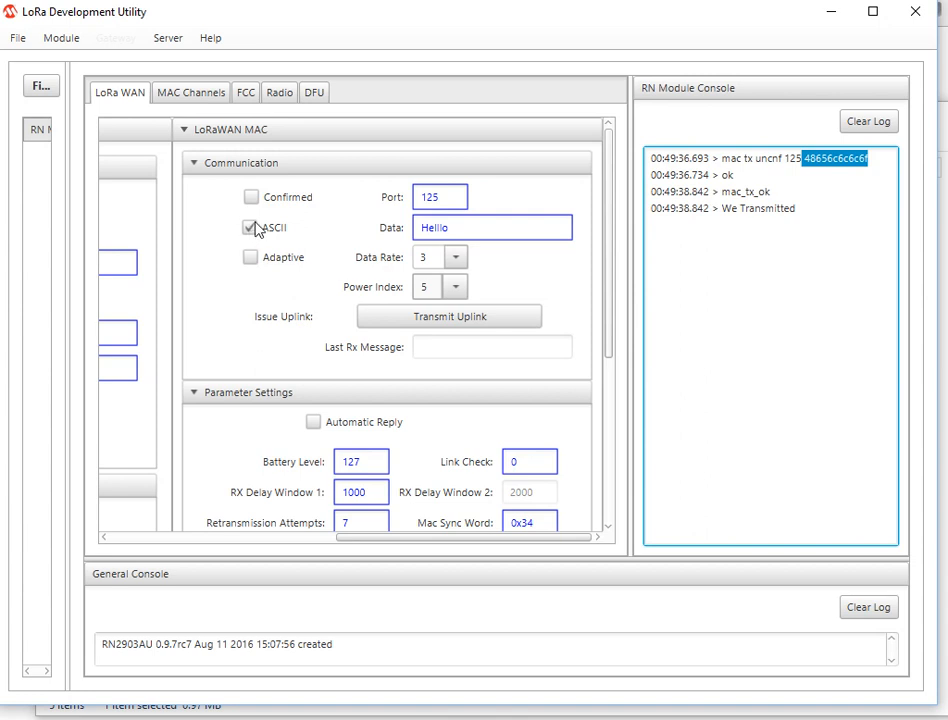
# Step: Replace the uplink port with 145, keeping ASCII Hello, data rate 3 and power index 5
pyautogui.tripleClick(440, 196)
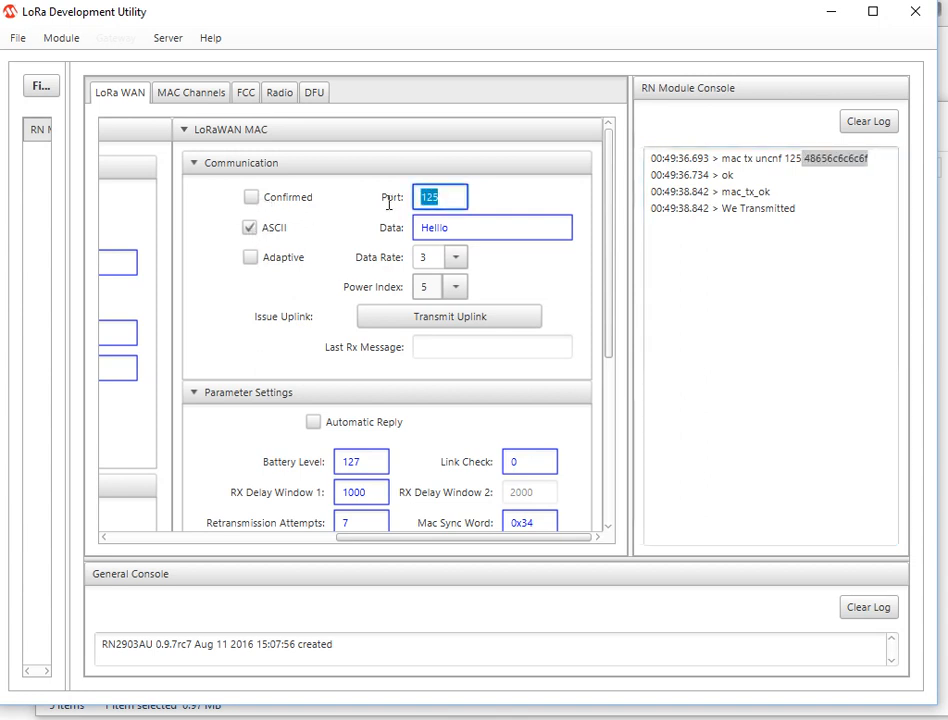
pyautogui.write('5')
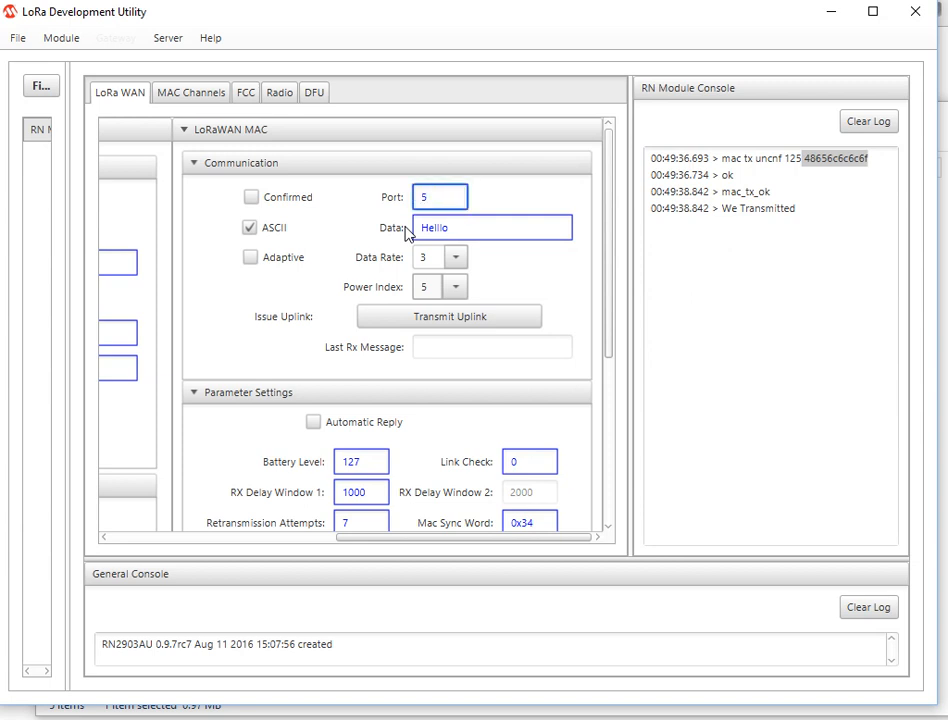
pyautogui.write('2')
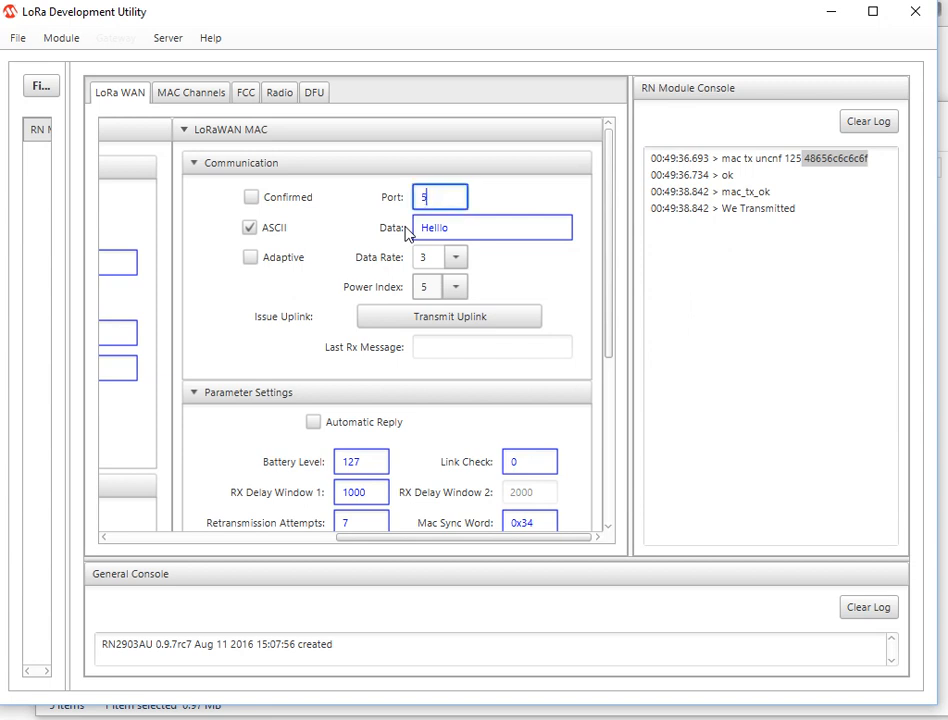
pyautogui.write('145')
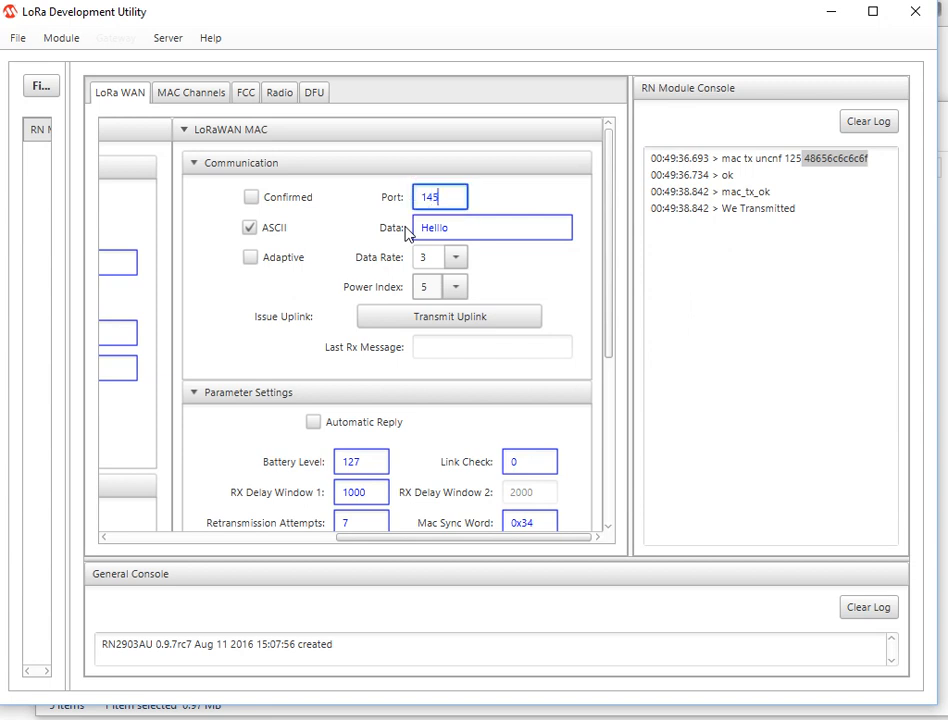
pyautogui.click(490, 228)
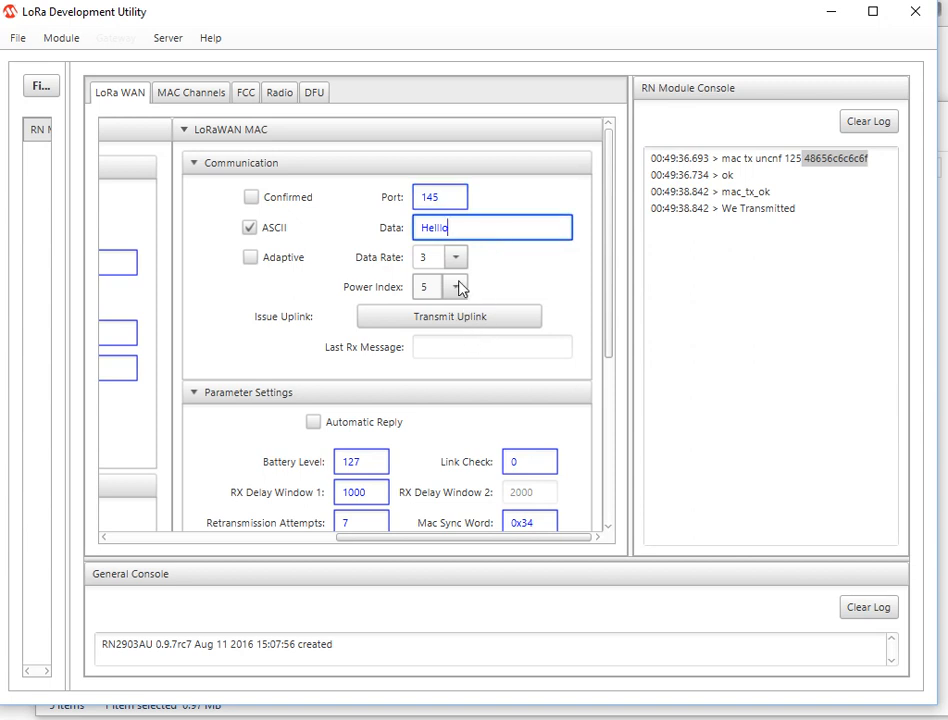
pyautogui.moveTo(612, 330)
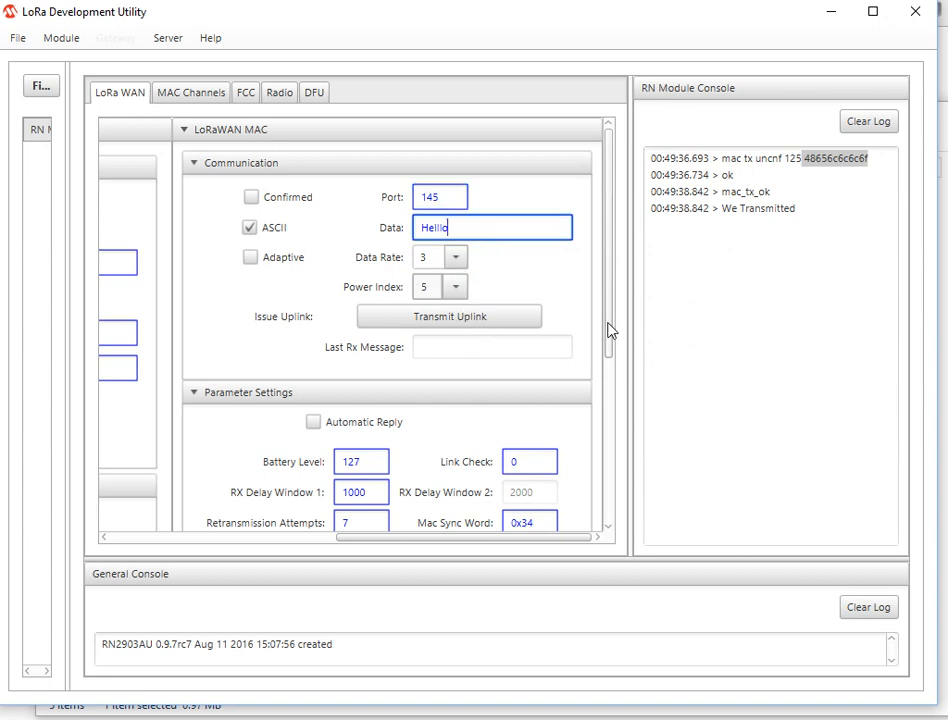
pyautogui.moveTo(252, 198)
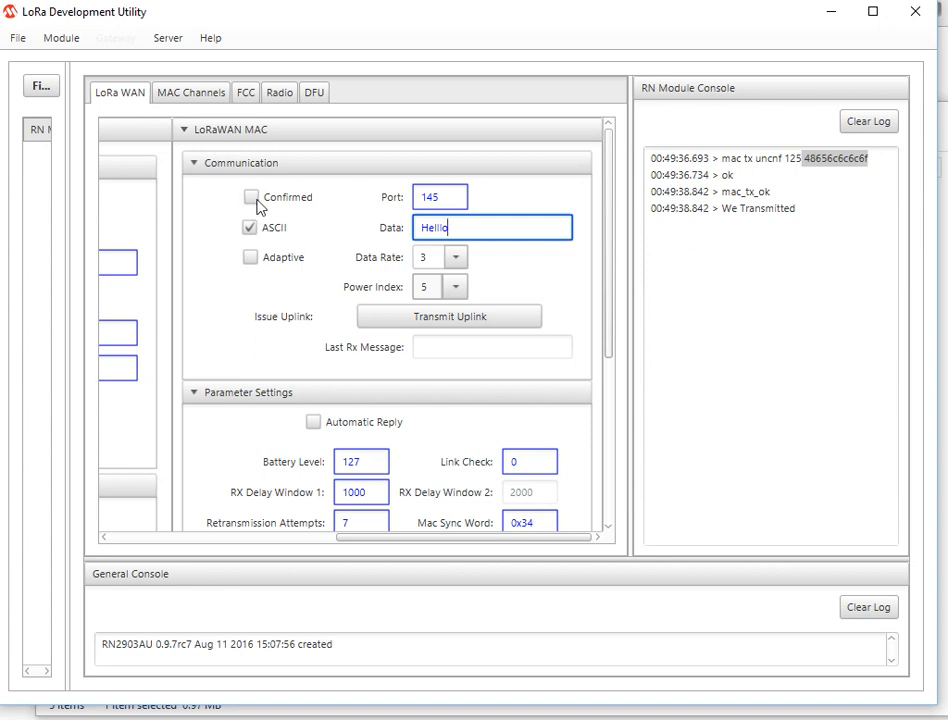
# Step: Mark the Hello uplink on port 145 as a confirmed transmission
pyautogui.click(252, 198)
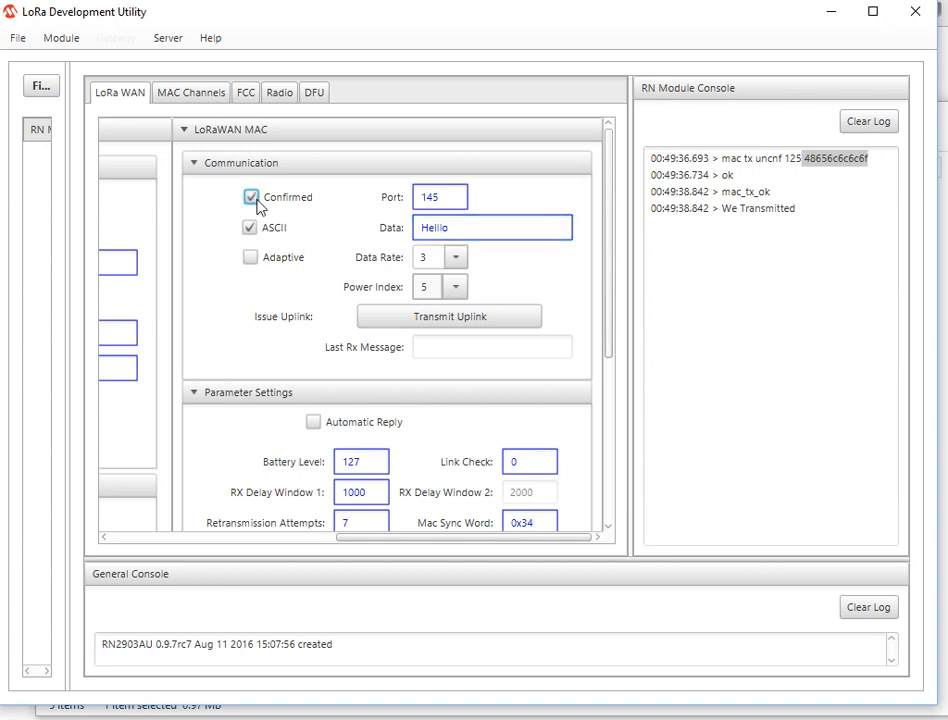
pyautogui.moveTo(600, 418)
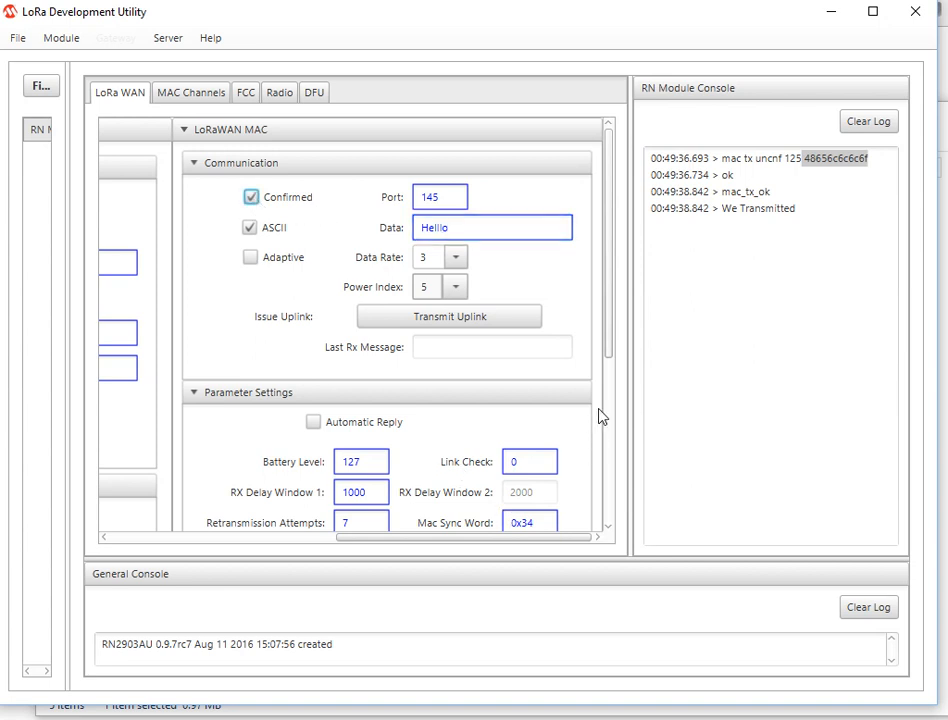
pyautogui.scroll(3)
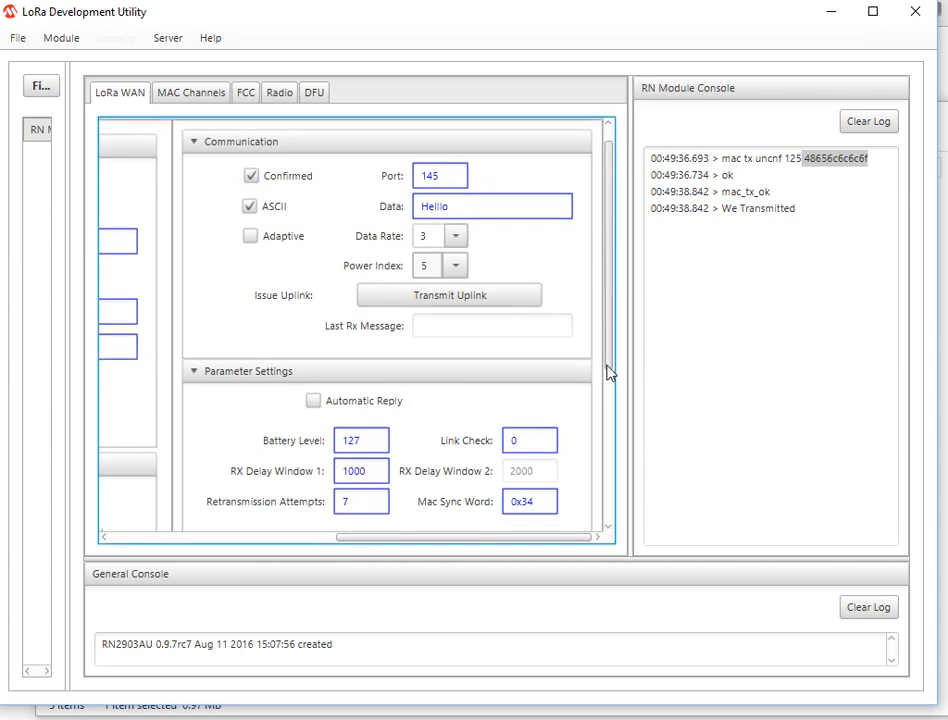
pyautogui.scroll(-3)
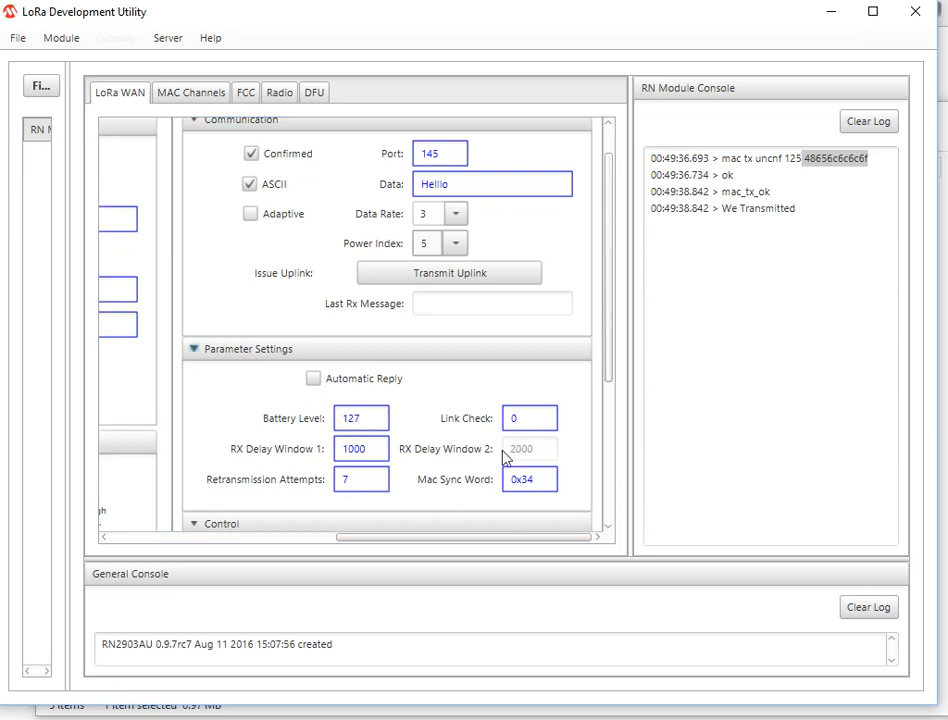
pyautogui.moveTo(504, 410)
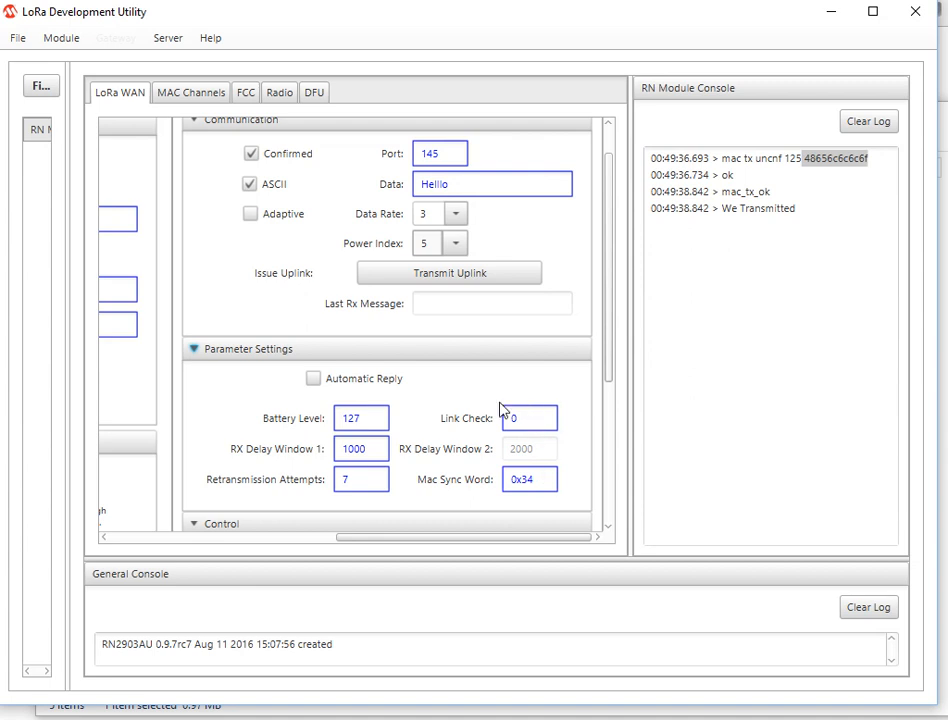
# Step: Transmit the confirmed Hello uplink on port 145 until the module drops its link
pyautogui.click(448, 272)
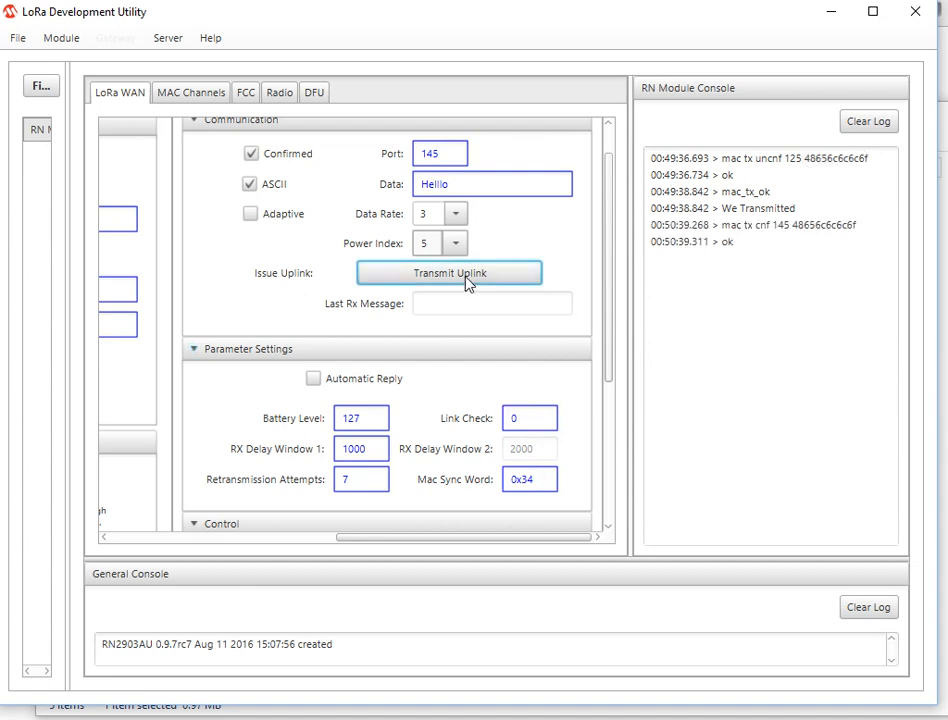
pyautogui.moveTo(756, 274)
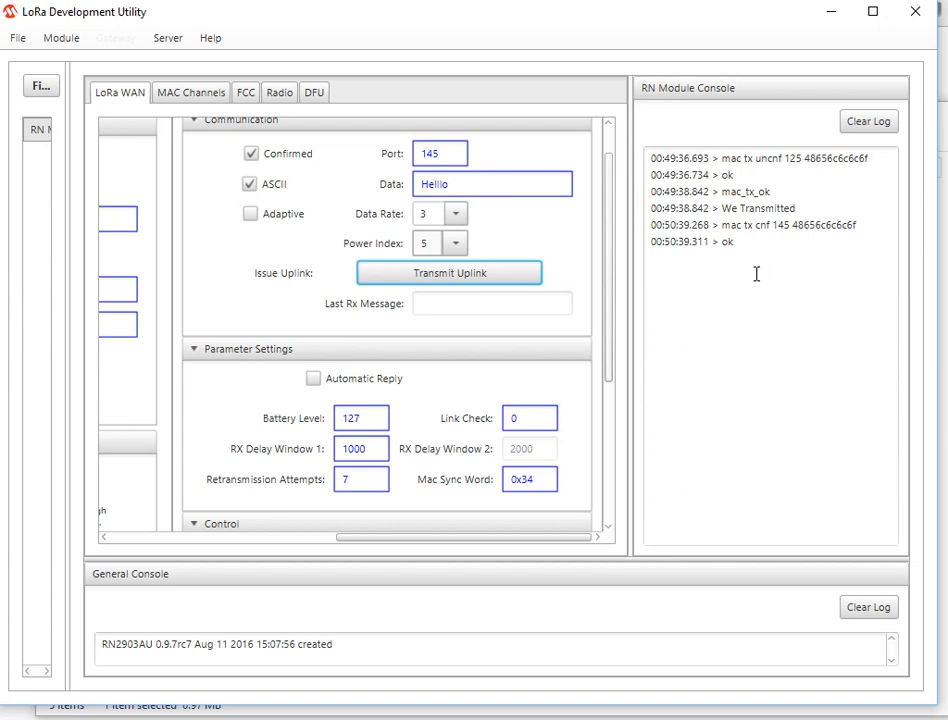
pyautogui.moveTo(690, 268)
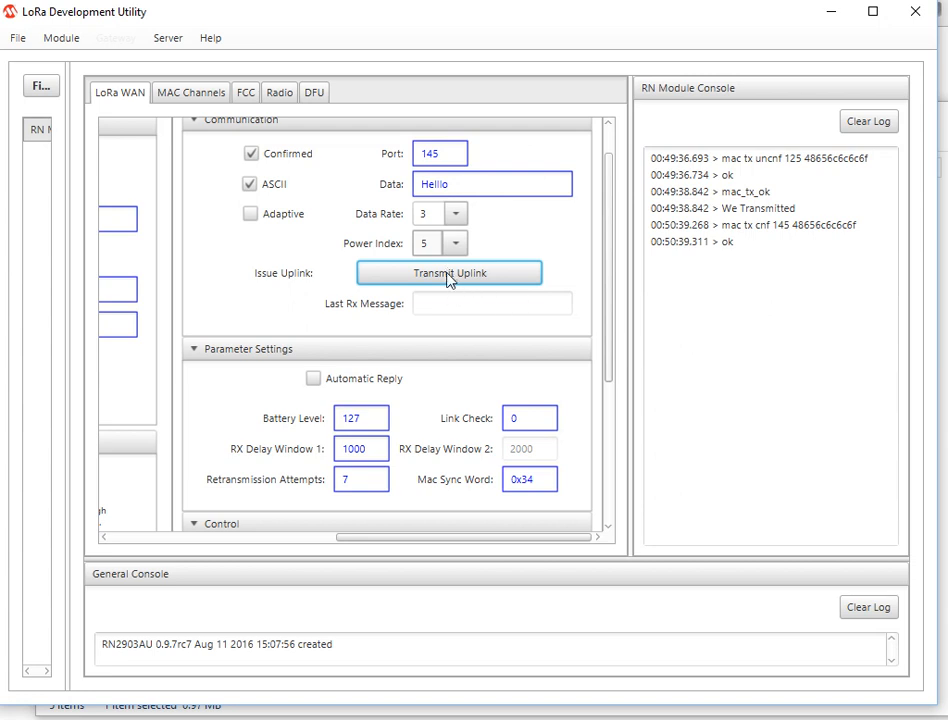
pyautogui.moveTo(532, 304)
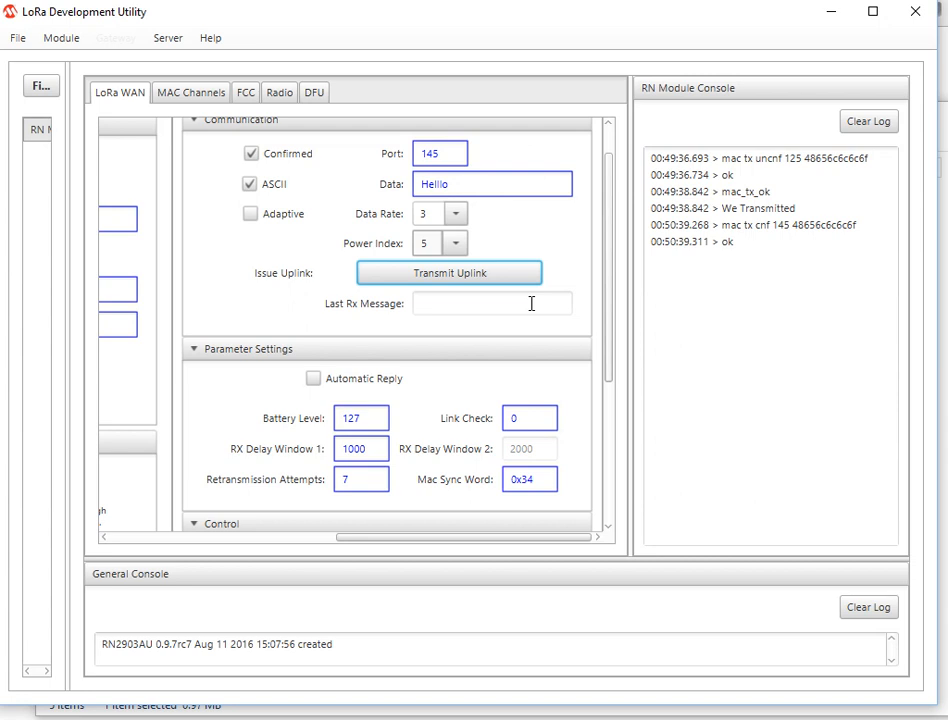
pyautogui.moveTo(534, 310)
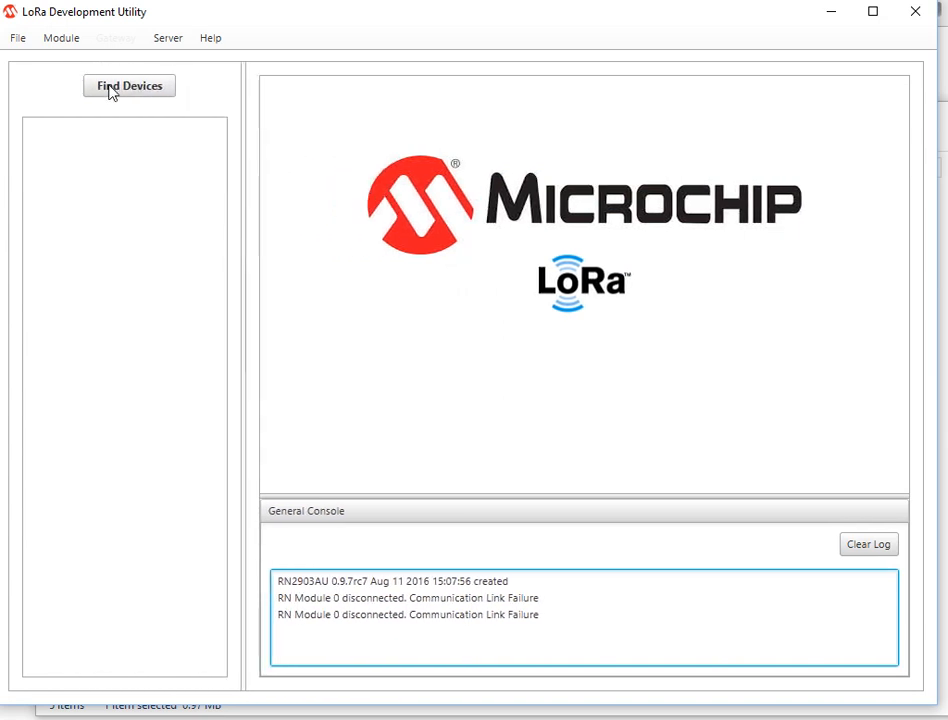
# Step: Find devices again, reopen RN Module 1 and inspect the mac get dr line in its console log
pyautogui.click(128, 84)
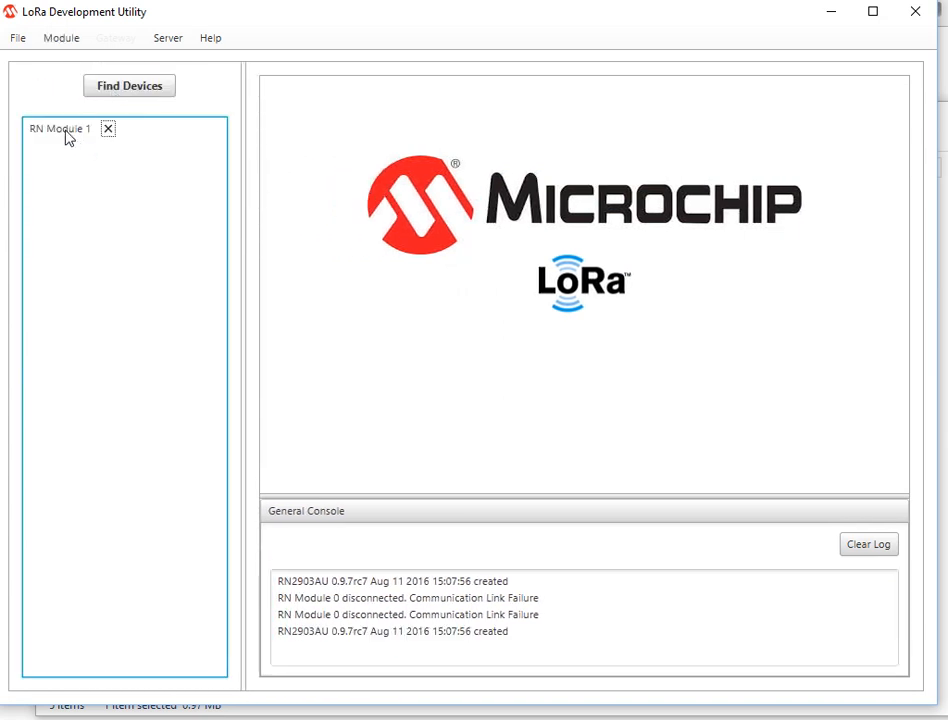
pyautogui.click(60, 128)
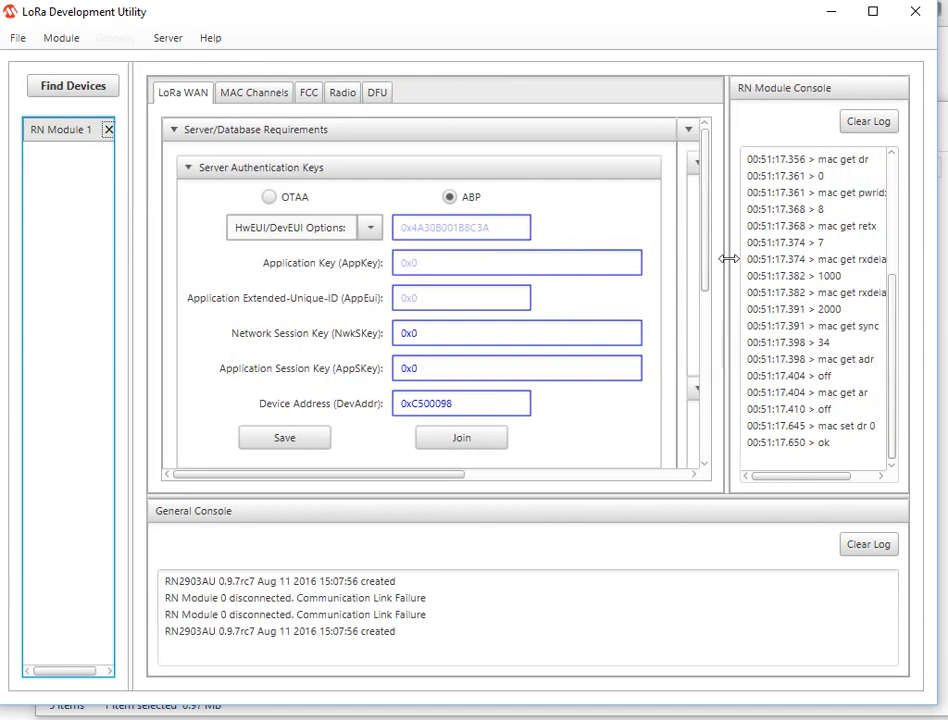
pyautogui.moveTo(730, 258); pyautogui.dragTo(540, 258)
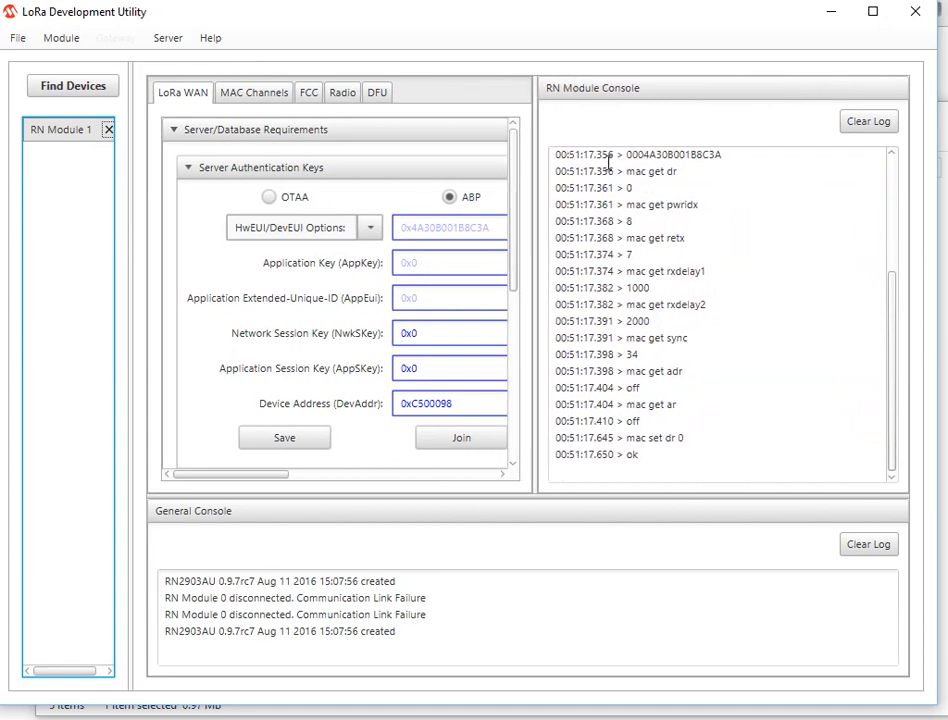
pyautogui.doubleClick(652, 172)
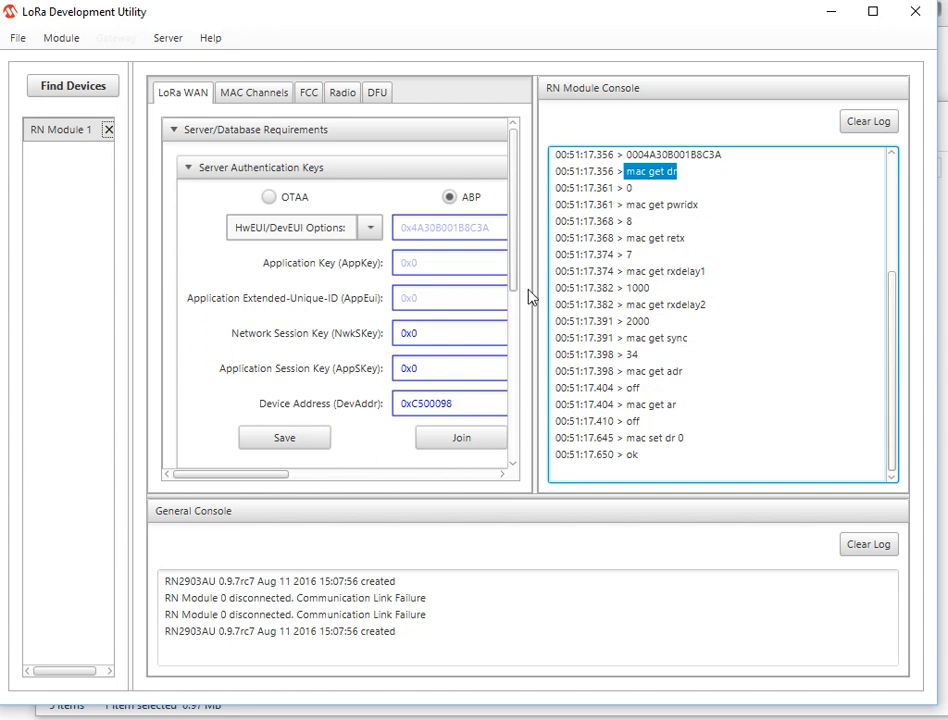
pyautogui.moveTo(528, 284); pyautogui.dragTo(680, 284)
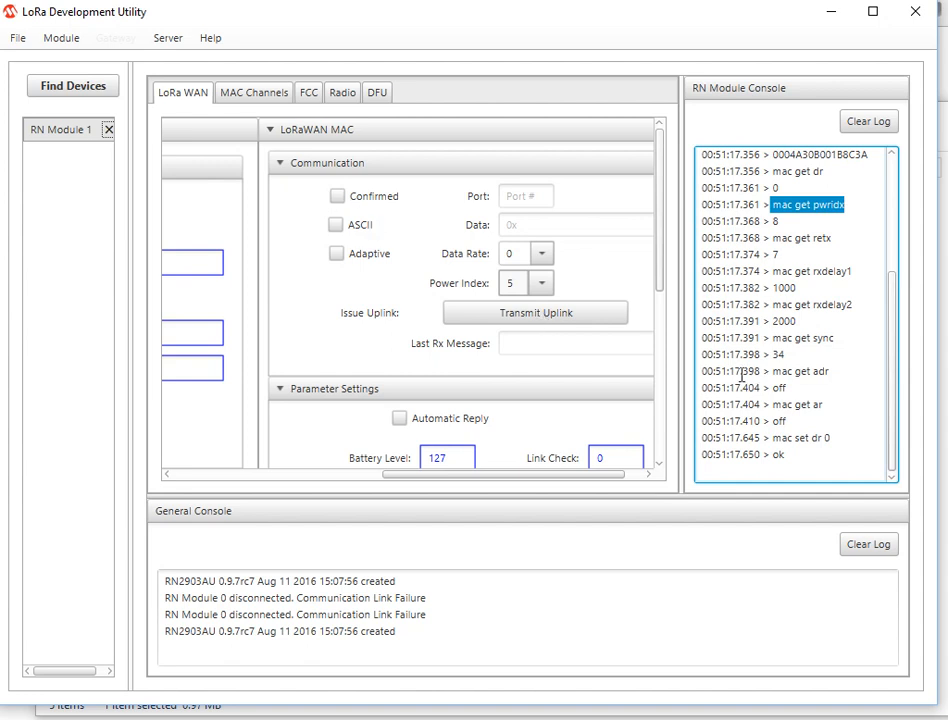
# Step: Attempt an uplink, then after the link failure re-detect the module as RN Module 2
pyautogui.scroll(-3)
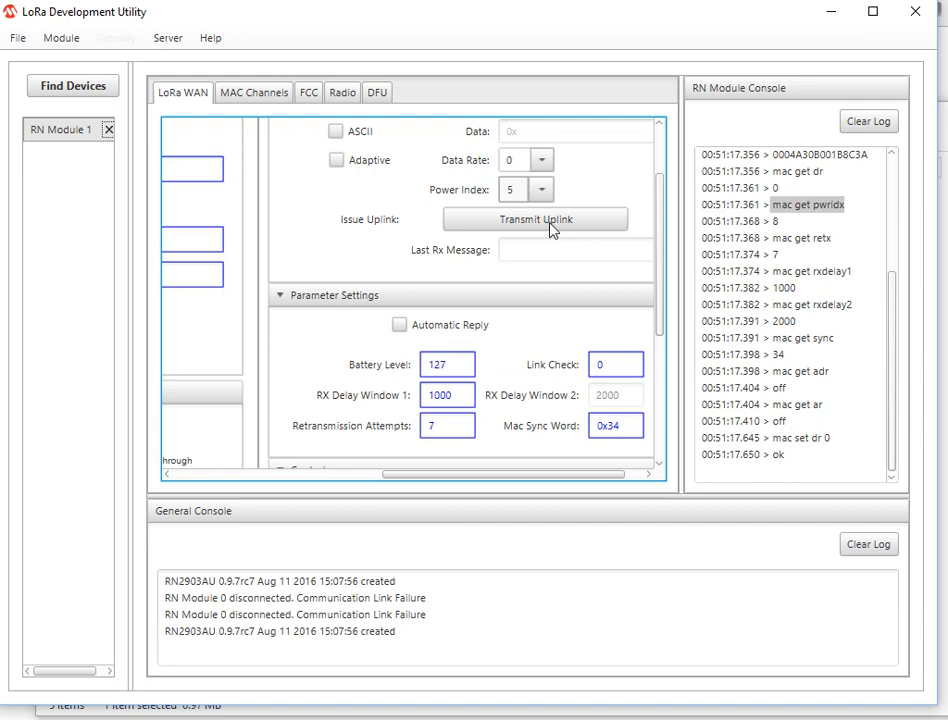
pyautogui.click(108, 128)
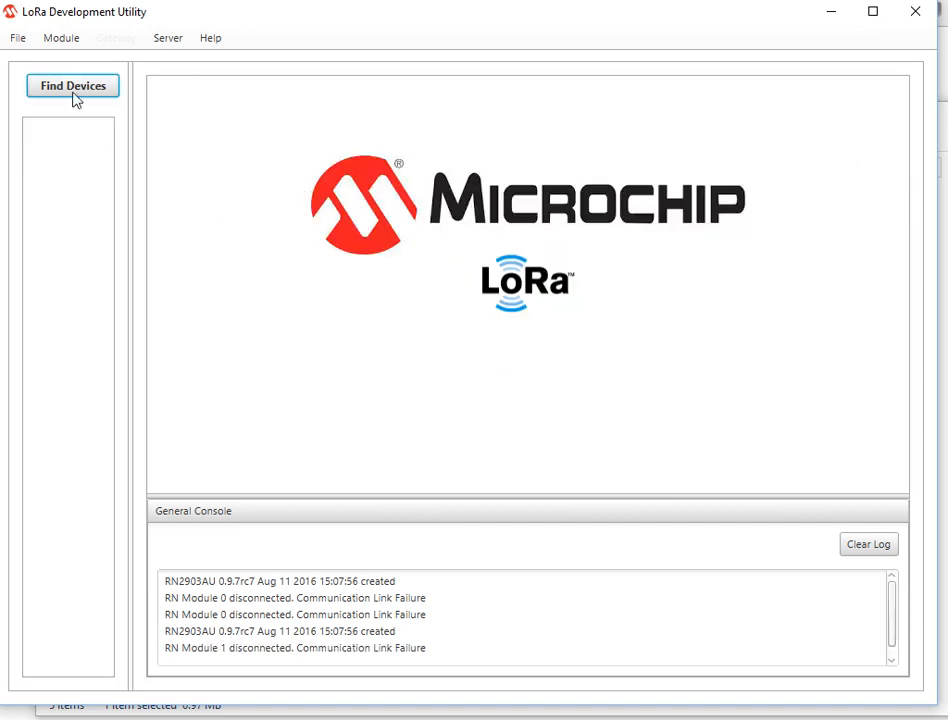
pyautogui.click(72, 84)
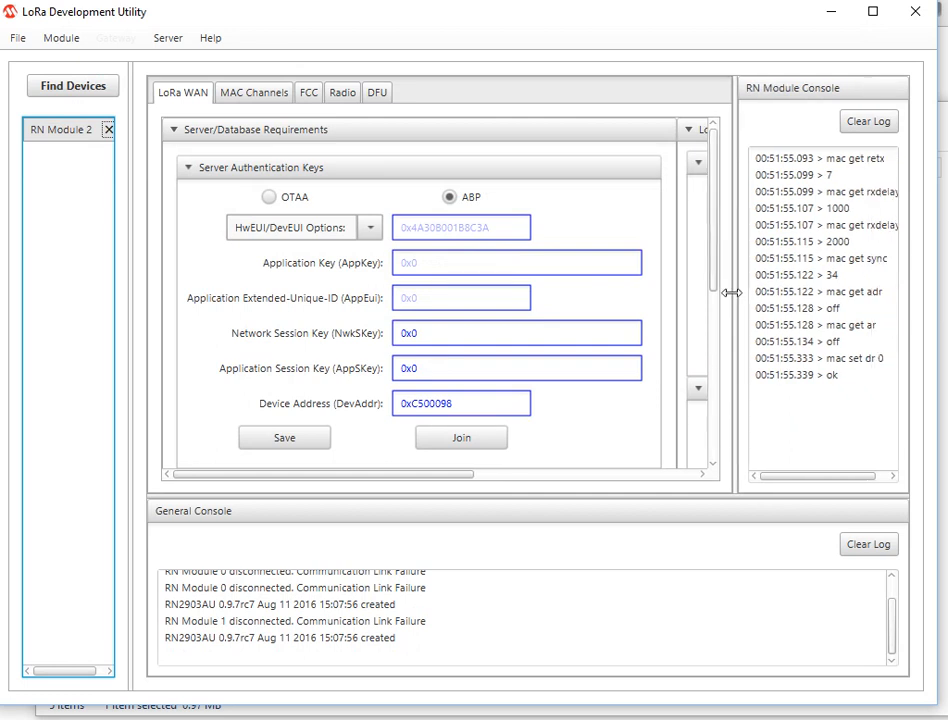
# Step: Prepare an ASCII 'qwerty' uplink and set the data rate to 3, accepted with ok
pyautogui.moveTo(732, 292); pyautogui.dragTo(610, 292)
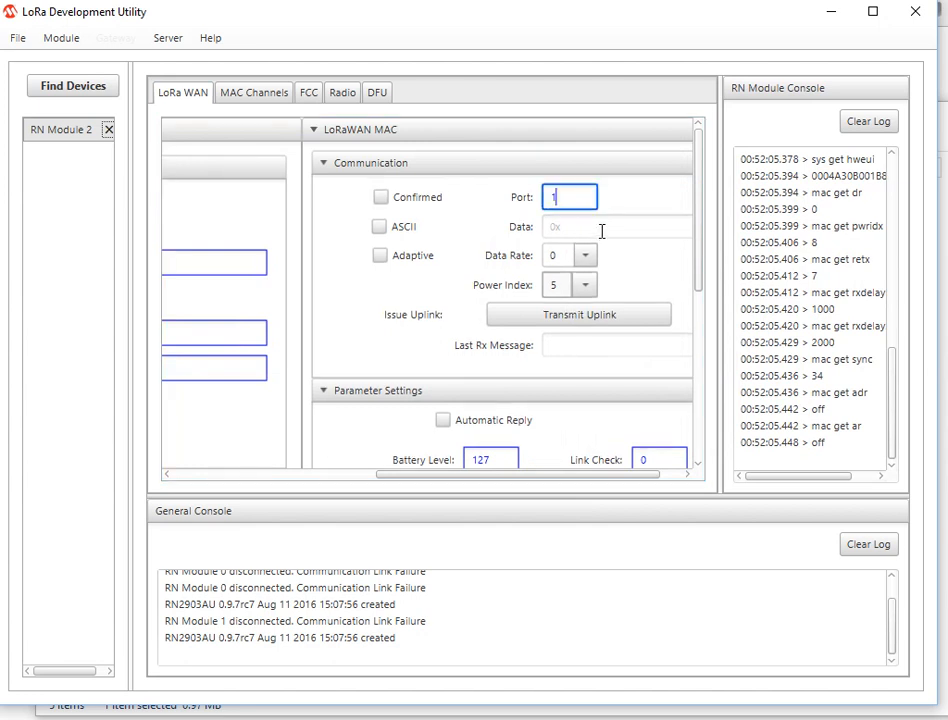
pyautogui.write('35')
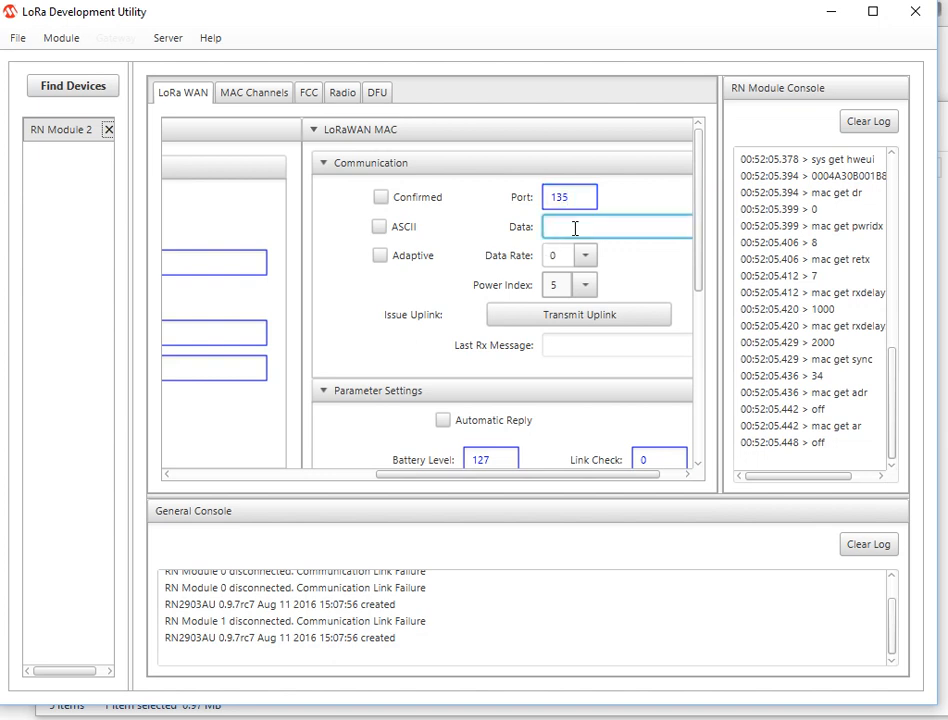
pyautogui.write('qwerty')
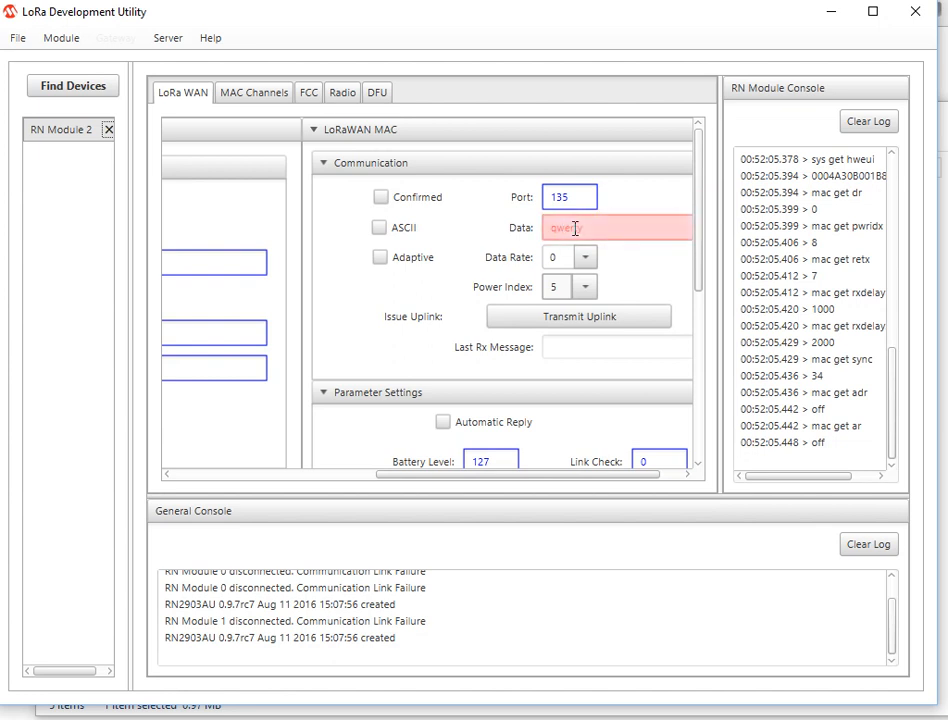
pyautogui.click(380, 228)
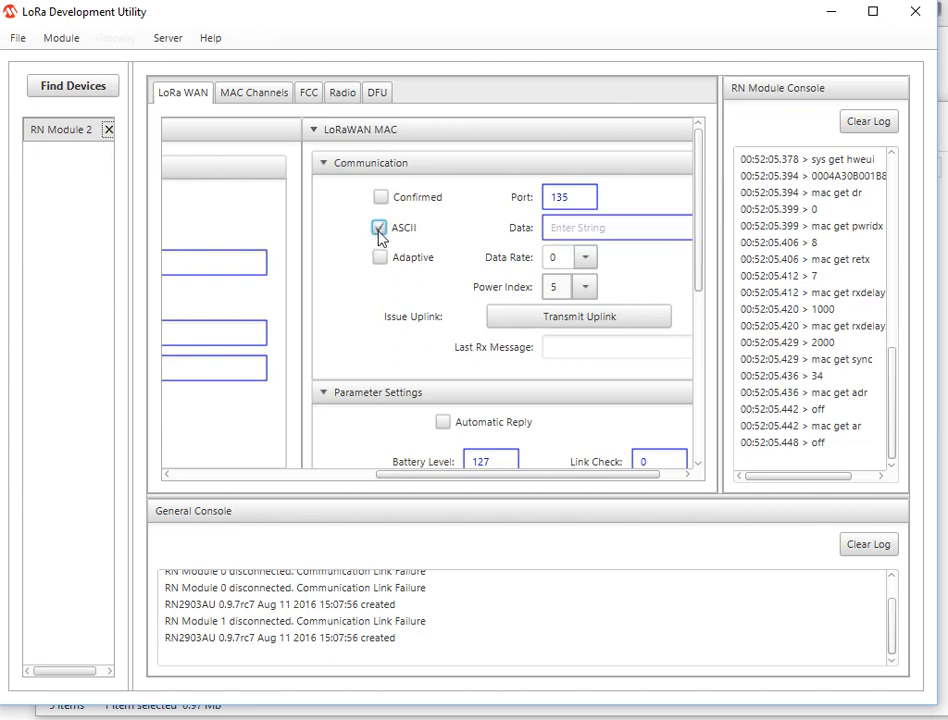
pyautogui.click(380, 228)
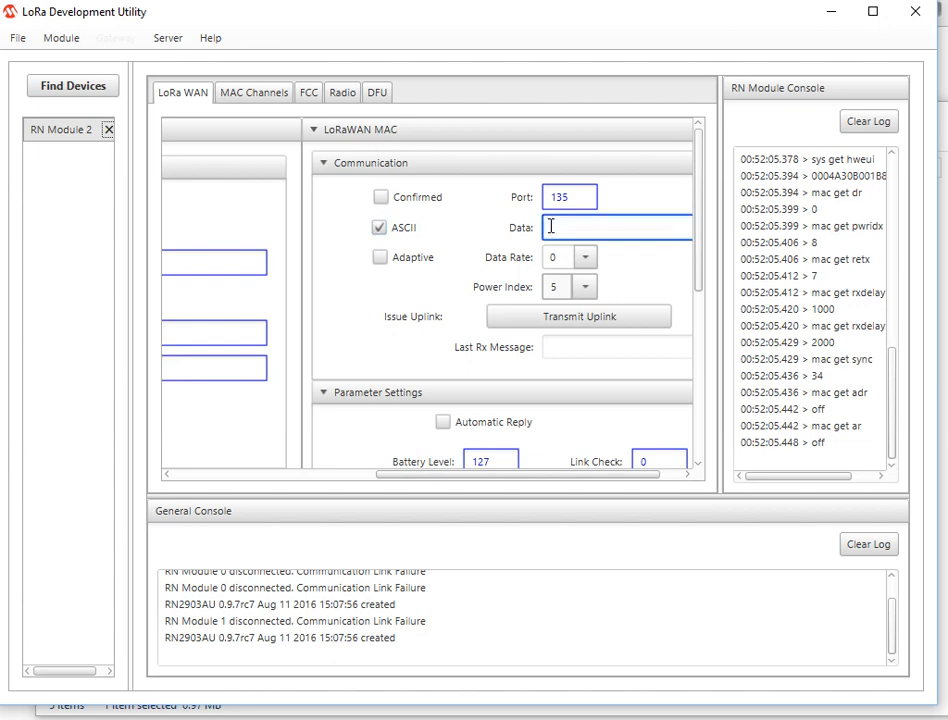
pyautogui.write('qwert')
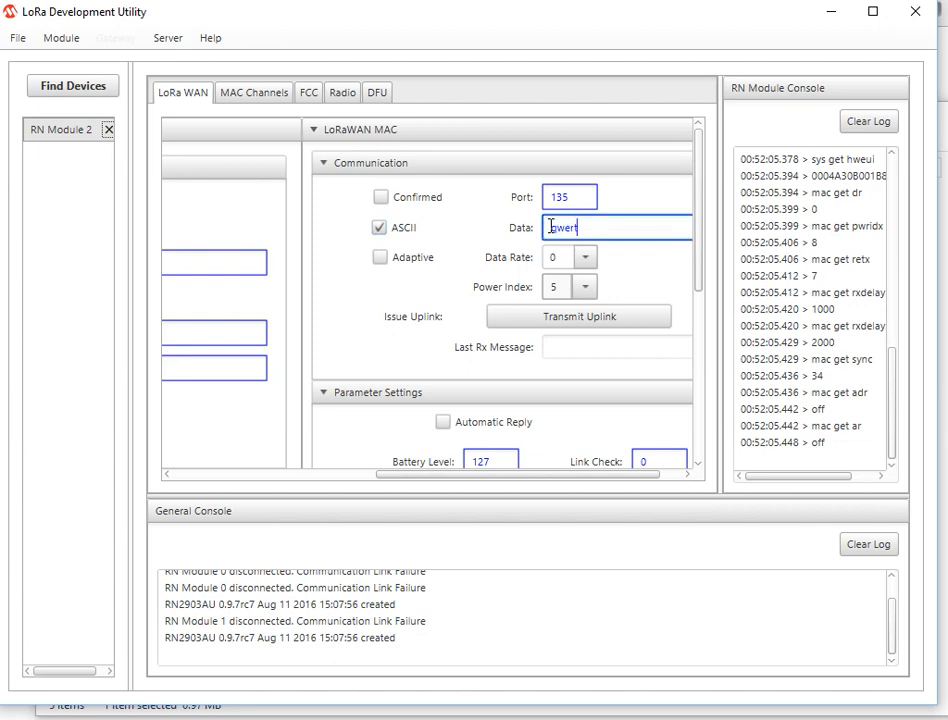
pyautogui.write('y')
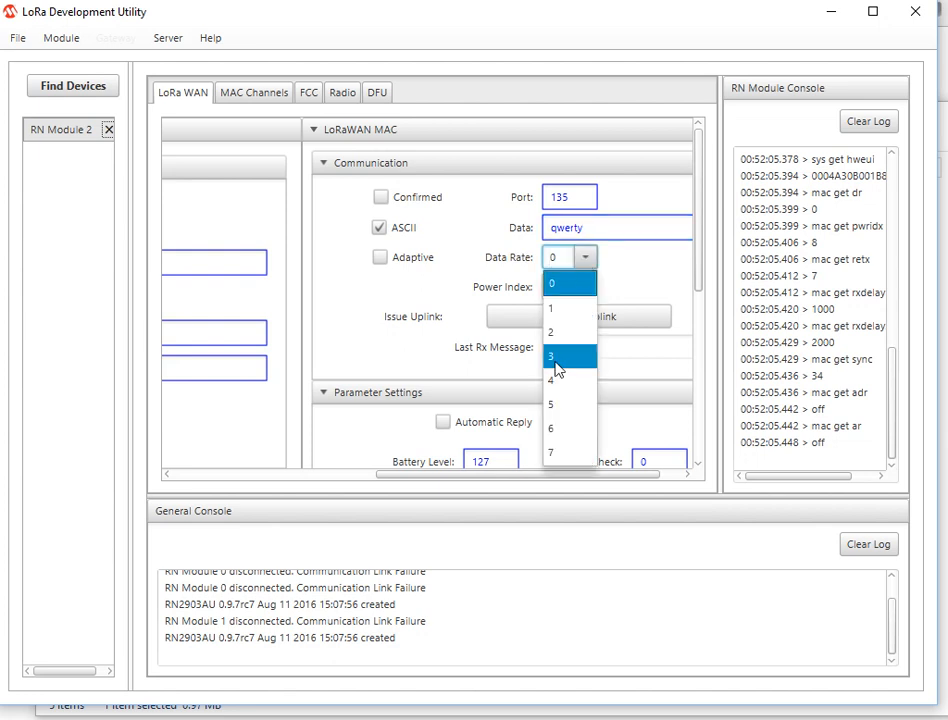
pyautogui.click(552, 356)
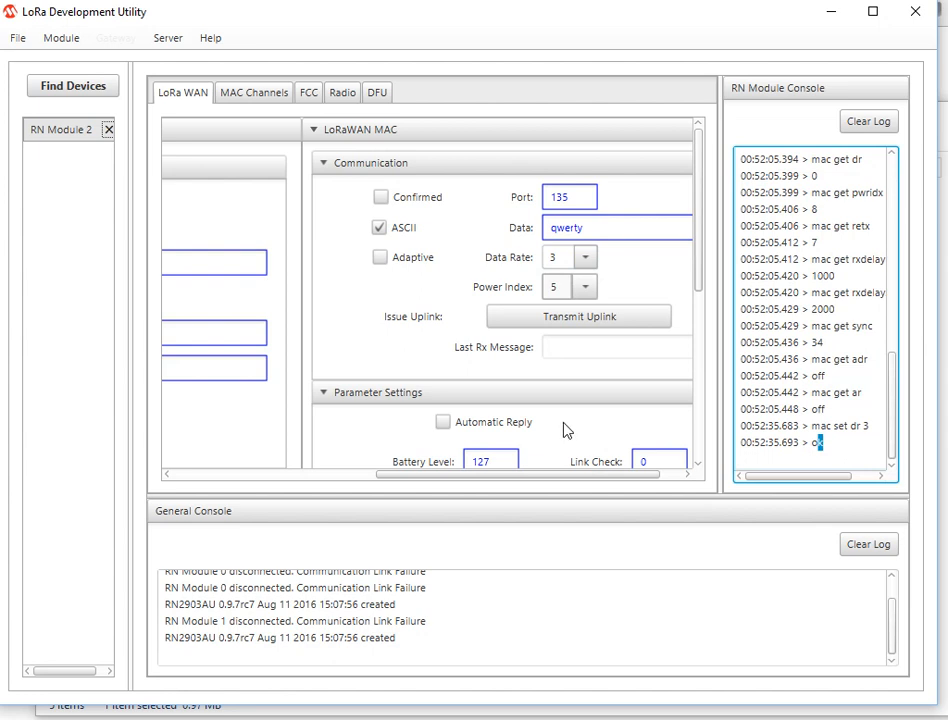
pyautogui.moveTo(718, 292)
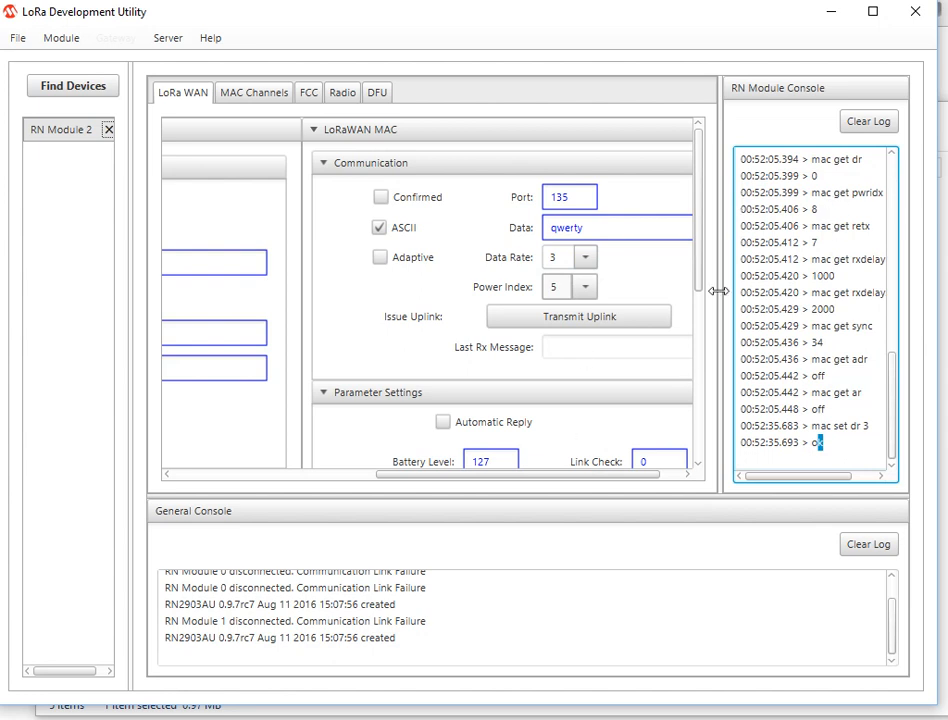
# Step: Transmit the qwerty payload as an unconfirmed uplink on port 135, getting mac_tx_ok
pyautogui.moveTo(716, 292); pyautogui.dragTo(560, 292)
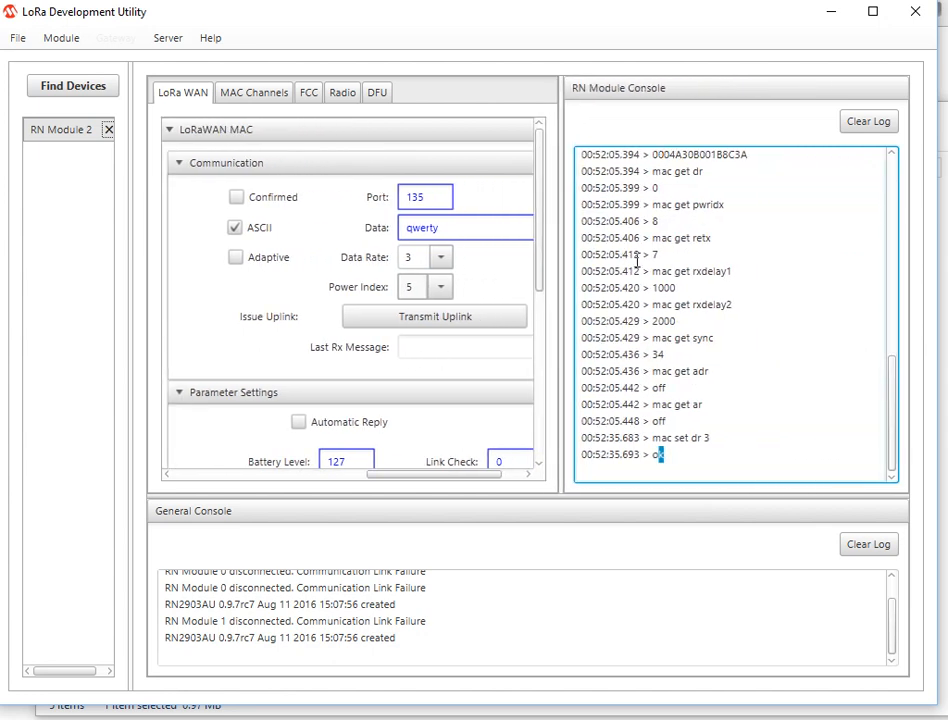
pyautogui.moveTo(652, 304)
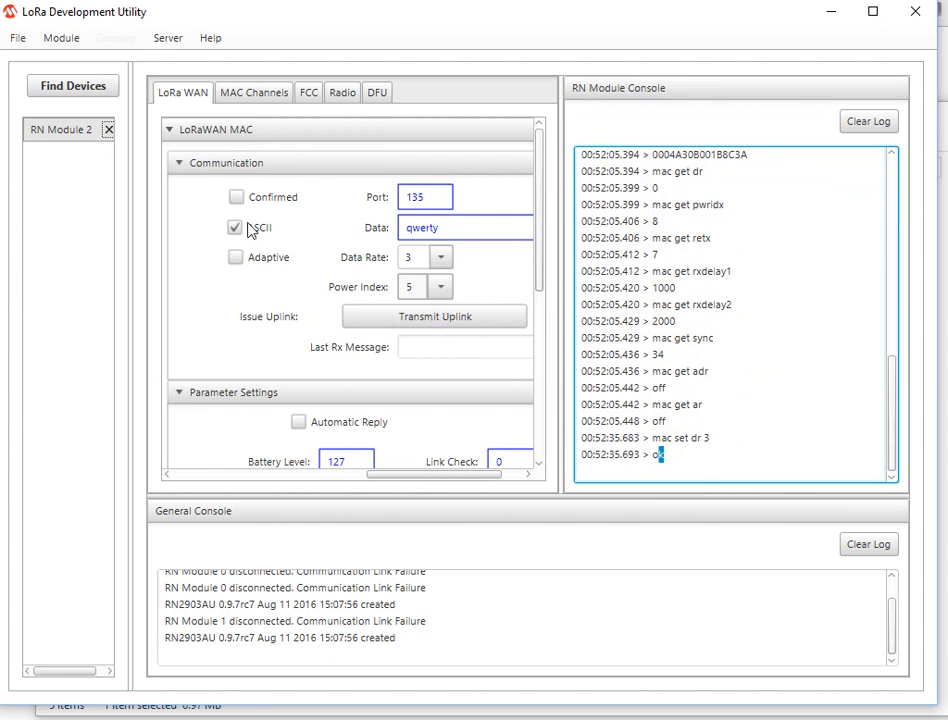
pyautogui.moveTo(434, 316)
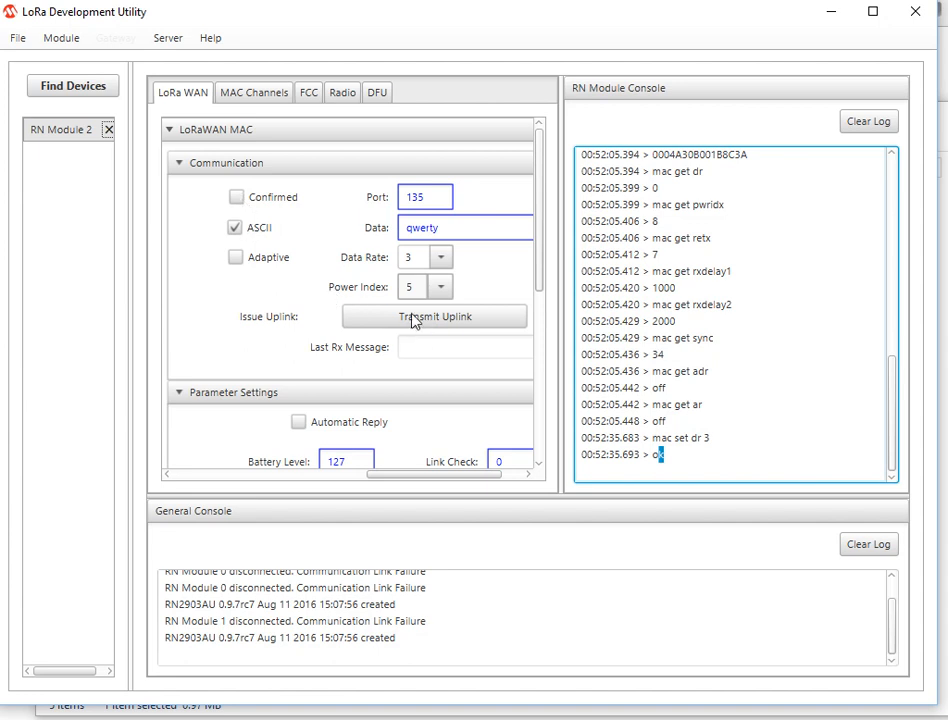
pyautogui.click(434, 316)
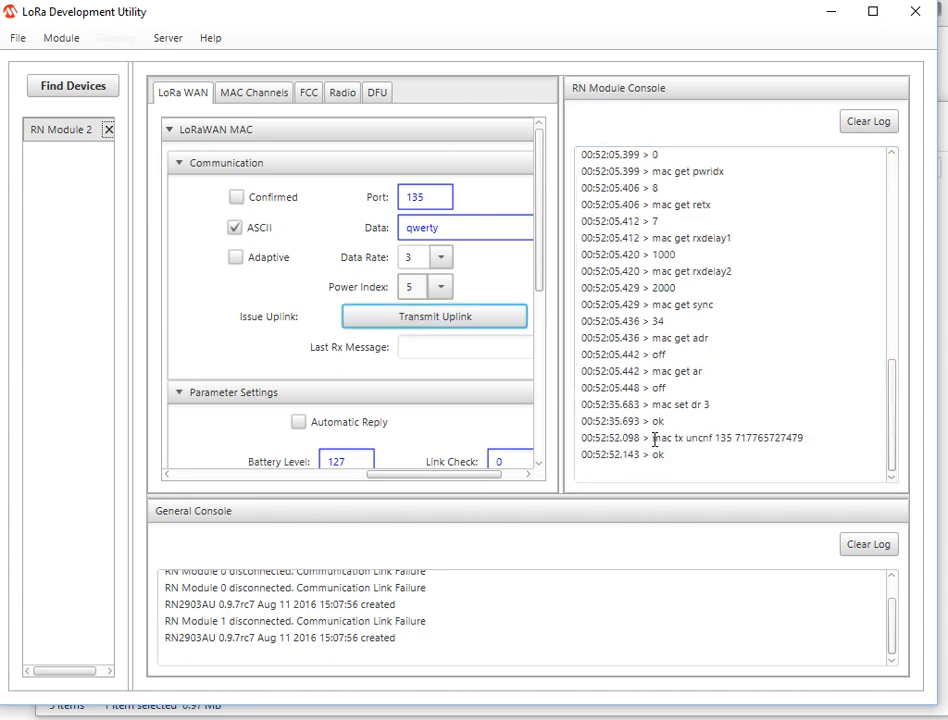
pyautogui.click(434, 316)
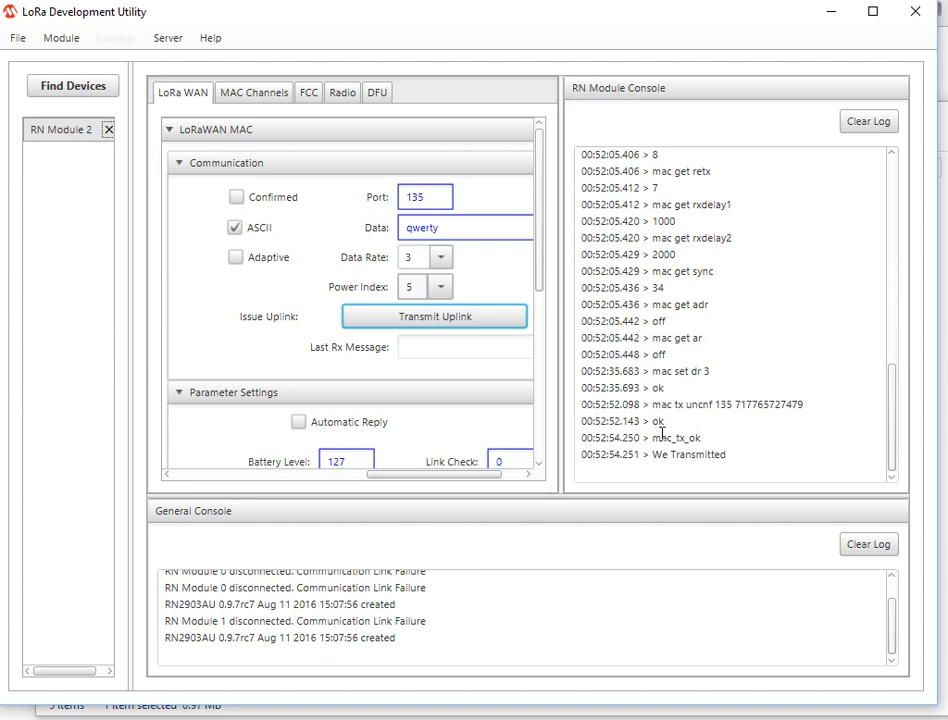
pyautogui.moveTo(656, 322)
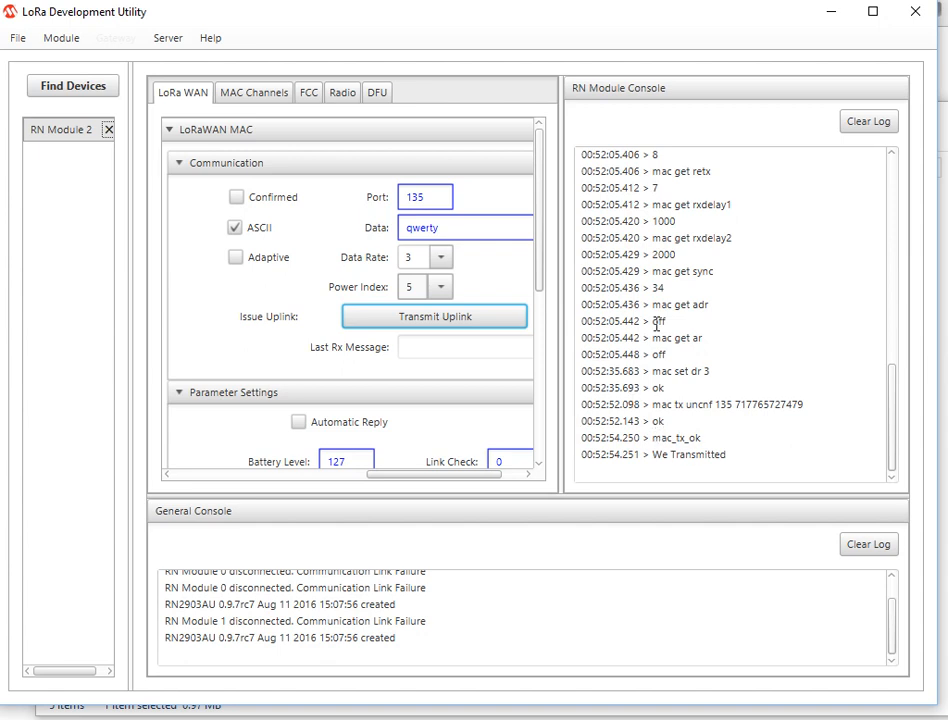
pyautogui.doubleClick(656, 320)
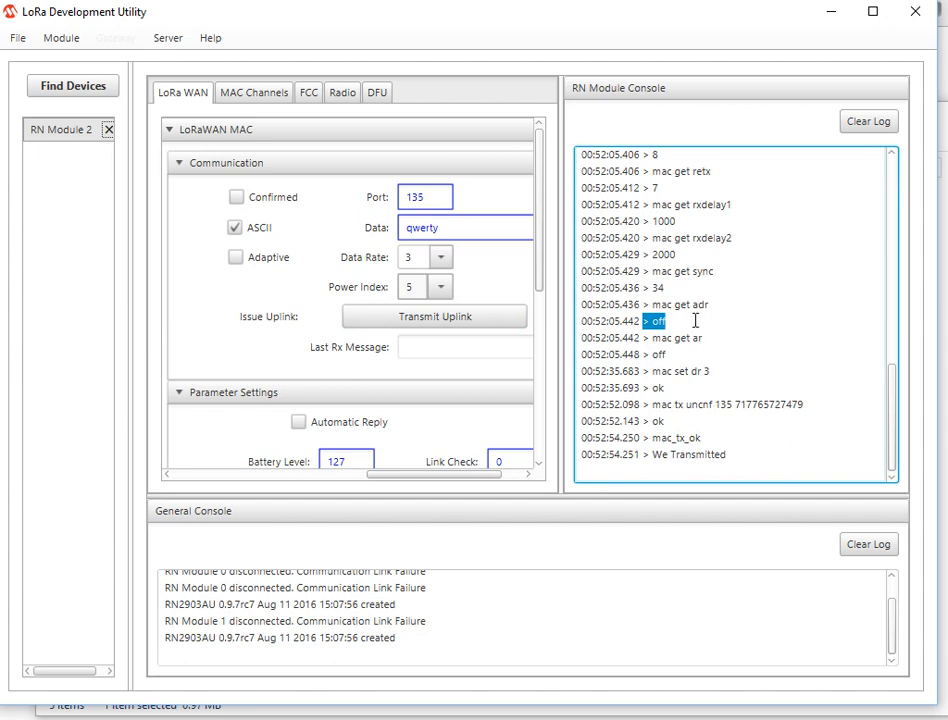
pyautogui.scroll(3)
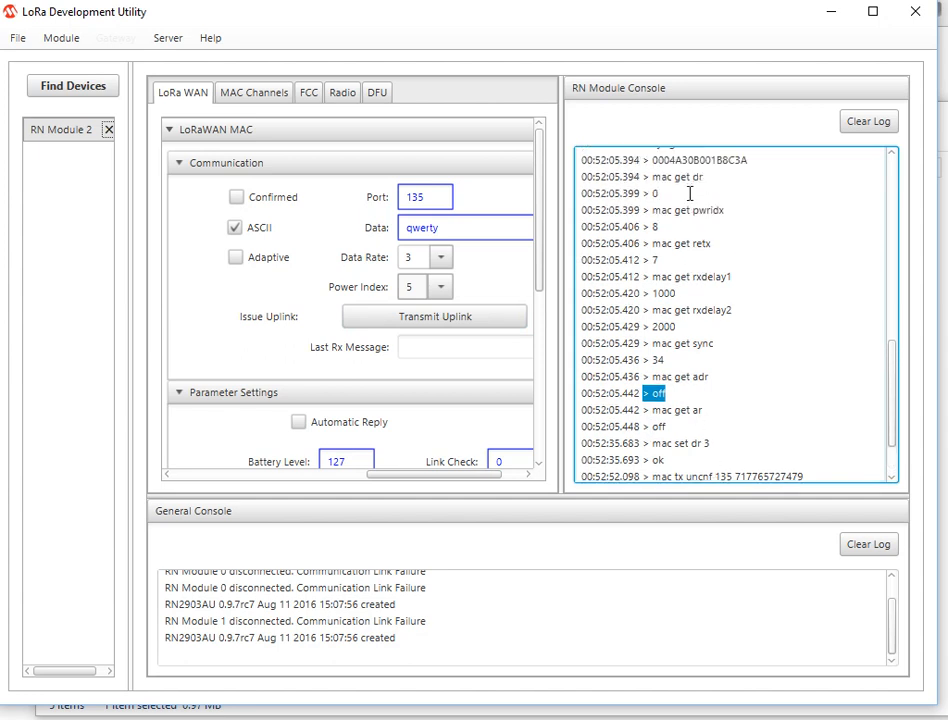
pyautogui.scroll(3)
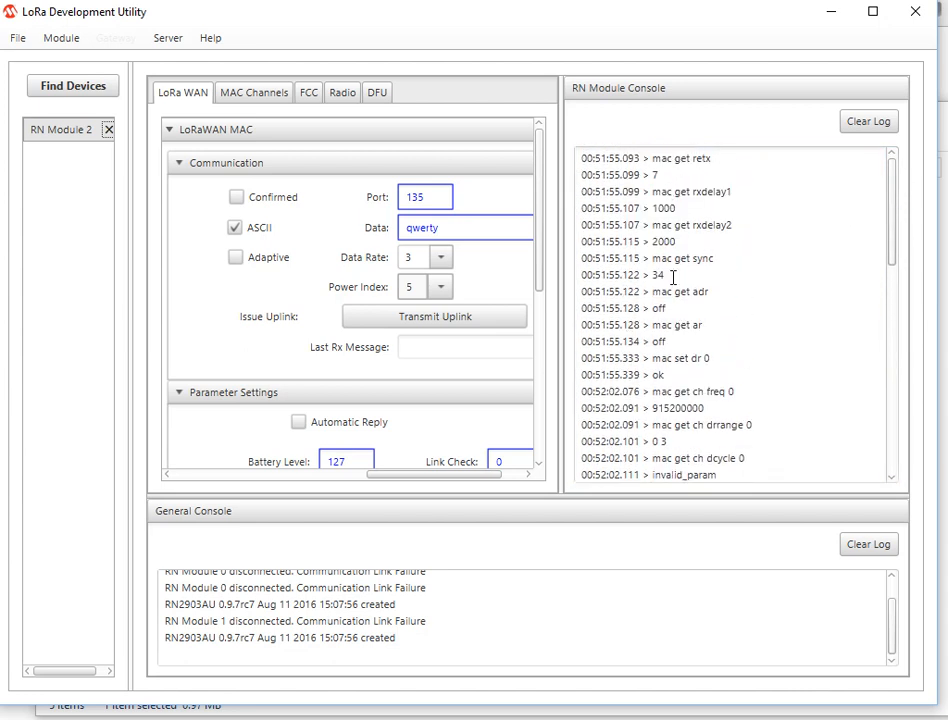
pyautogui.moveTo(728, 320)
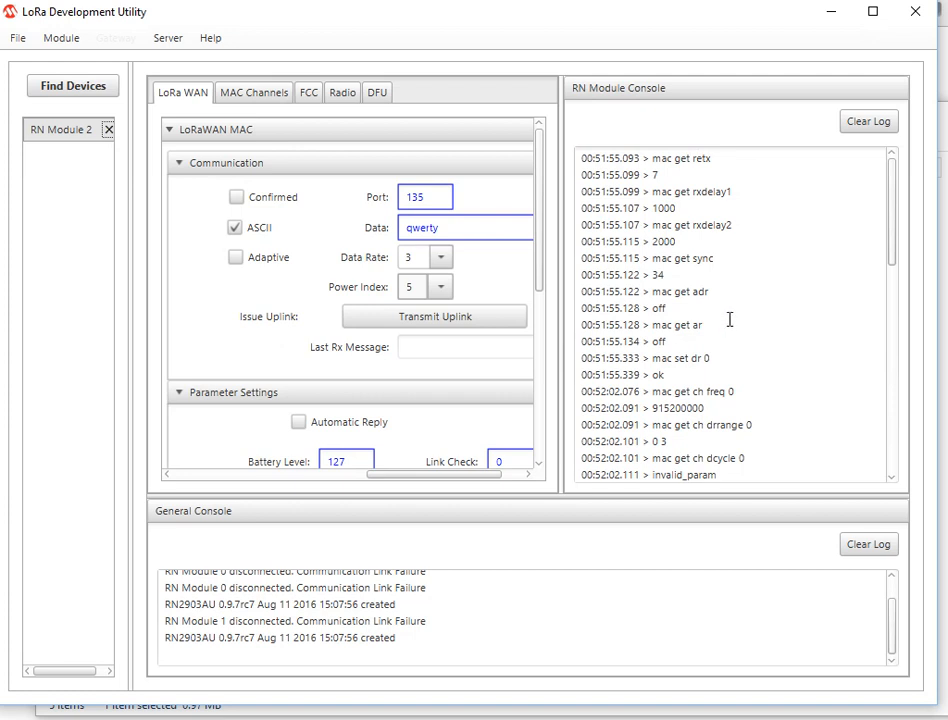
pyautogui.moveTo(664, 192)
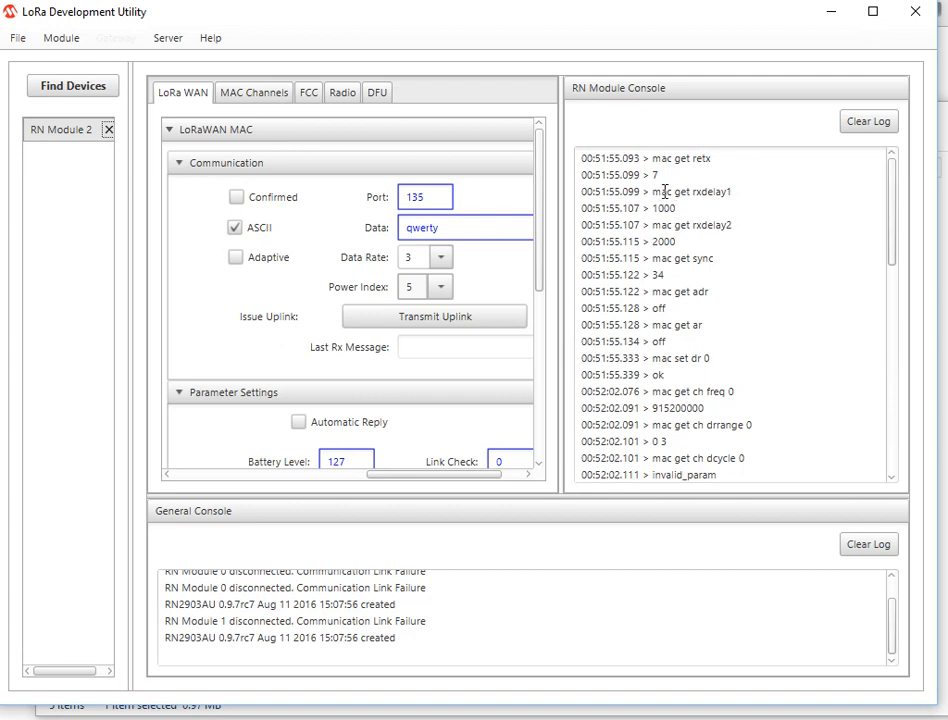
pyautogui.doubleClick(690, 192)
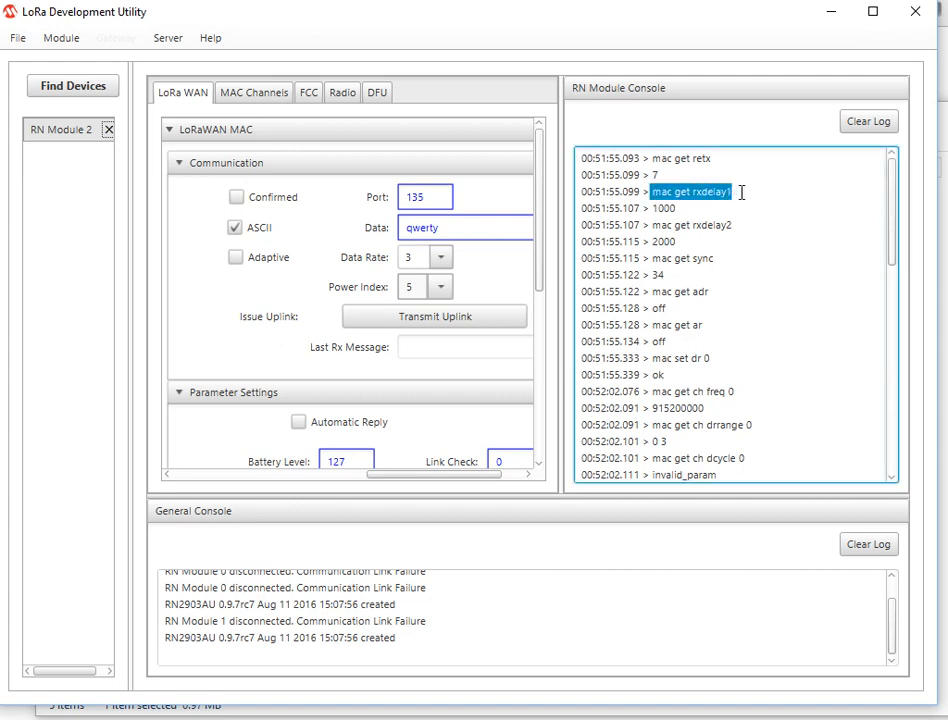
pyautogui.rightClick(692, 192)
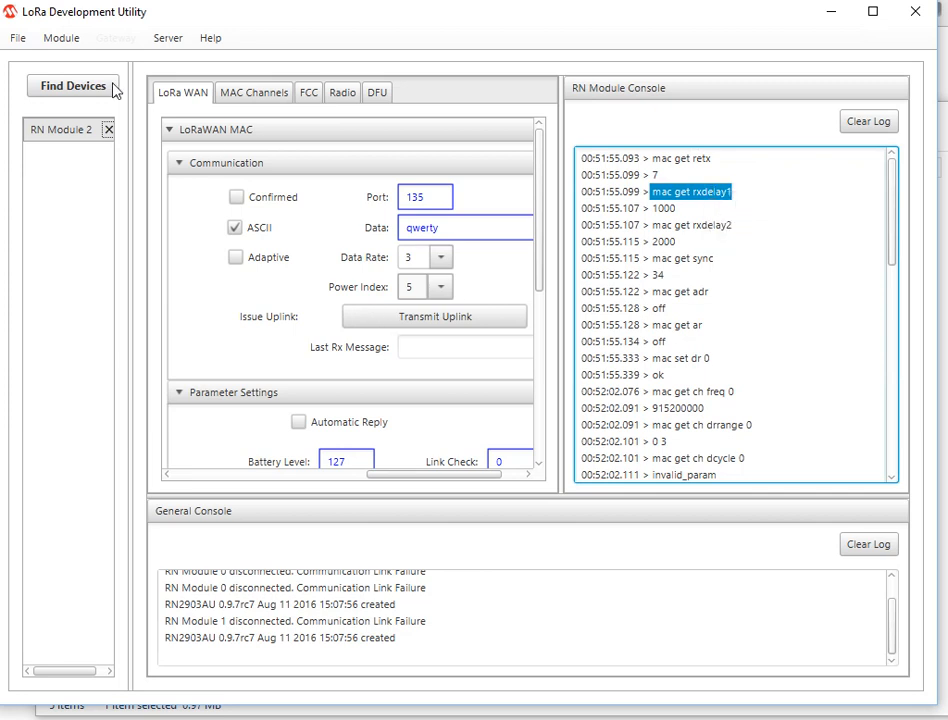
pyautogui.moveTo(916, 12)
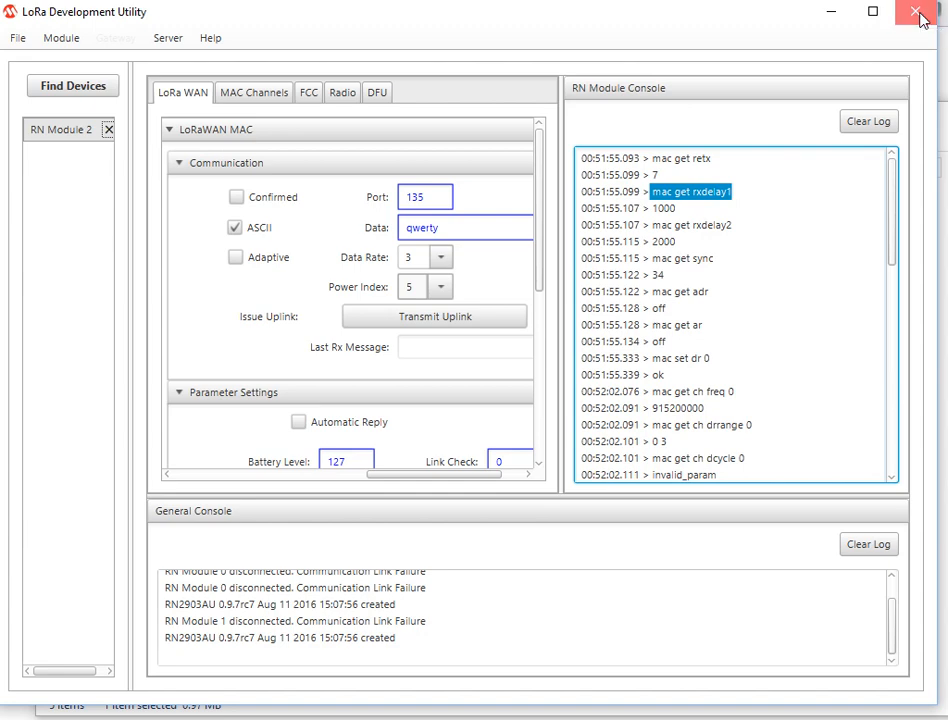
# Step: Close LoRa Development Utility and scroll the Start menu app list to reach Tera Term
pyautogui.click(920, 12)
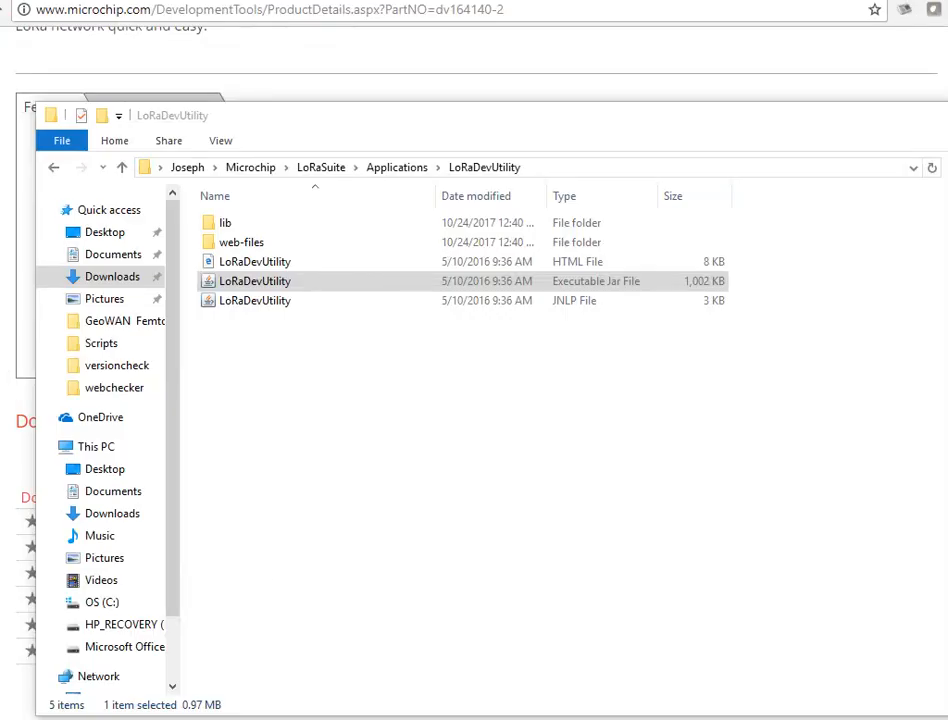
pyautogui.click(16, 710)
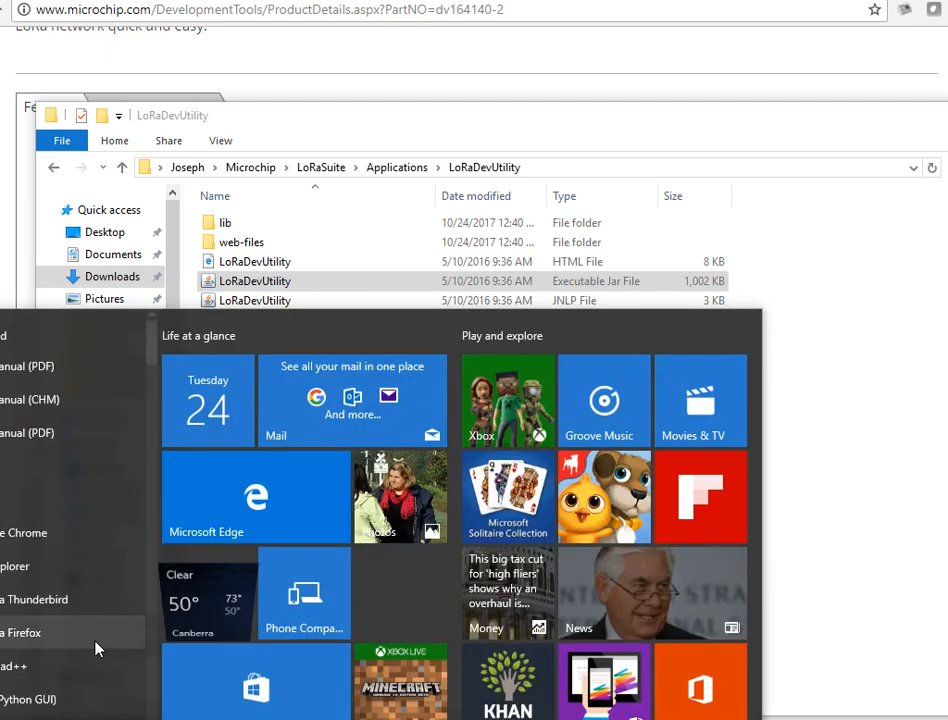
pyautogui.scroll(-3)
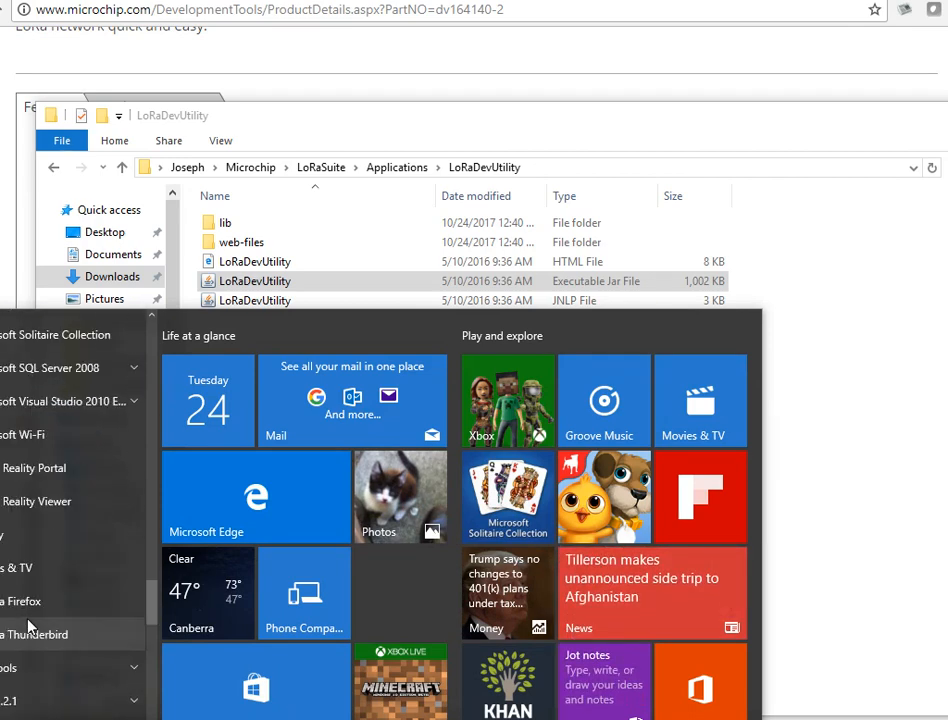
pyautogui.scroll(-3)
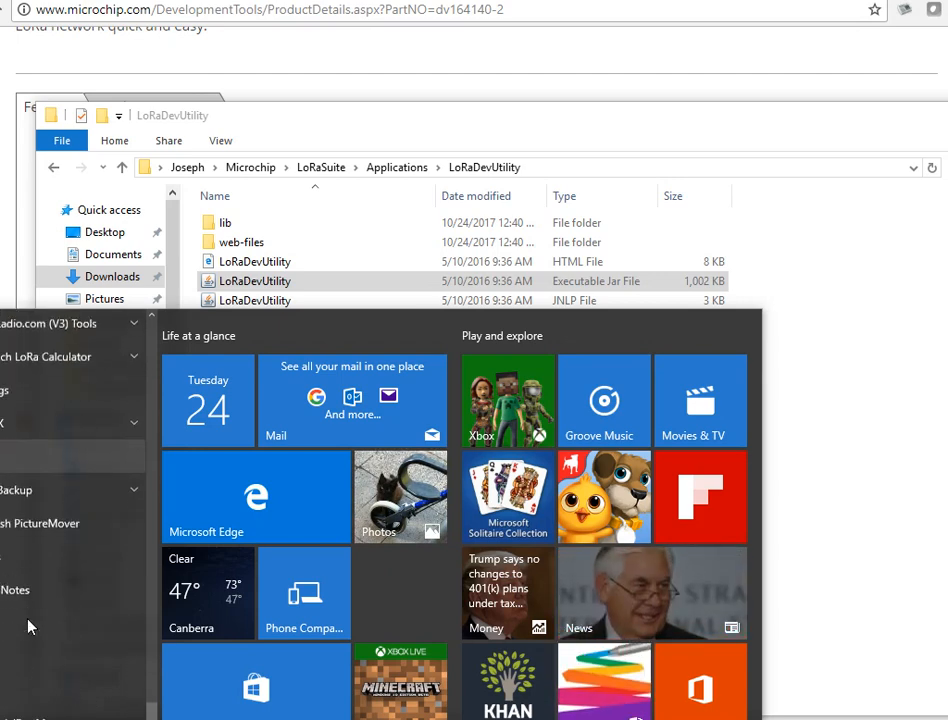
pyautogui.scroll(-3)
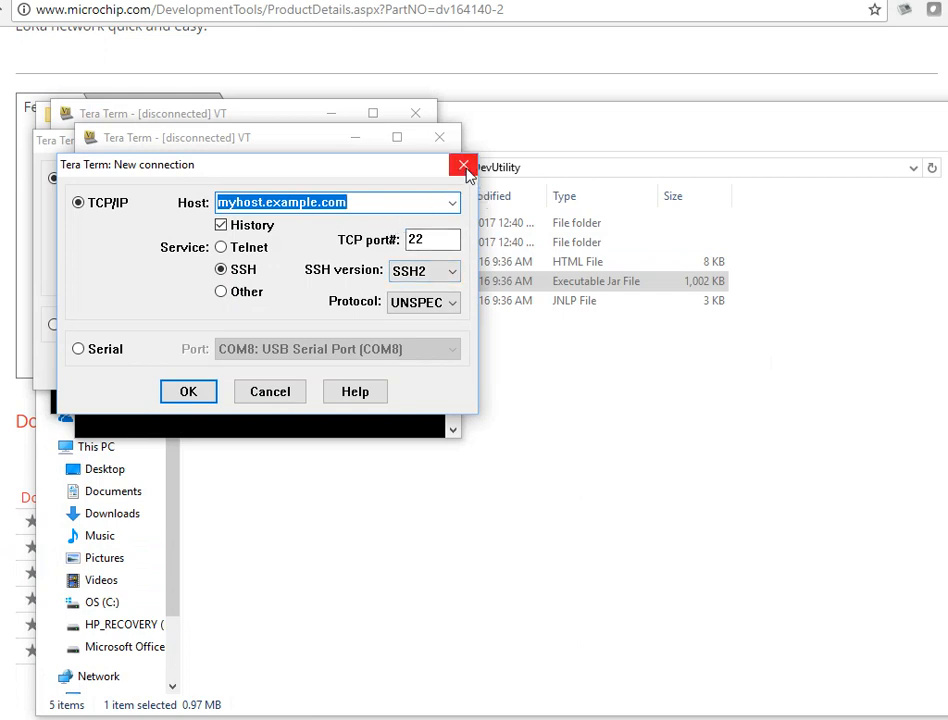
# Step: Dismiss the new connection prompt and set the serial port to COM8 at 57600 baud
pyautogui.click(462, 164)
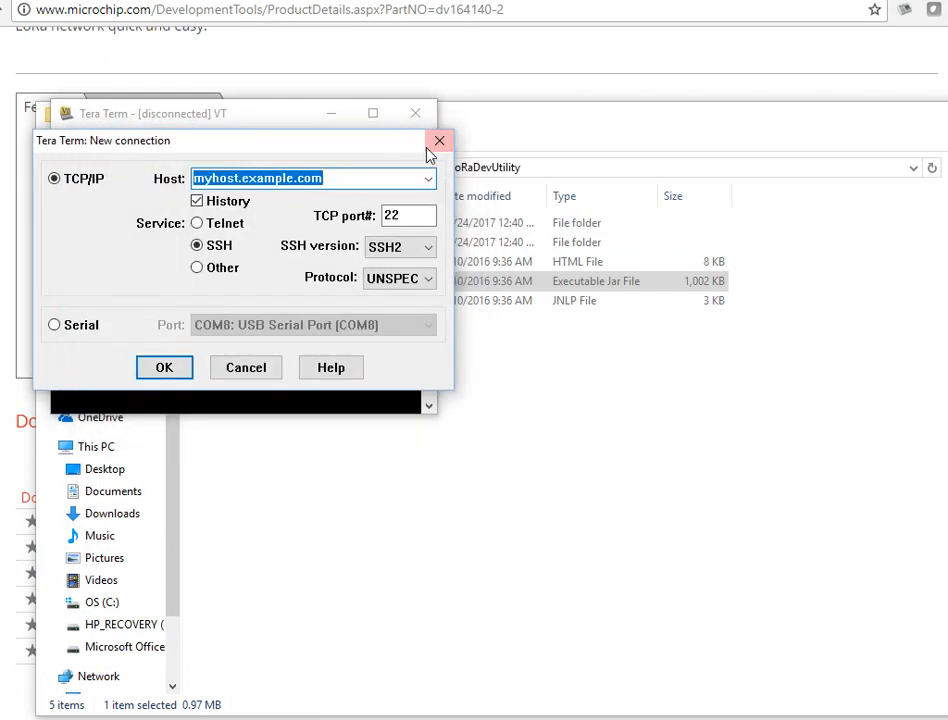
pyautogui.click(440, 140)
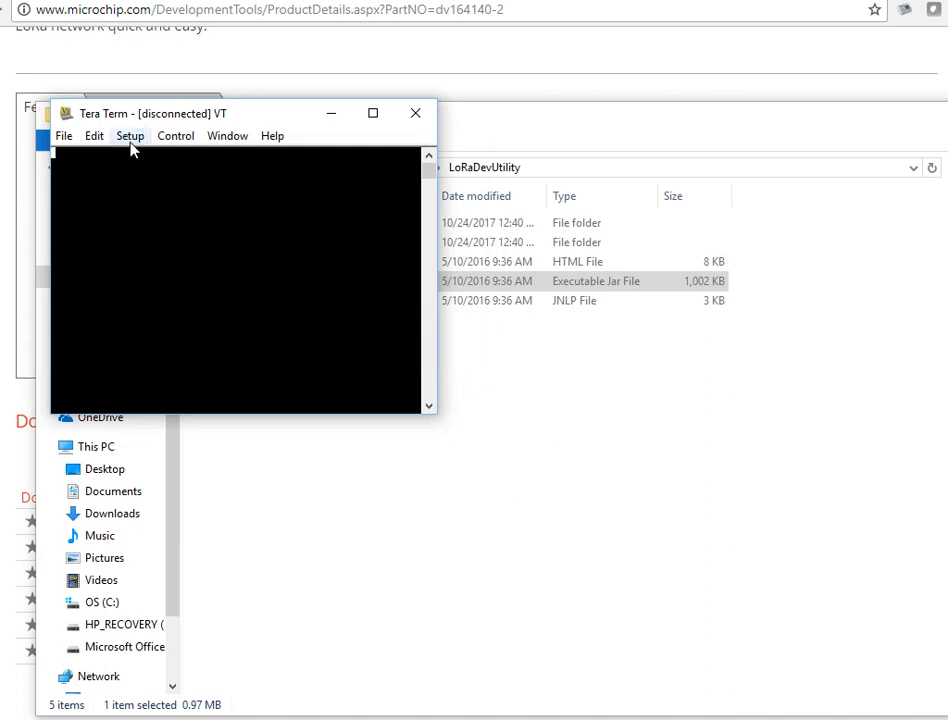
pyautogui.click(130, 136)
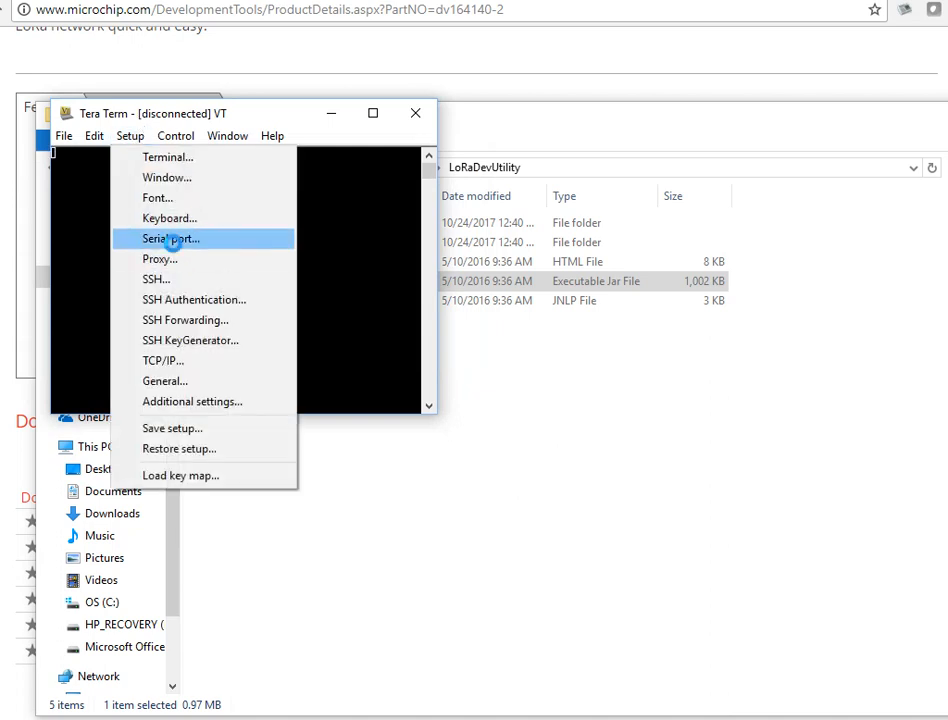
pyautogui.click(170, 238)
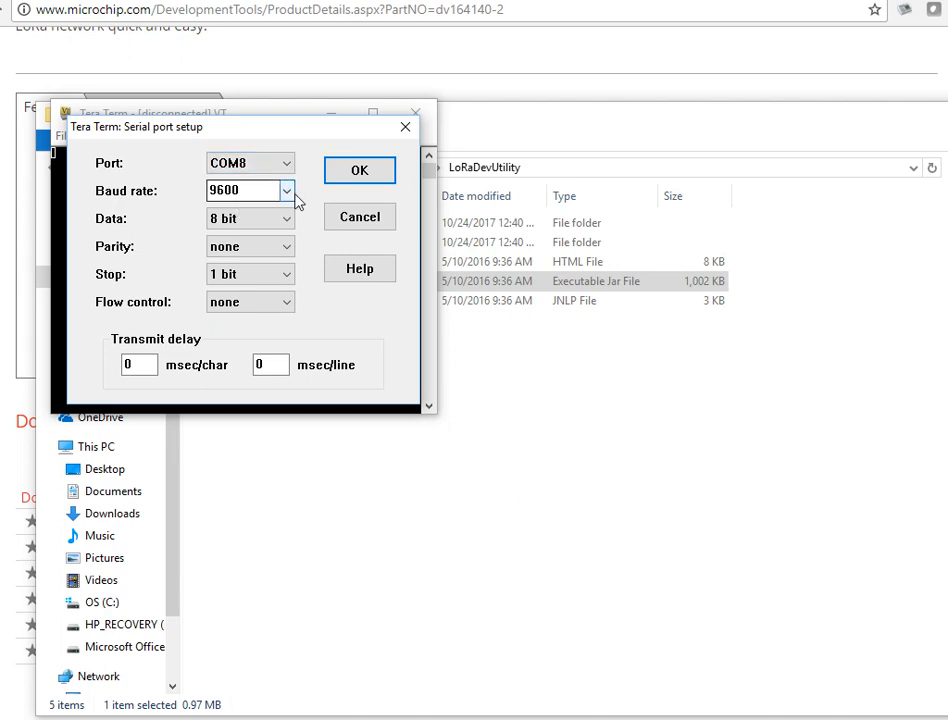
pyautogui.click(286, 192)
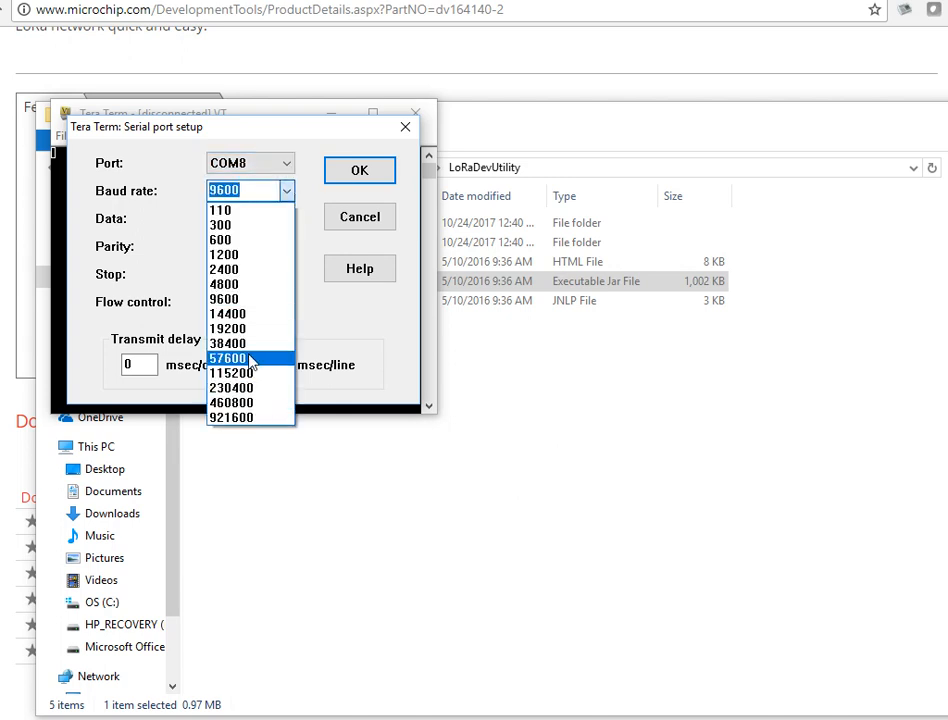
pyautogui.click(228, 358)
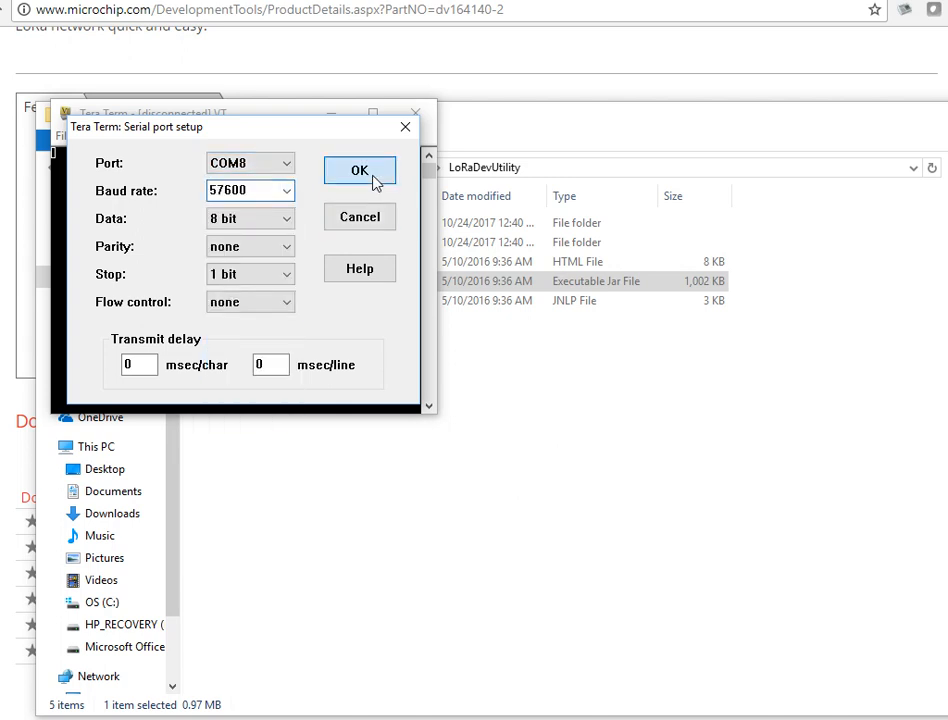
pyautogui.click(360, 170)
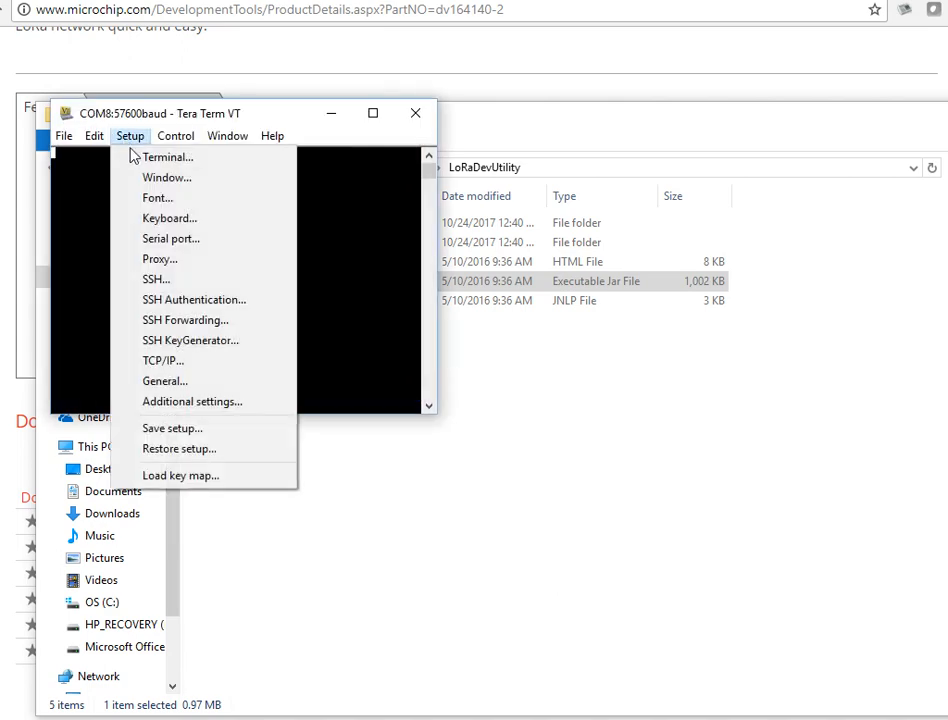
# Step: Enable local echo in the terminal settings so typed commands are shown
pyautogui.click(168, 156)
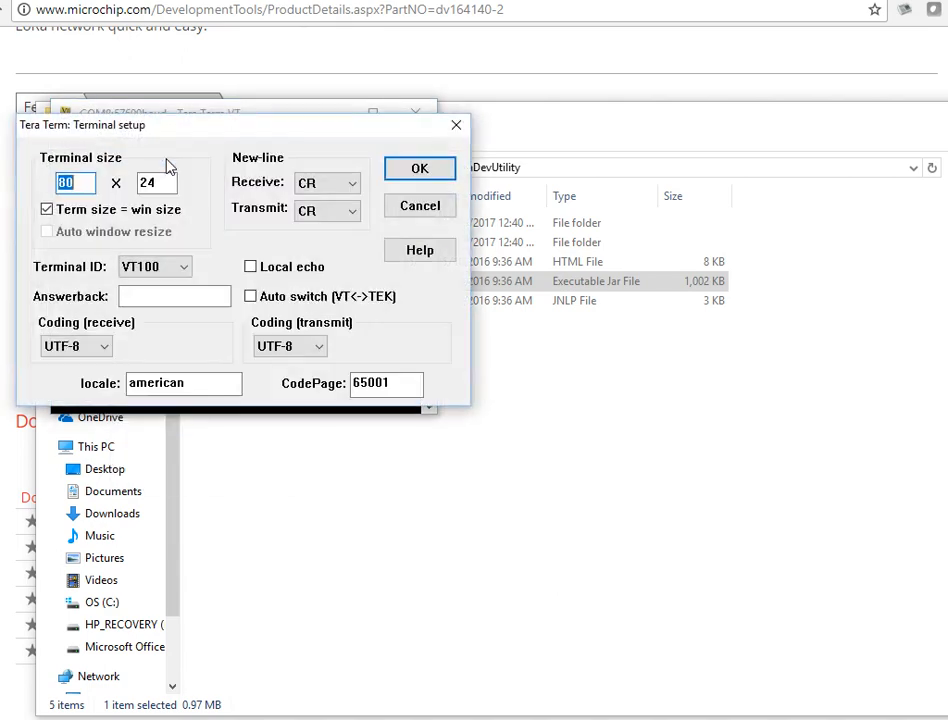
pyautogui.moveTo(236, 212)
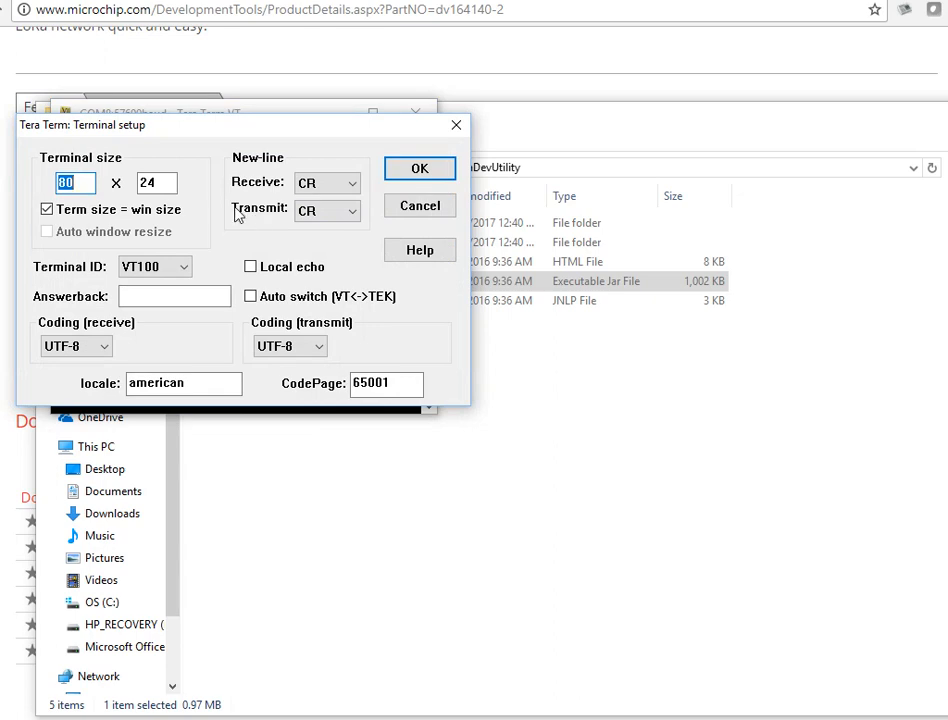
pyautogui.click(326, 212)
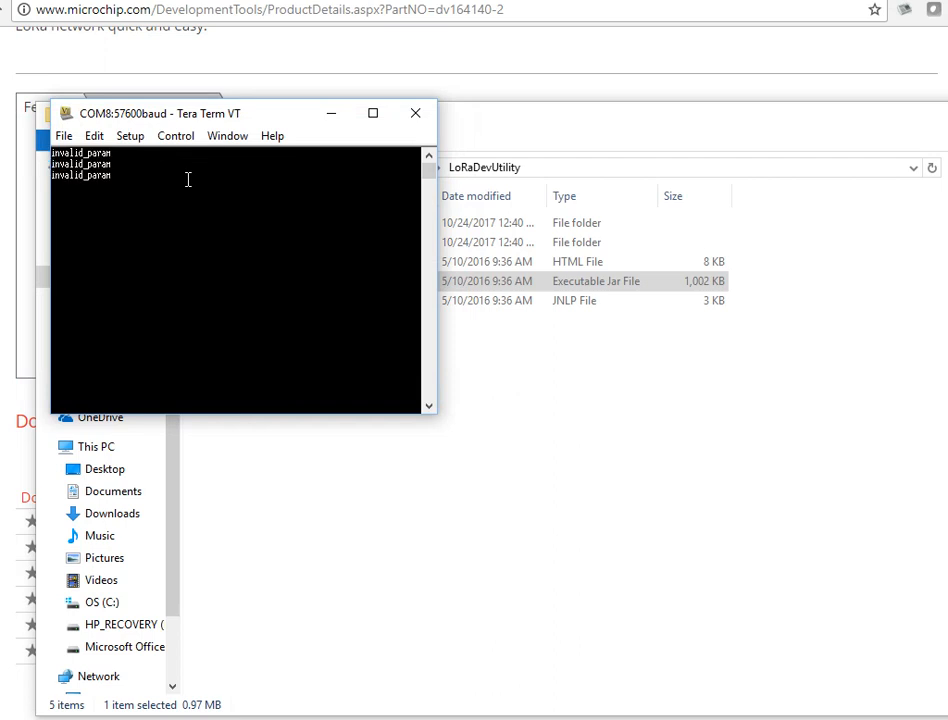
pyautogui.click(130, 136)
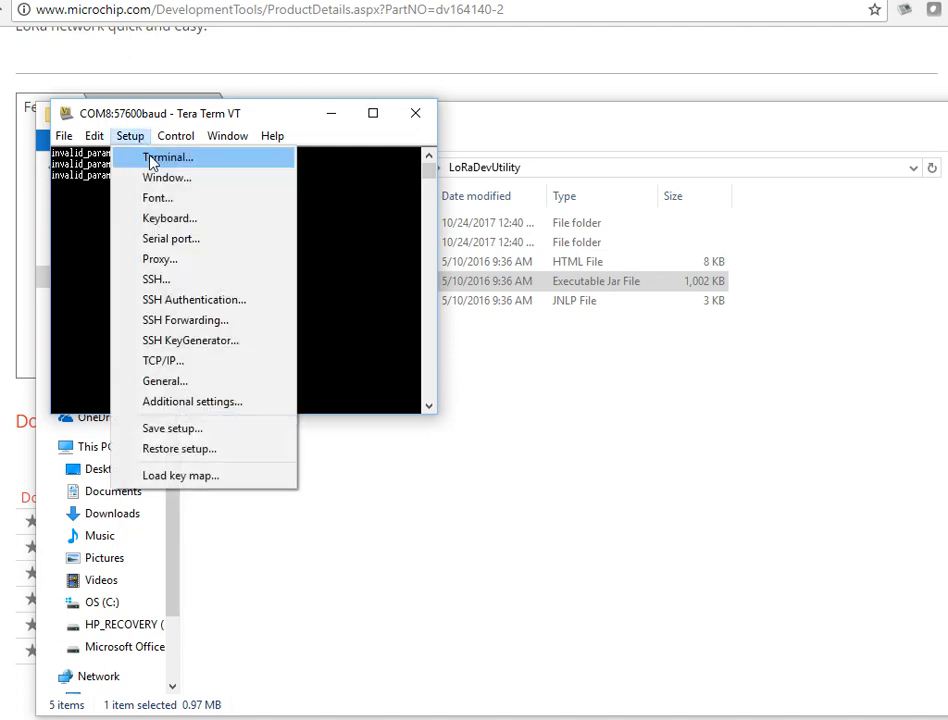
pyautogui.click(168, 156)
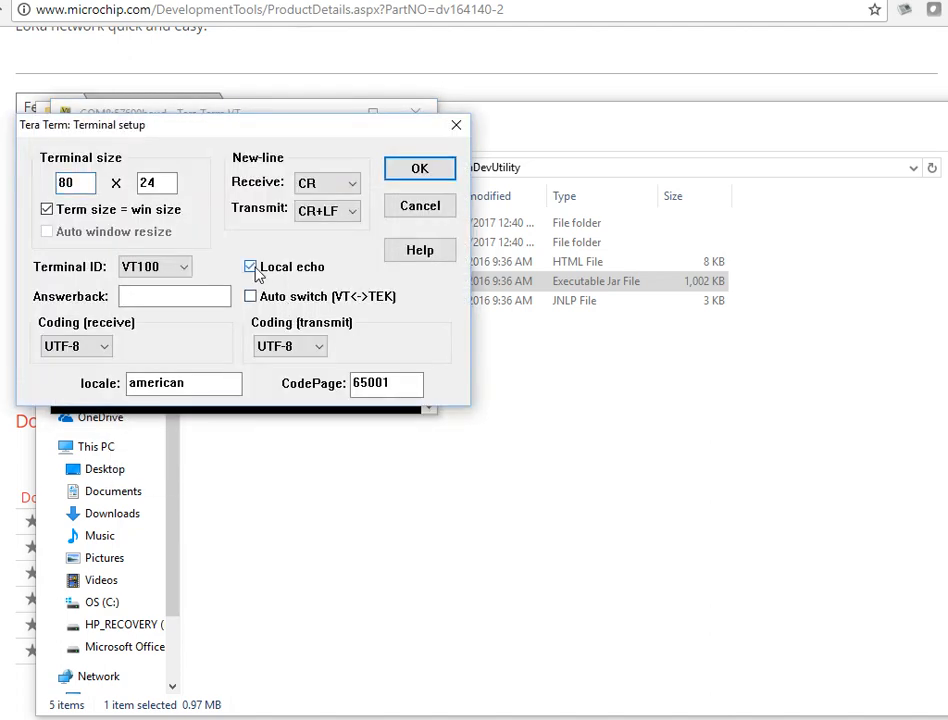
pyautogui.click(420, 168)
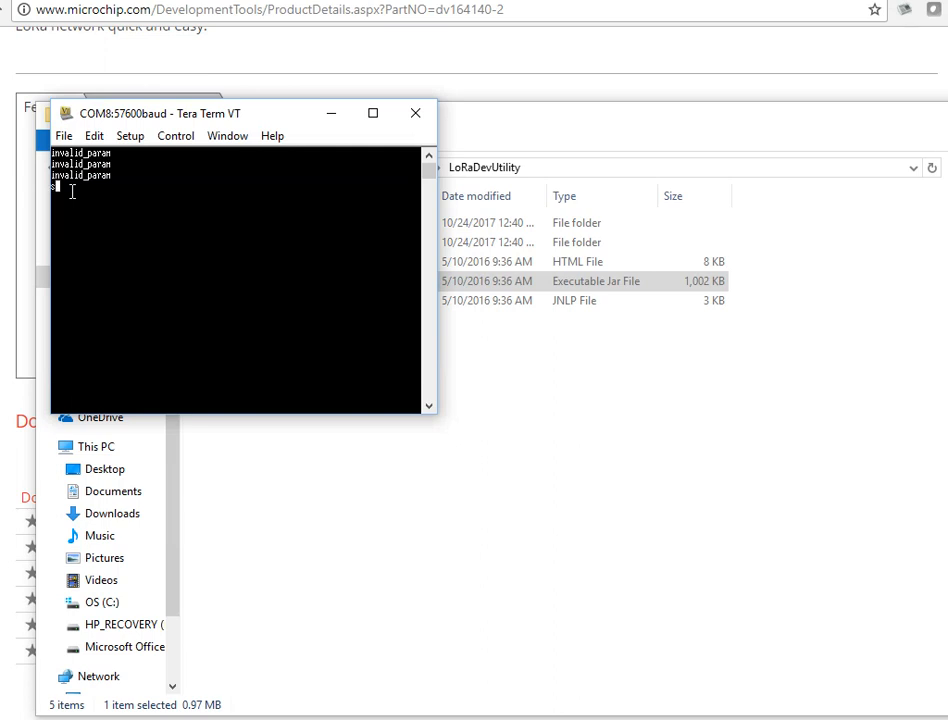
# Step: Send 'sys get ver', returning RN2903 firmware 0.9.7rc7 dated Aug 11 2016
pyautogui.write('sys g')
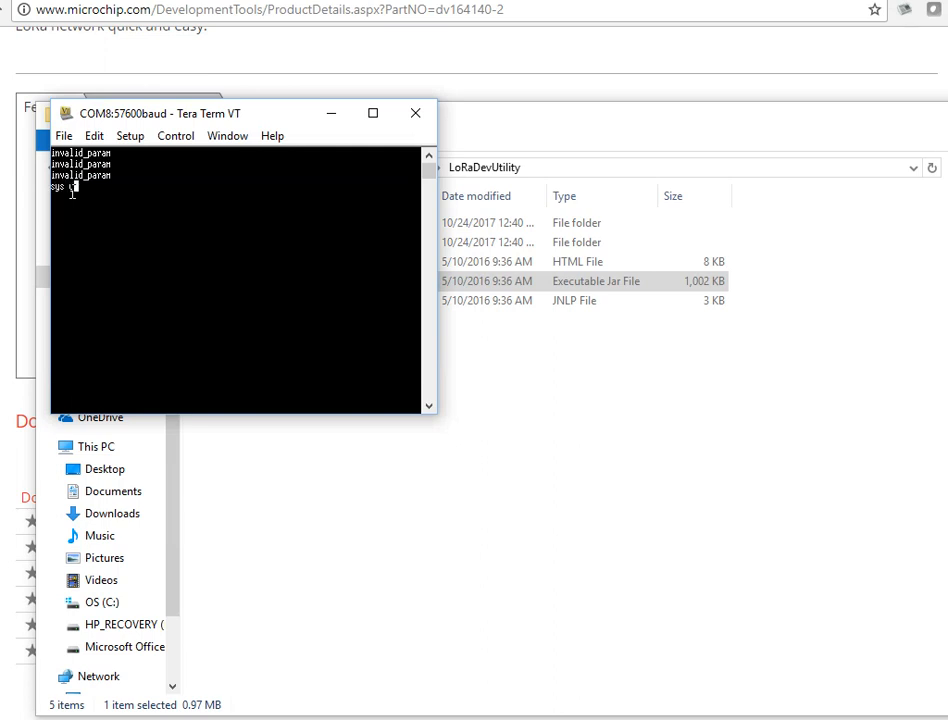
pyautogui.write('et ver')
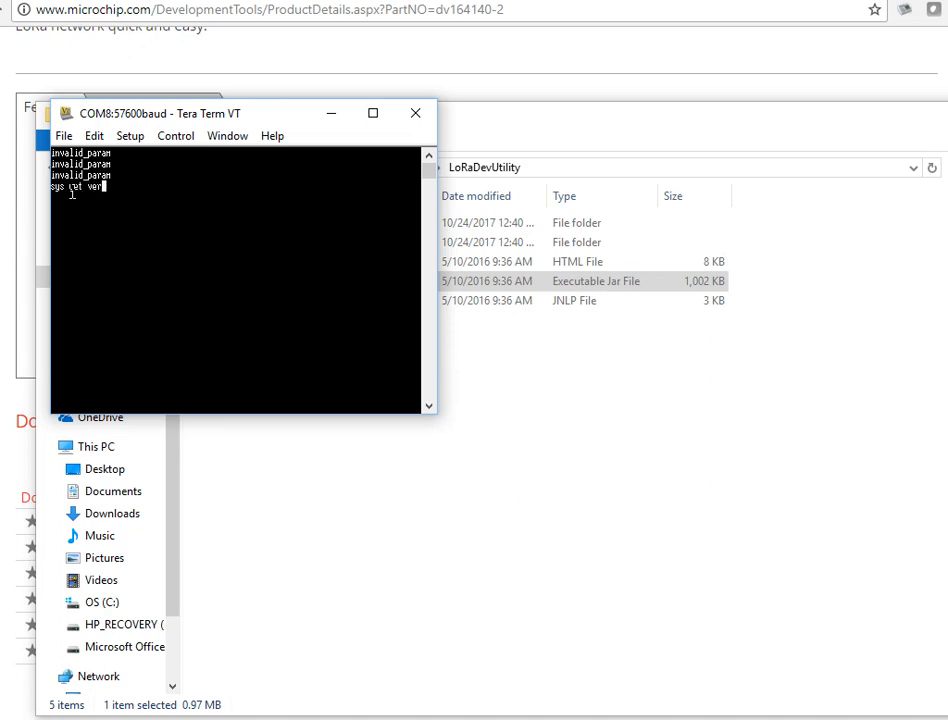
pyautogui.press('Return')
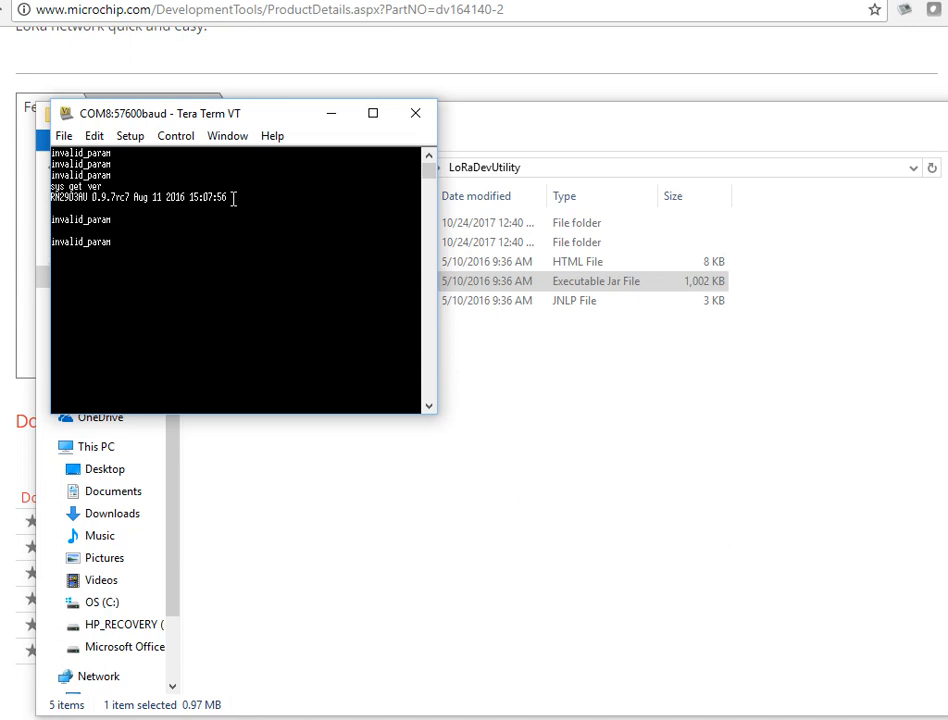
# Step: Query the module's current power index with mac get pwridx
pyautogui.write('ra')
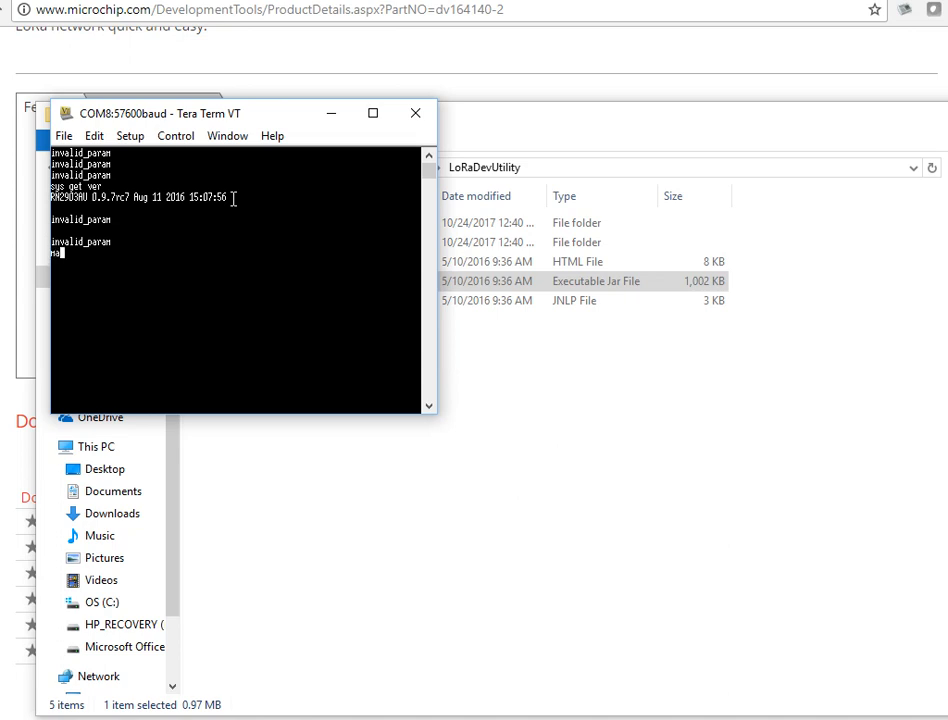
pyautogui.write('c')
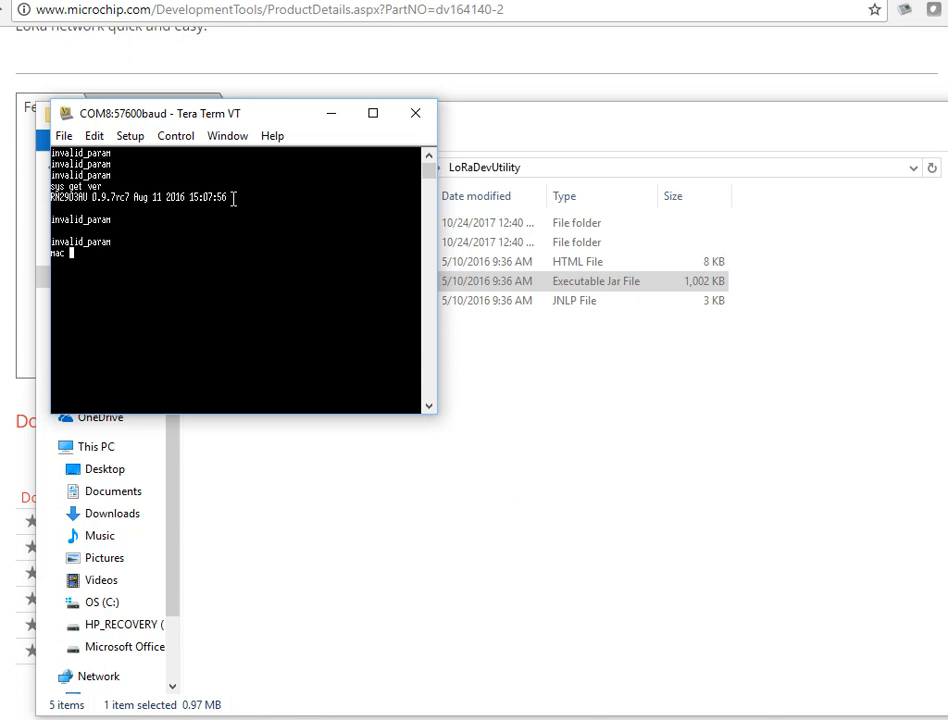
pyautogui.write('get p')
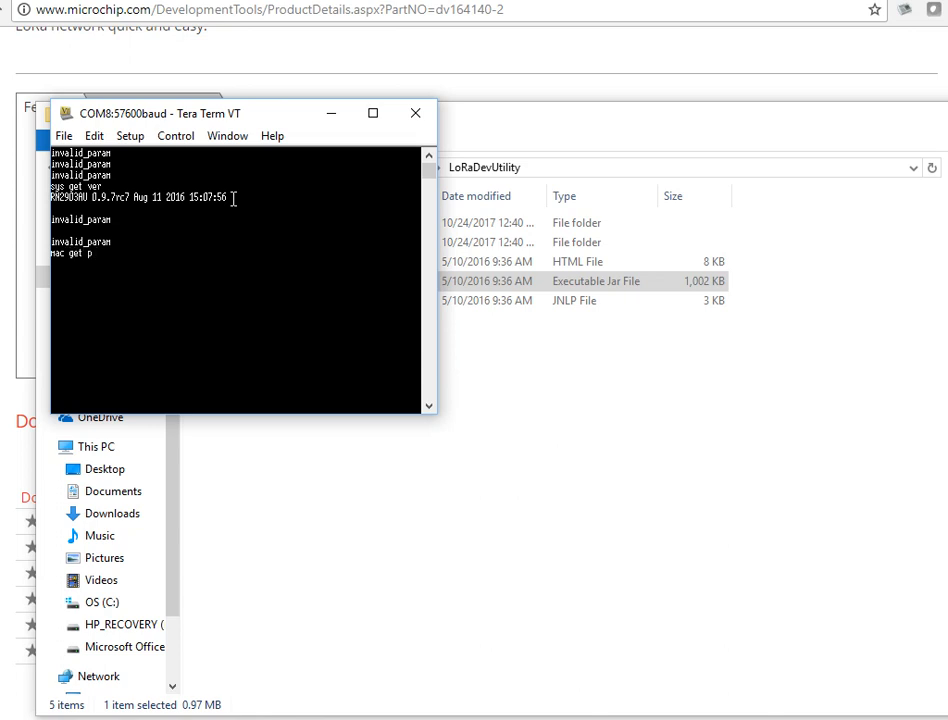
pyautogui.write('u')
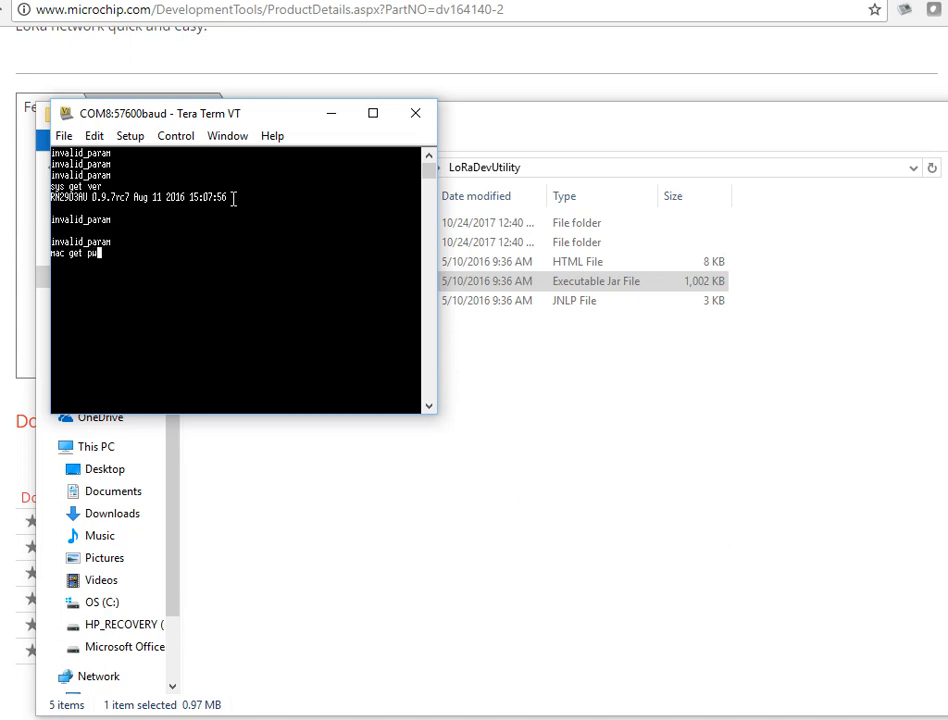
pyautogui.write('id')
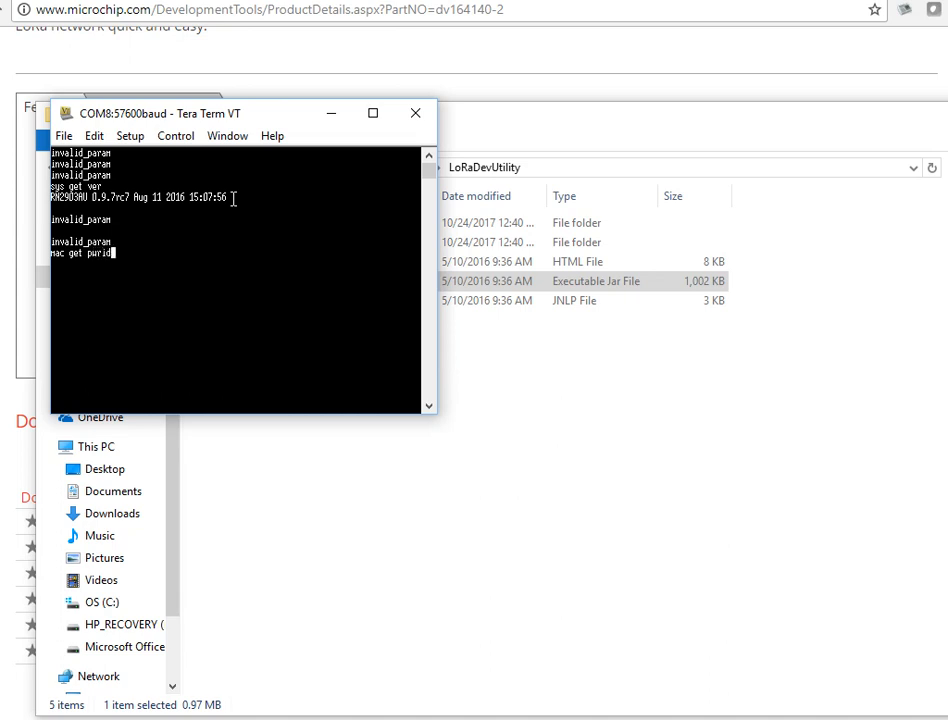
pyautogui.write('x')
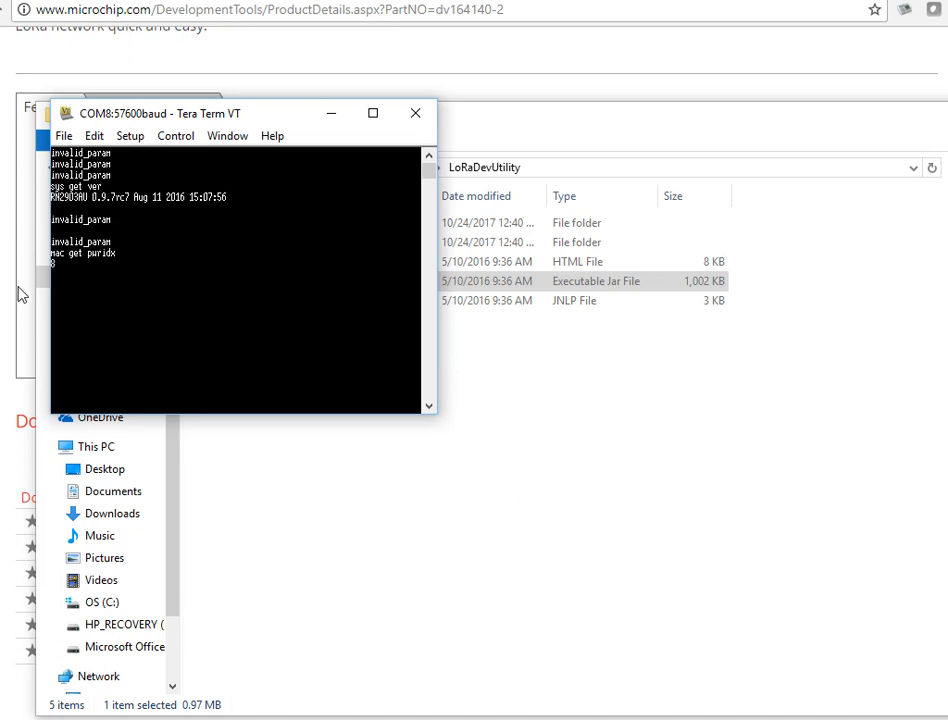
pyautogui.moveTo(182, 264)
pyautogui.write('mac')
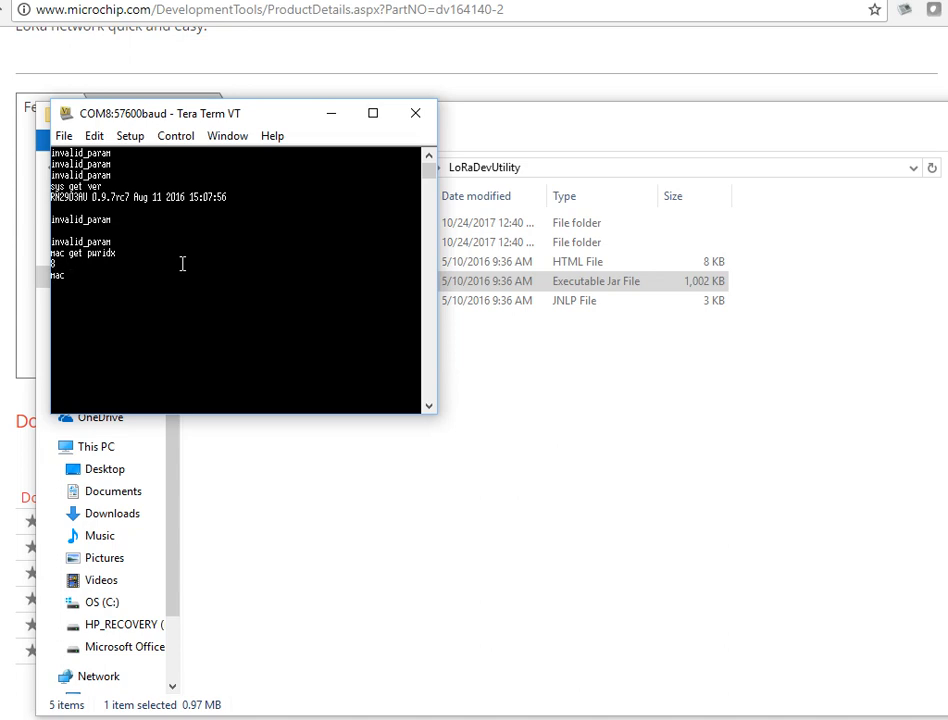
# Step: Set the power index to 5 with mac set pwridx 5 and receive an ok reply
pyautogui.write('set')
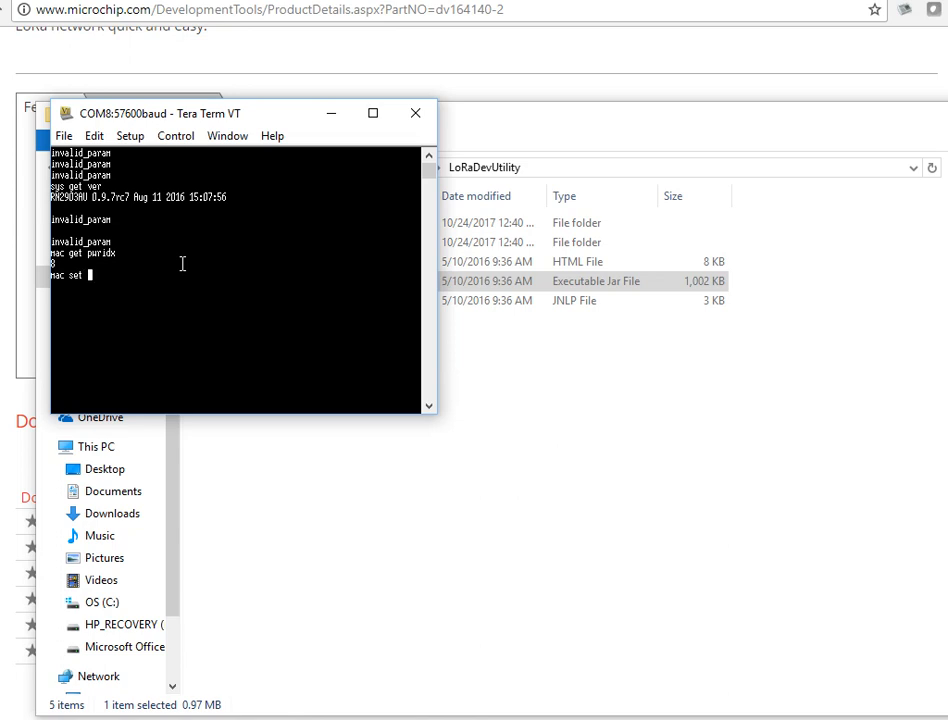
pyautogui.write('puridx')
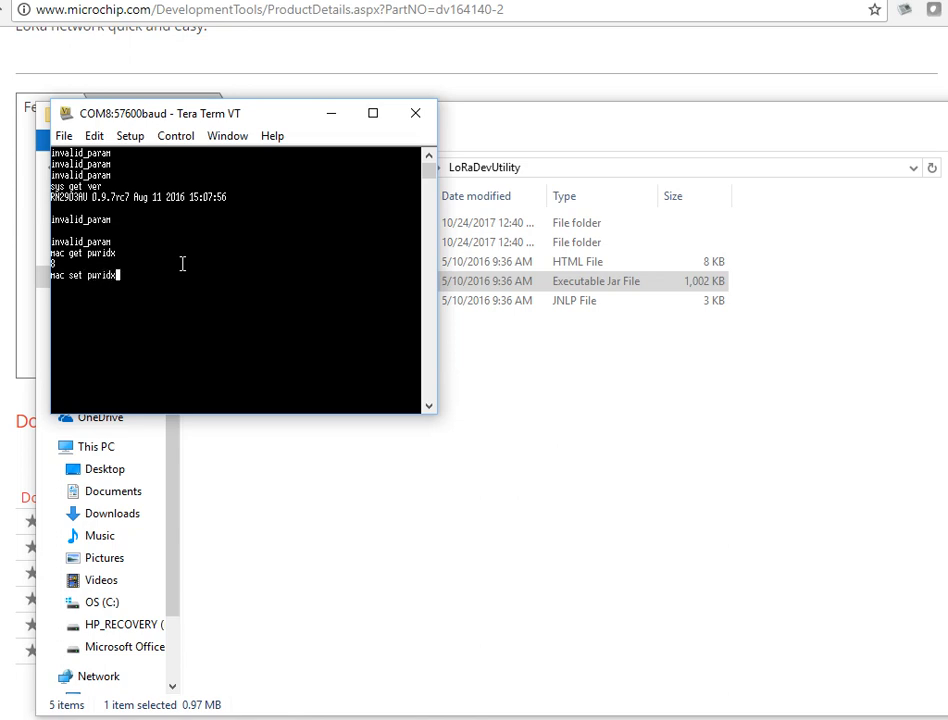
pyautogui.write('5')
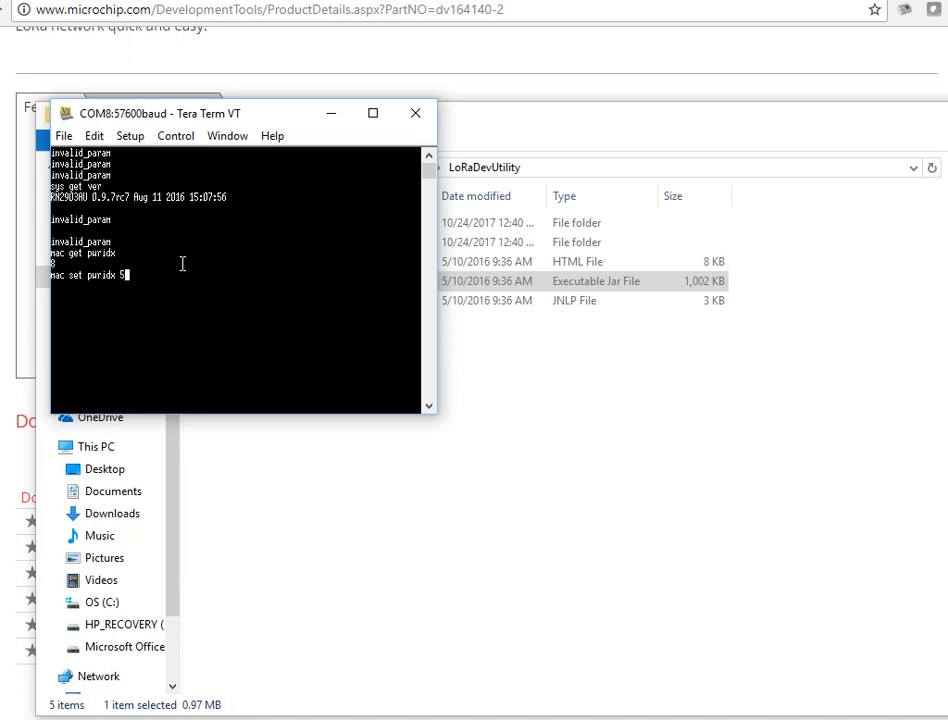
pyautogui.press('Return')
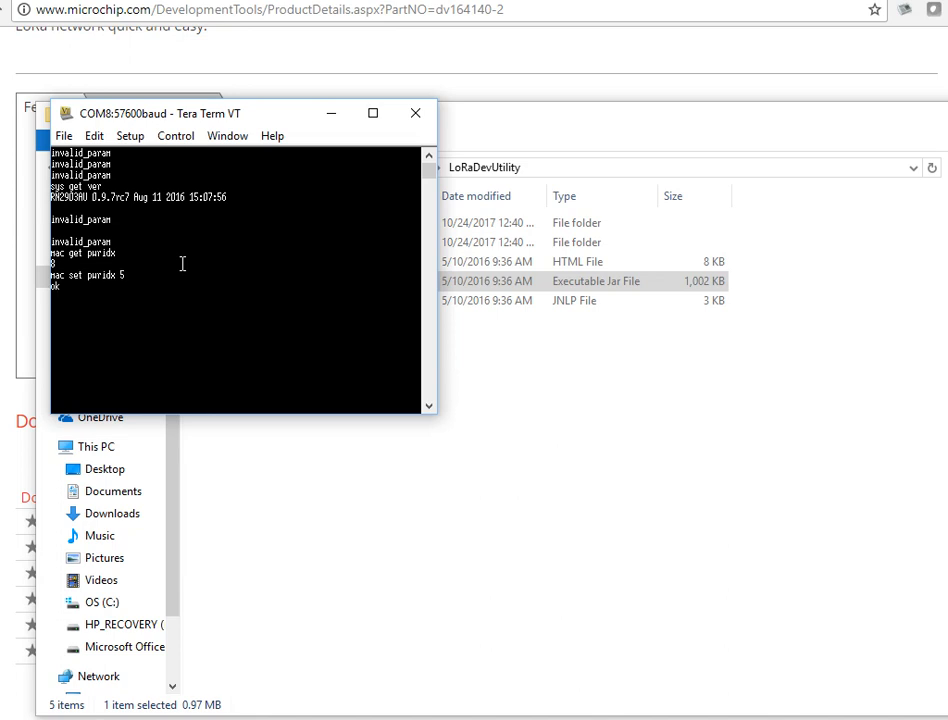
pyautogui.moveTo(200, 188)
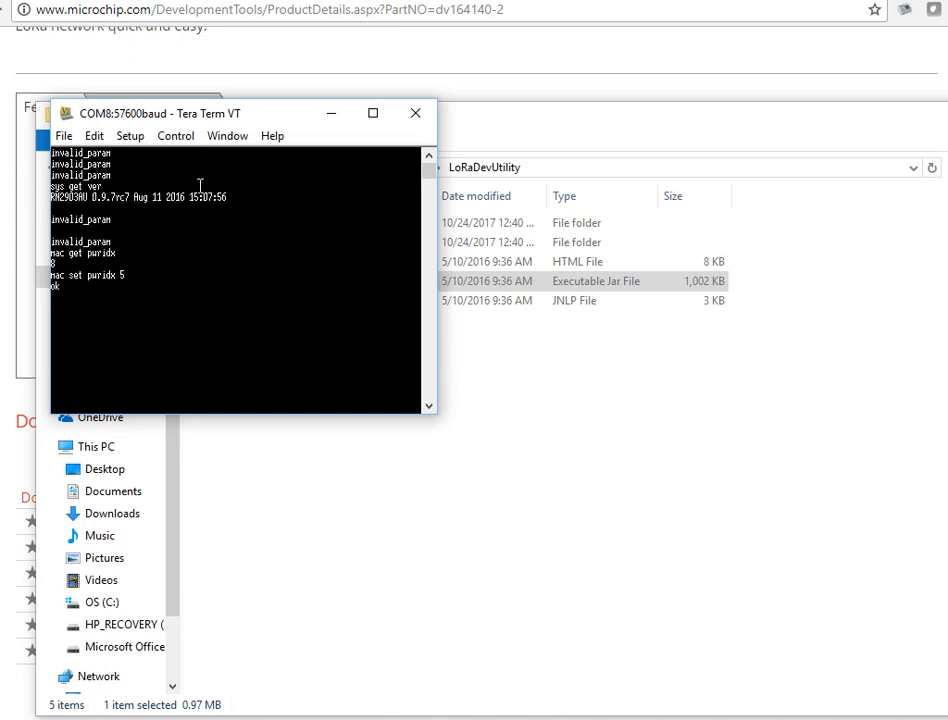
# Step: Set the terminal font size to 12 in Tera Term's font settings
pyautogui.click(176, 136)
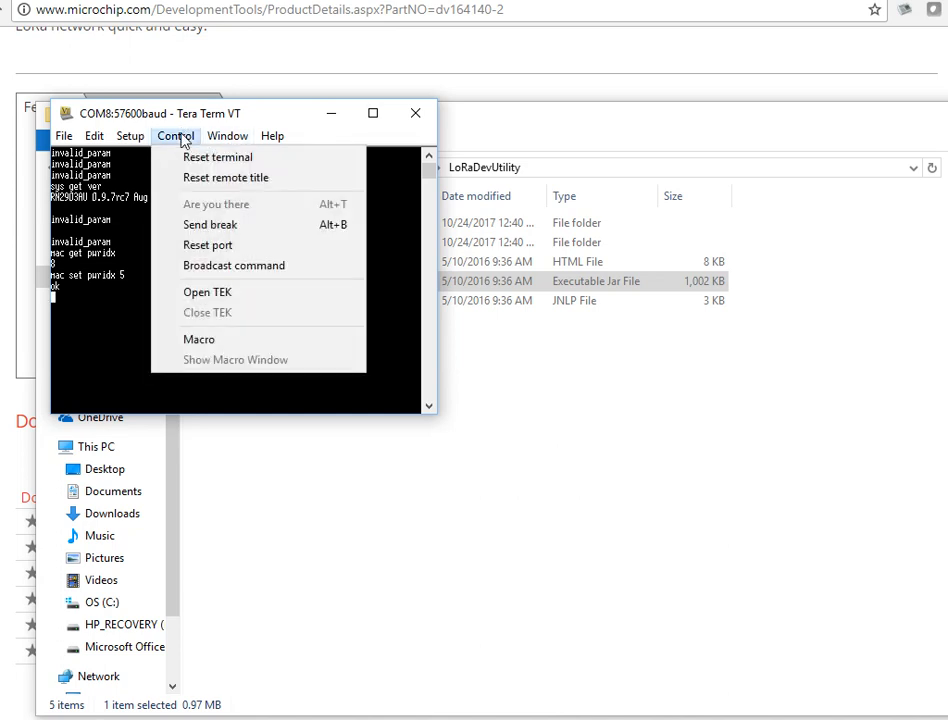
pyautogui.click(130, 136)
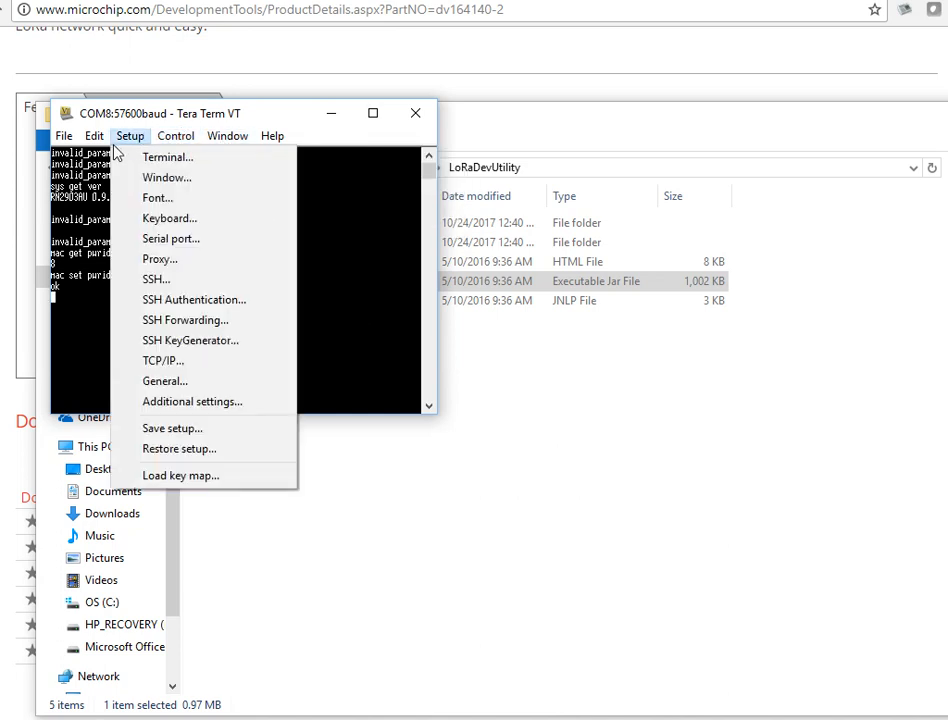
pyautogui.click(168, 156)
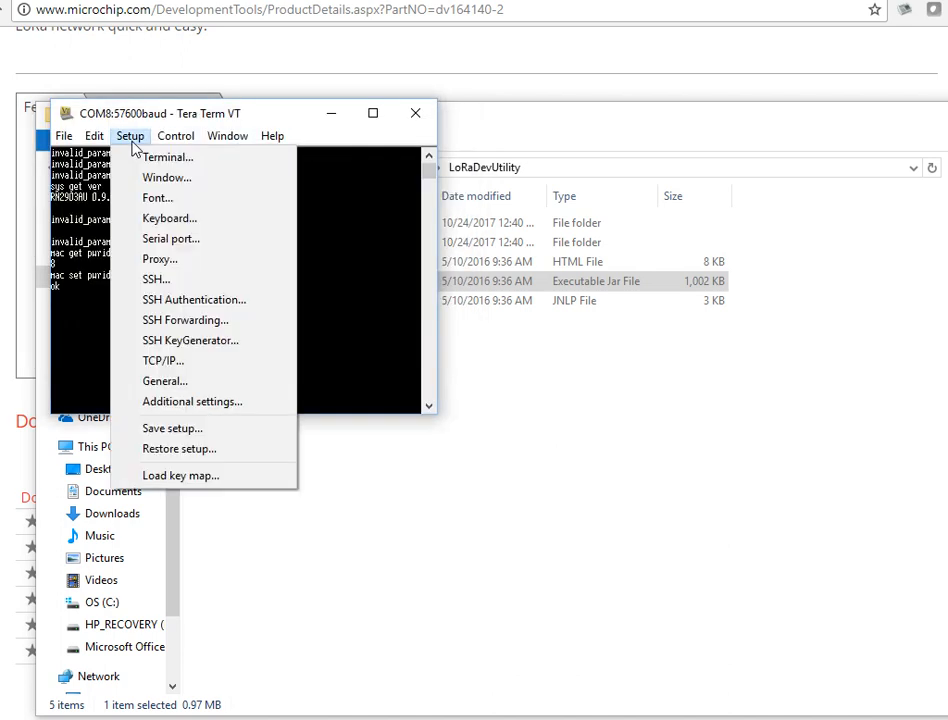
pyautogui.click(158, 198)
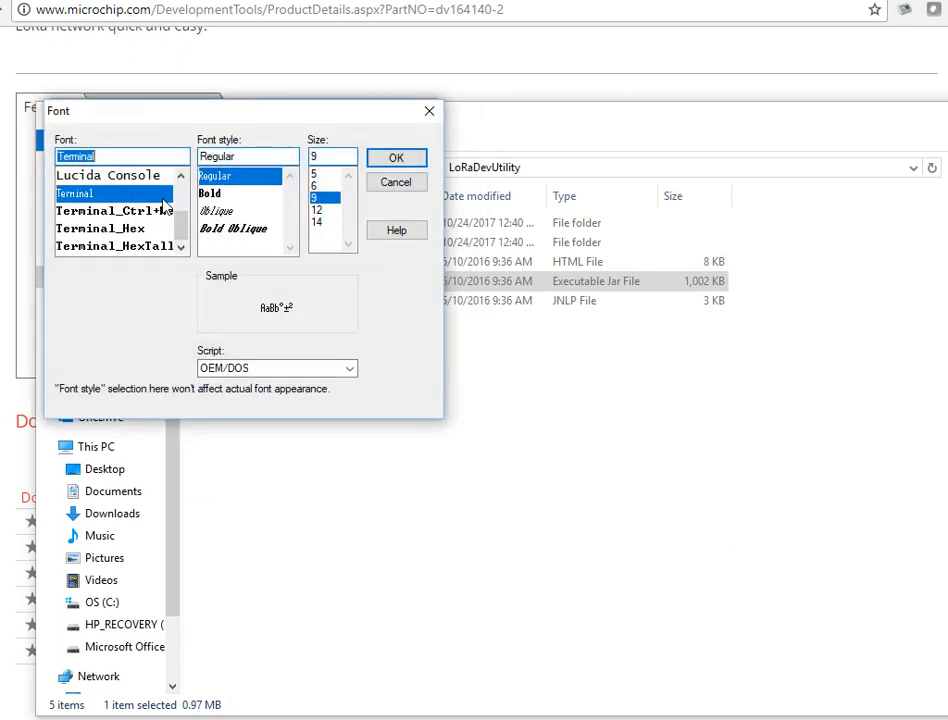
pyautogui.click(316, 210)
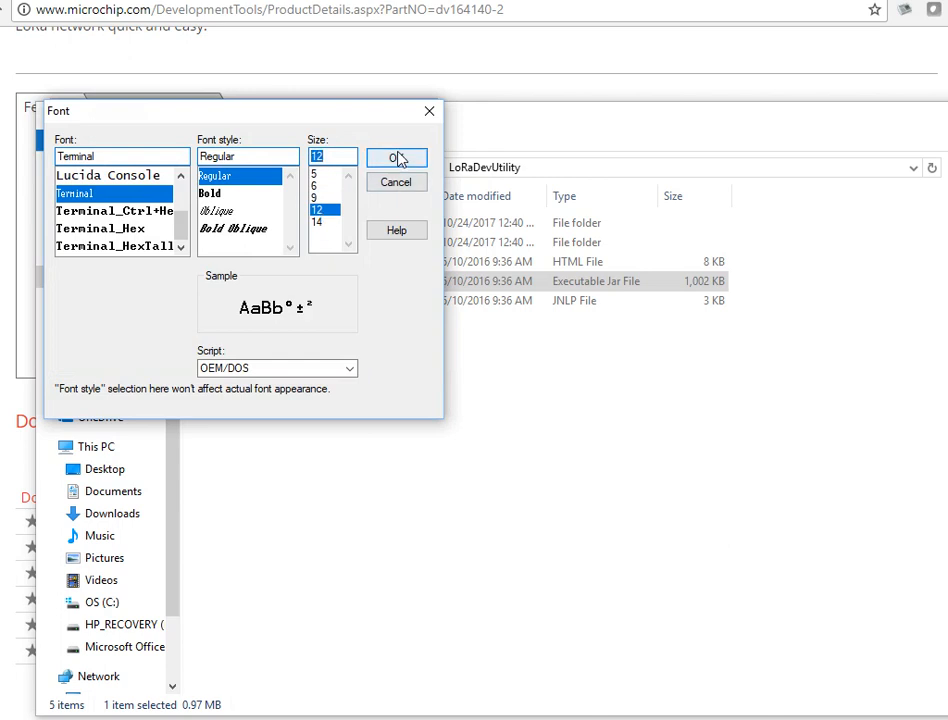
pyautogui.click(396, 156)
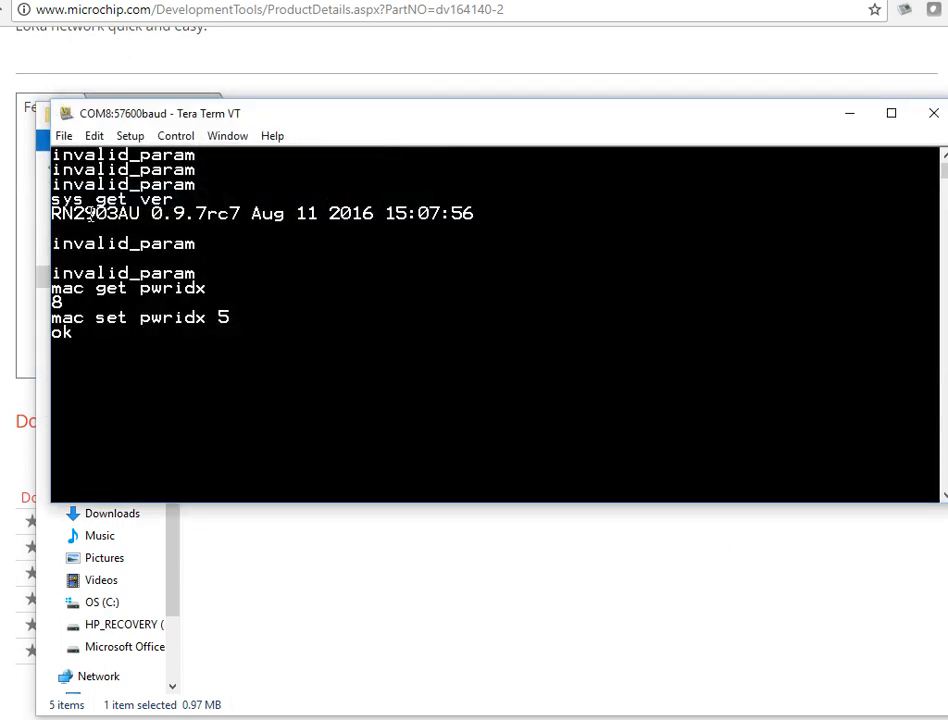
# Step: Re-query the module version with sys get ver, reporting RN2903AU 0.9.7rc7 again
pyautogui.write('sy')
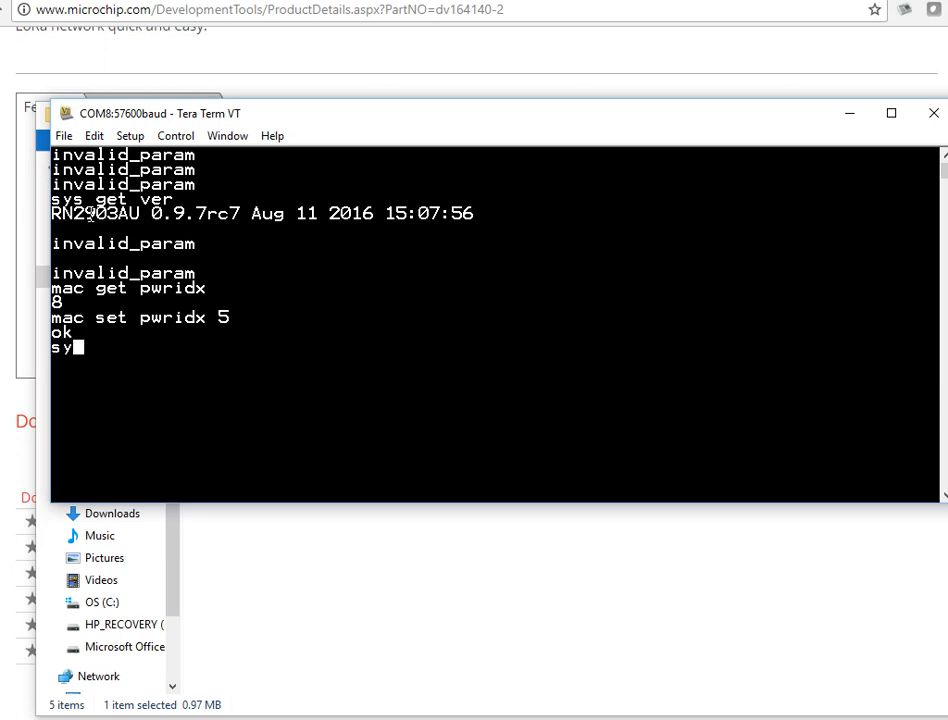
pyautogui.write('ys get')
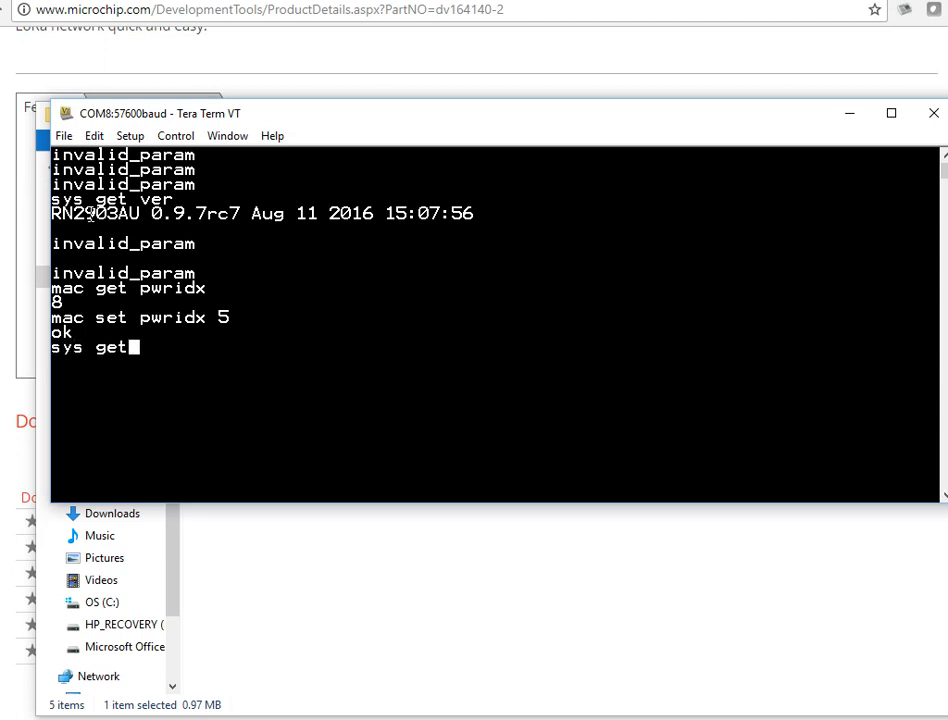
pyautogui.write('ve')
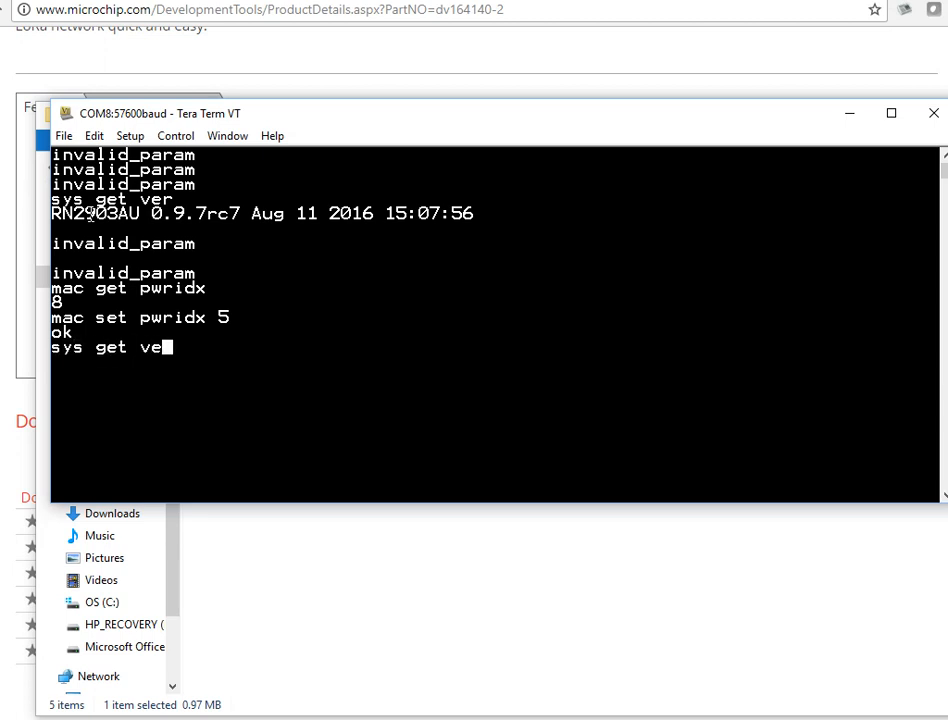
pyautogui.press('Return')
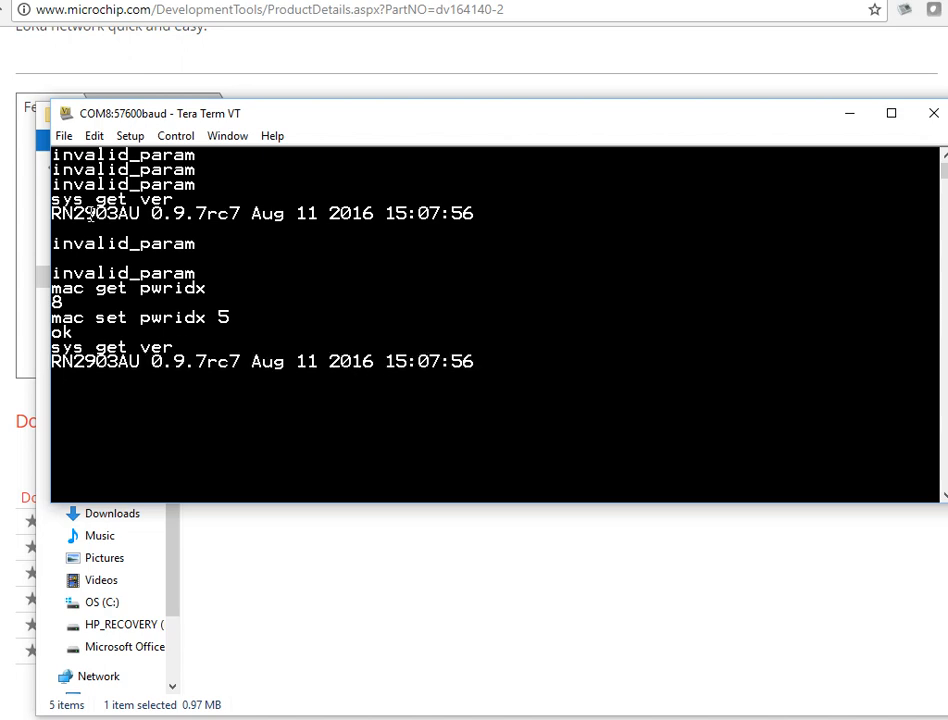